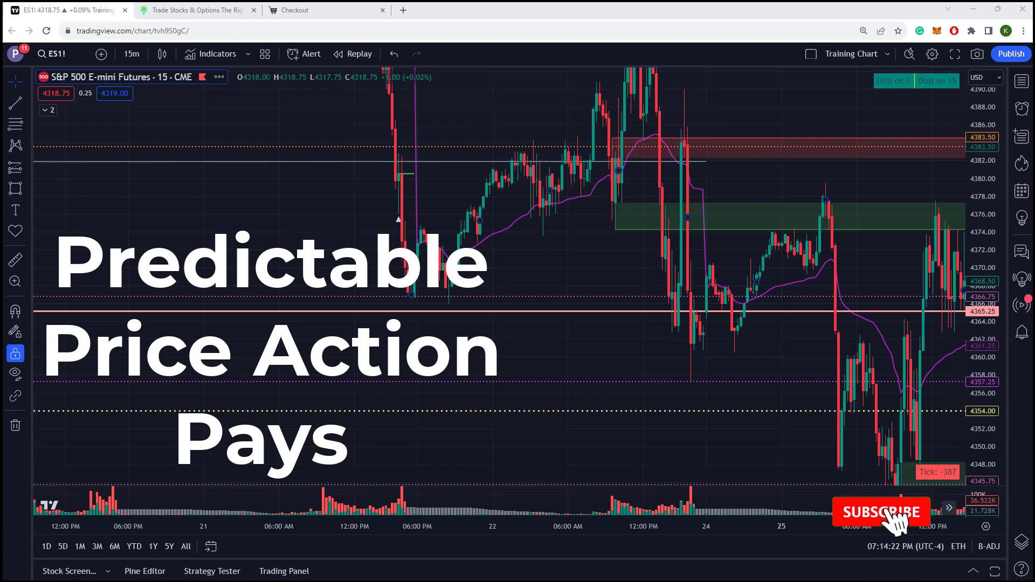
Bring up The Wealth Whales #levels channel showing the day's thesis with targets 4339.25, 4367.50 and 4313.50
{"action": "left_click", "coordinate": [880, 511]}
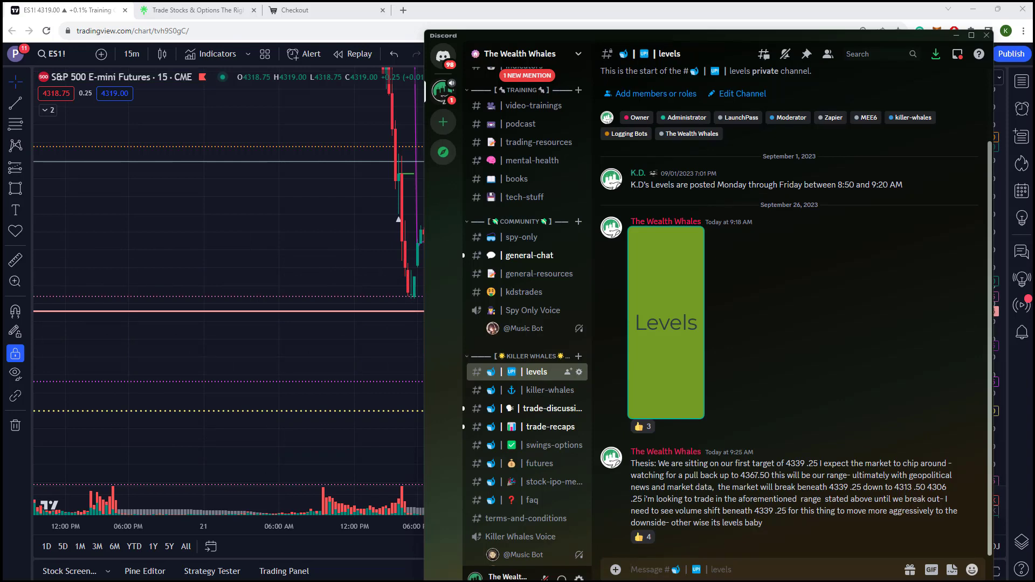
{"action": "mouse_move", "coordinate": [724, 451]}
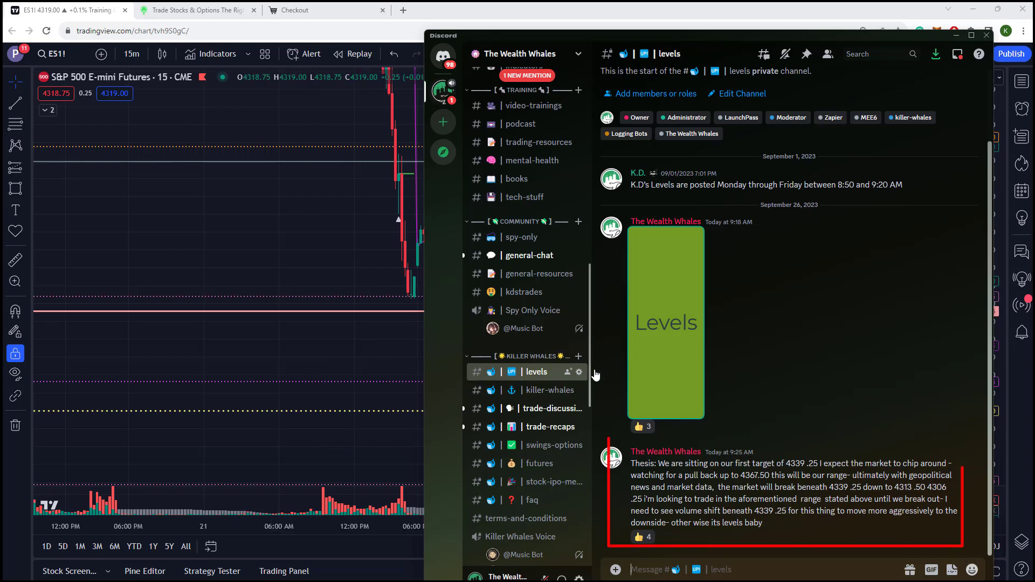
{"action": "mouse_move", "coordinate": [776, 283]}
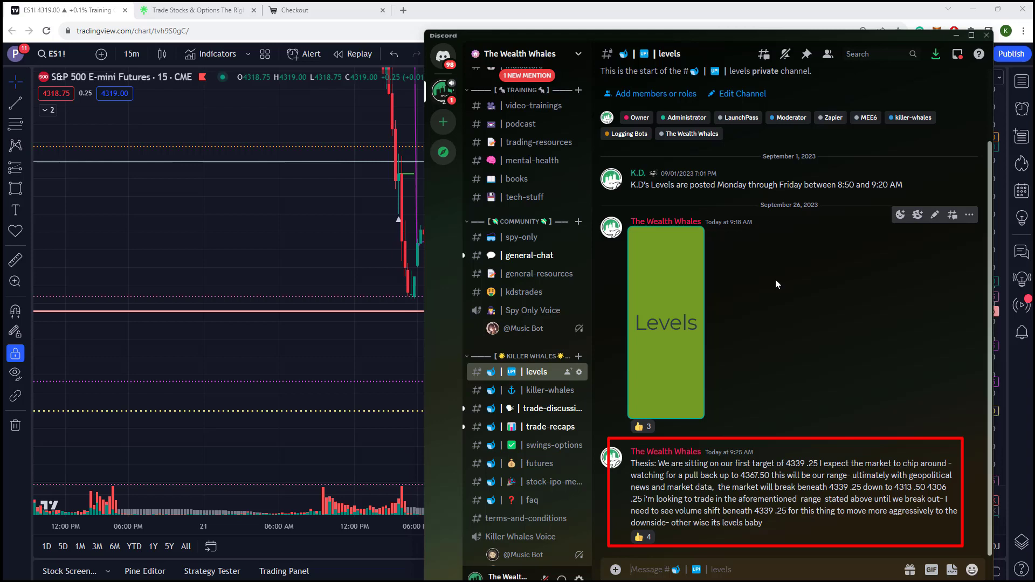
{"action": "mouse_move", "coordinate": [712, 234]}
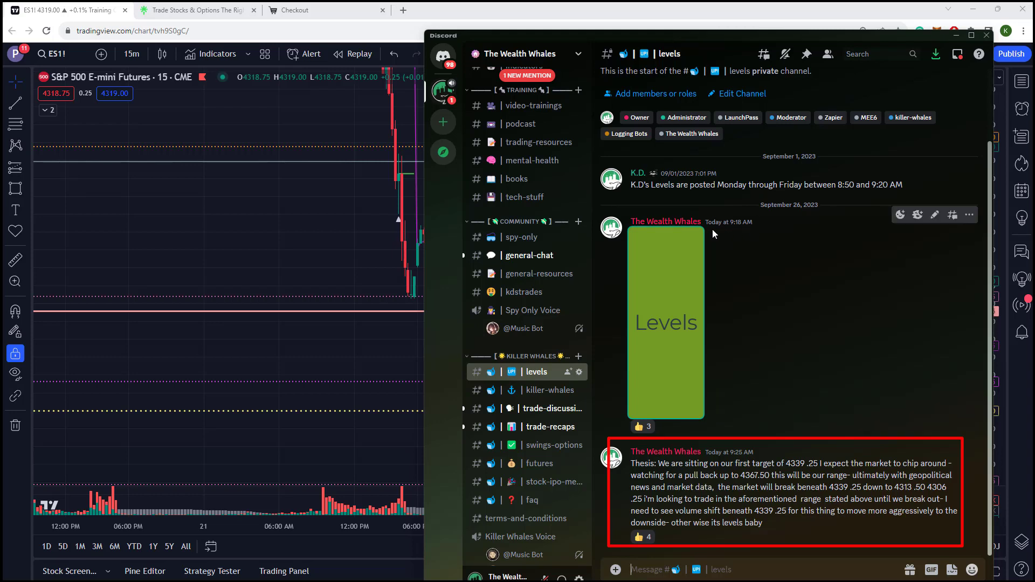
{"action": "mouse_move", "coordinate": [767, 368]}
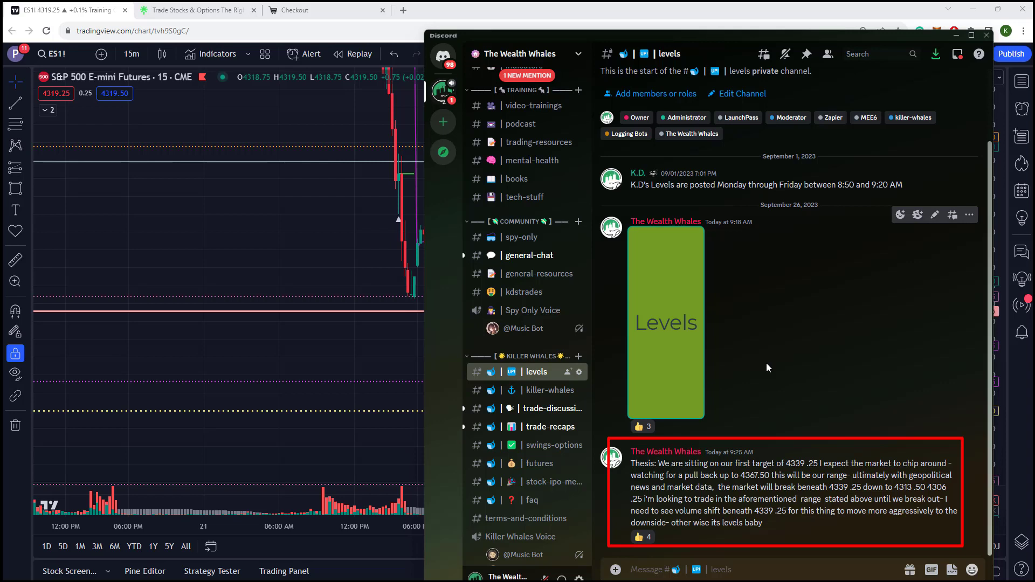
{"action": "mouse_move", "coordinate": [733, 454]}
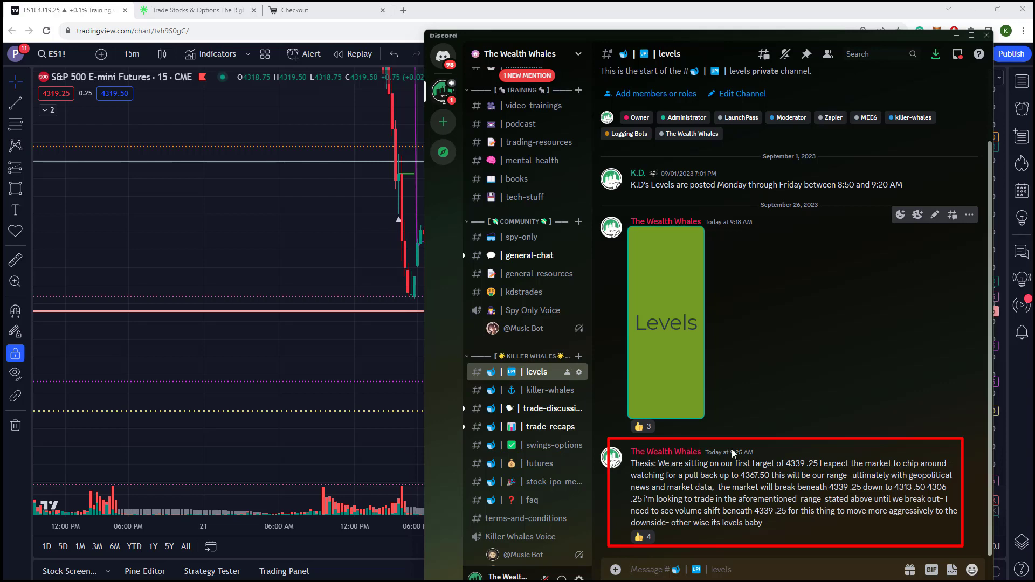
{"action": "mouse_move", "coordinate": [851, 521]}
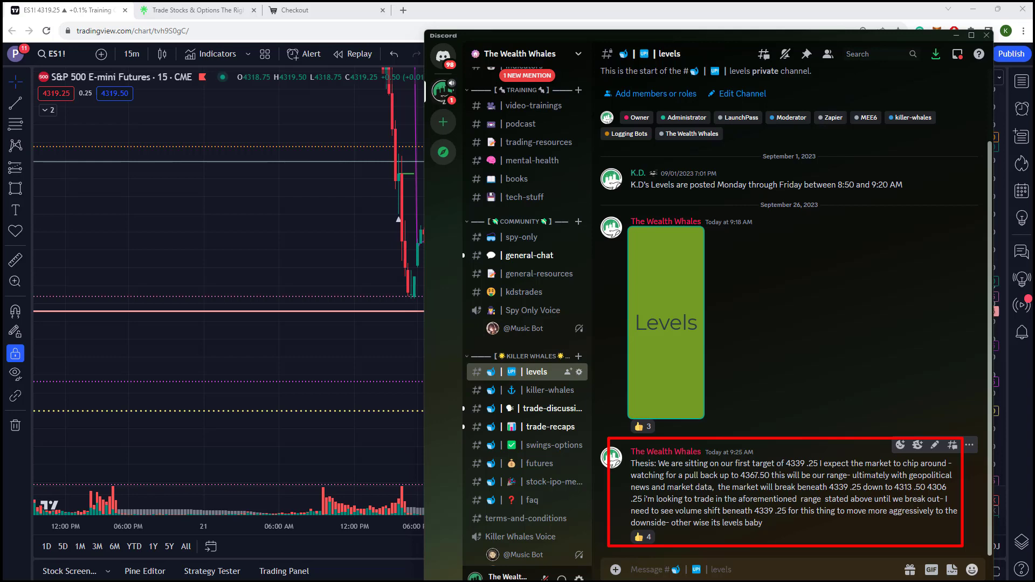
{"action": "double_click", "coordinate": [692, 488]}
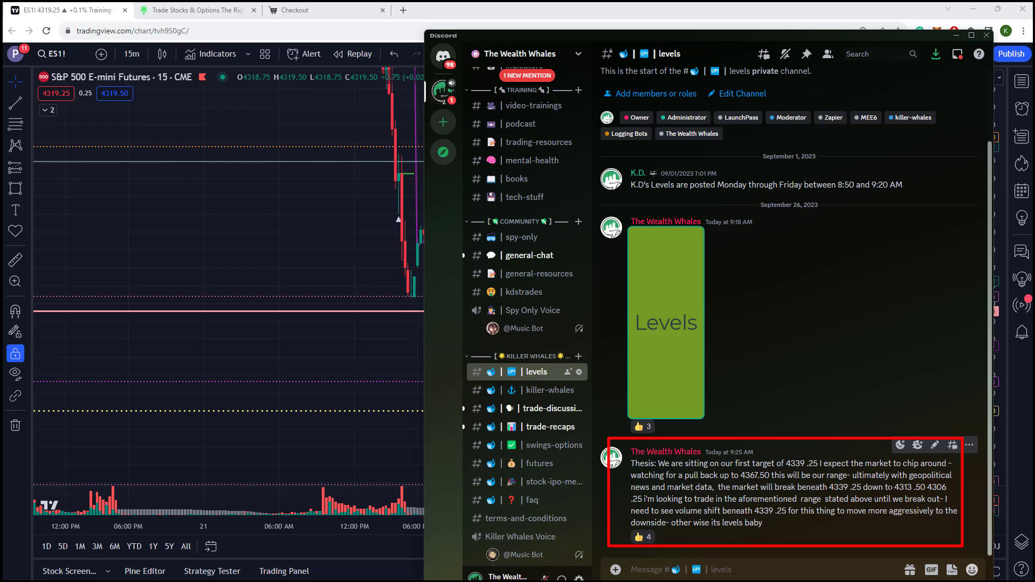
{"action": "double_click", "coordinate": [905, 487]}
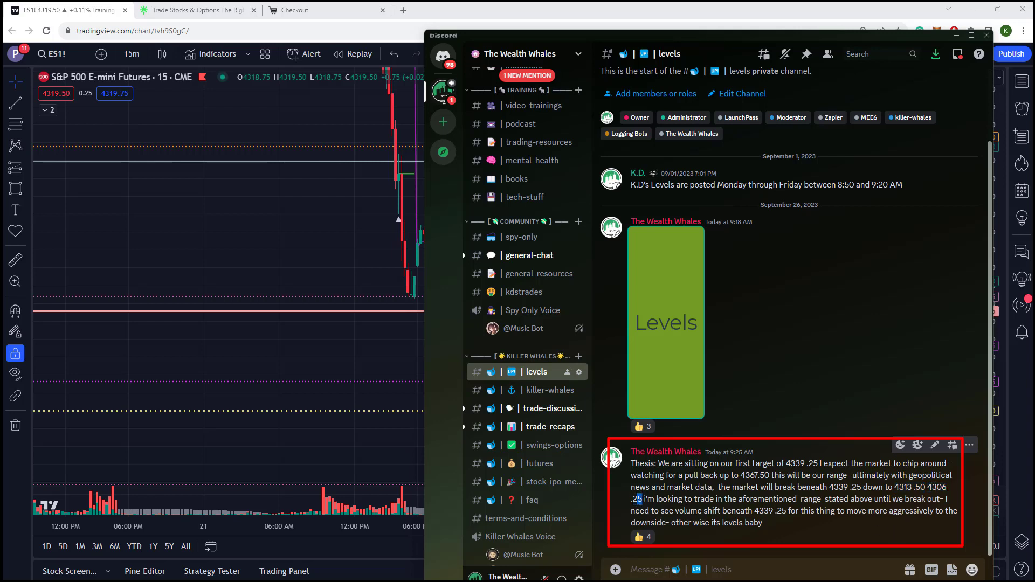
{"action": "double_click", "coordinate": [801, 463]}
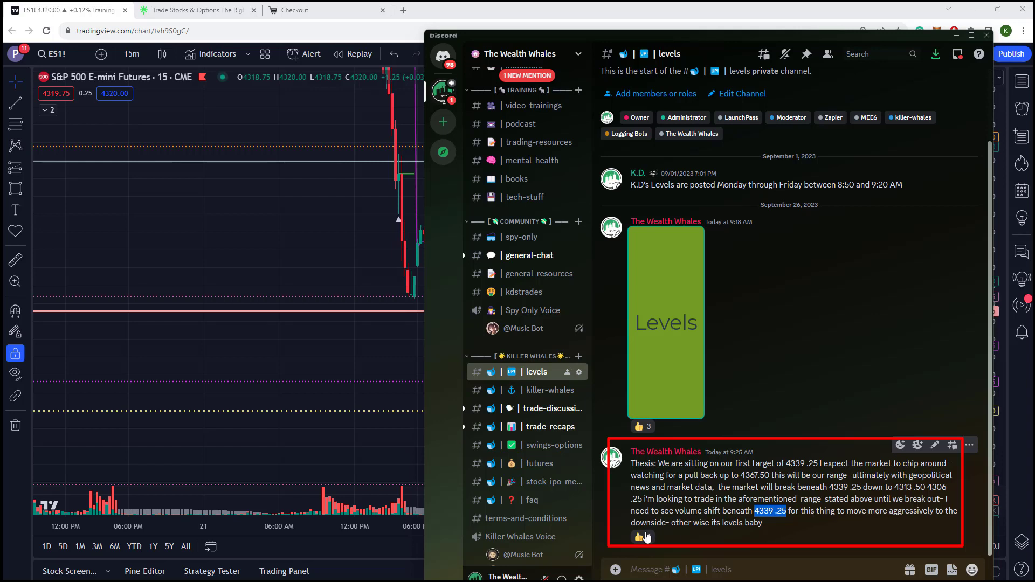
{"action": "left_click", "coordinate": [640, 536]}
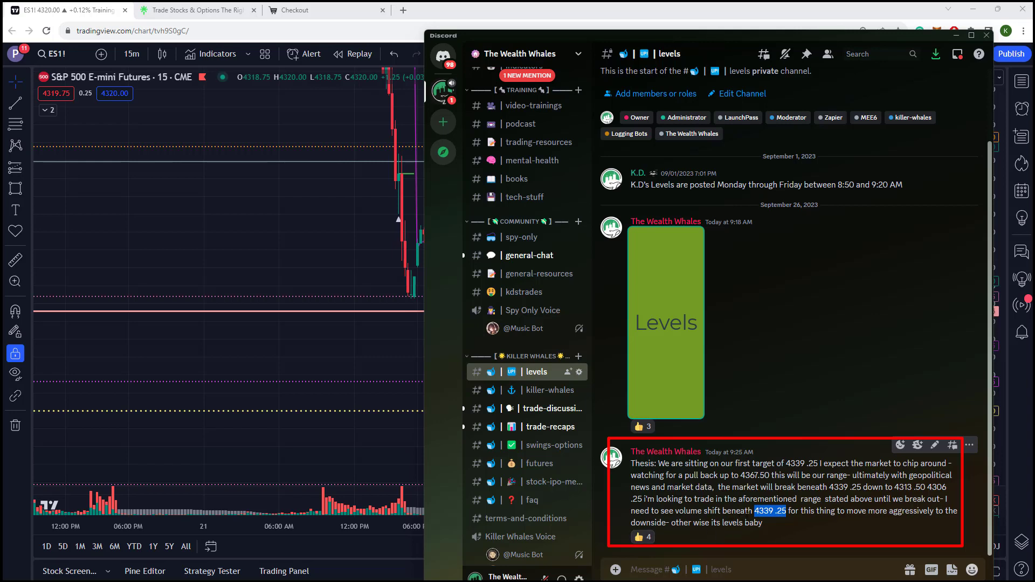
{"action": "mouse_move", "coordinate": [767, 524]}
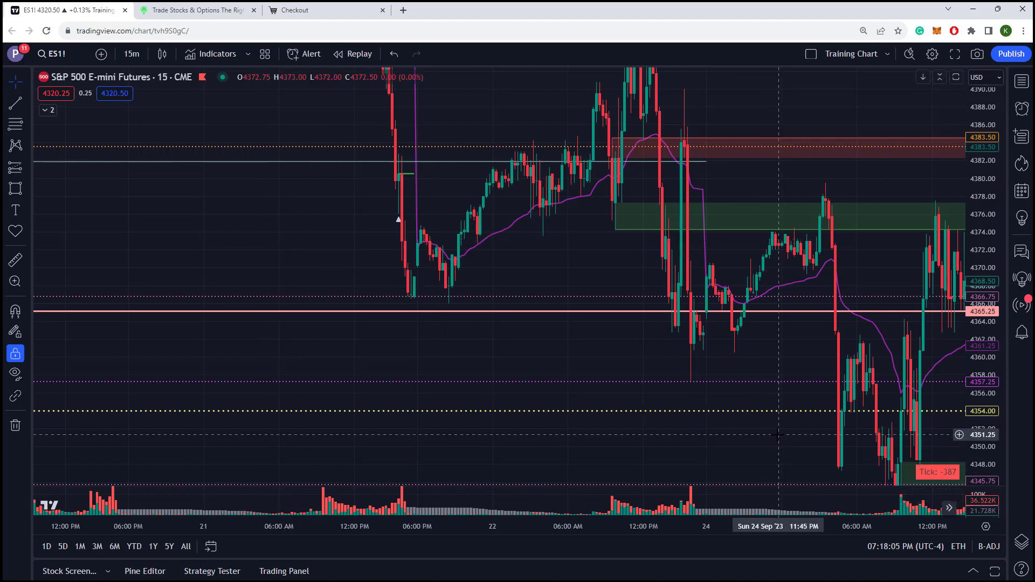
{"action": "mouse_move", "coordinate": [758, 403]}
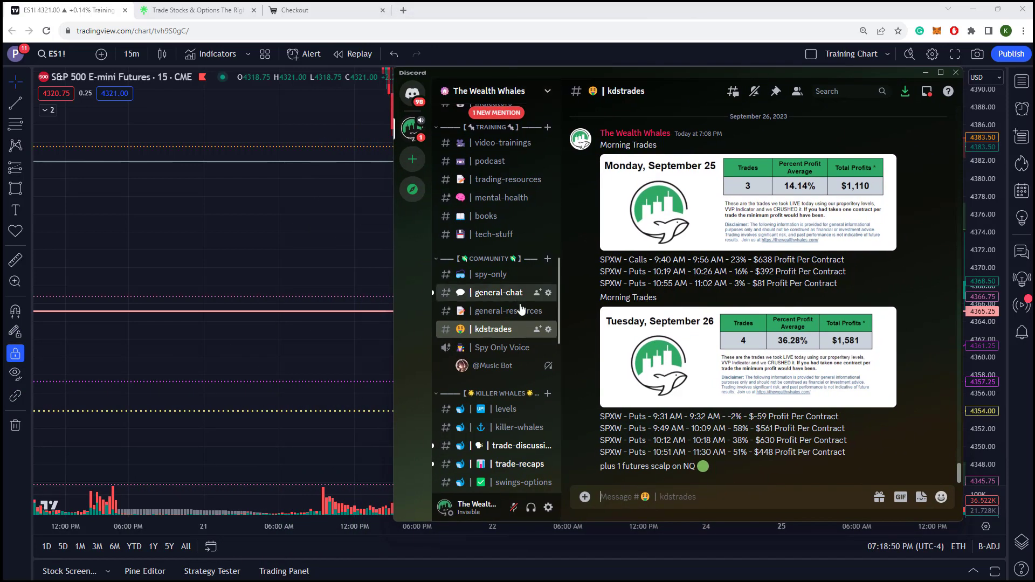
{"action": "scroll", "scroll_direction": "down", "scroll_amount": 3}
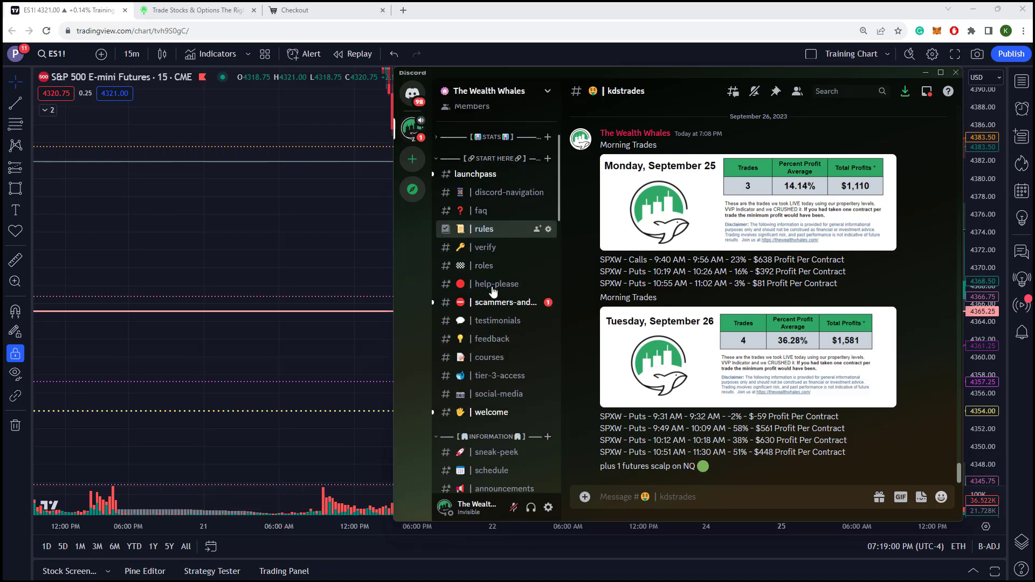
{"action": "scroll", "scroll_direction": "down", "scroll_amount": 3}
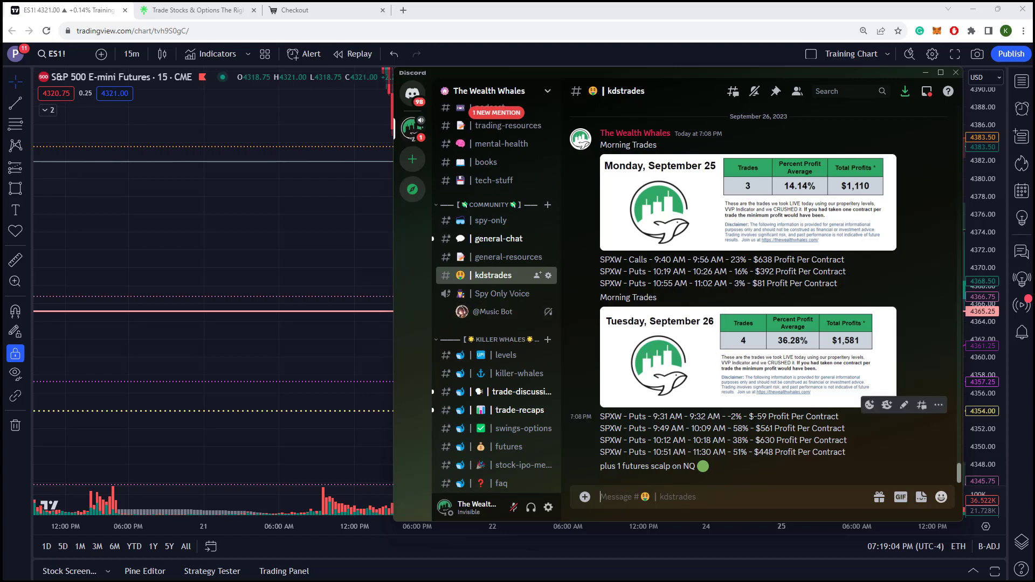
{"action": "mouse_move", "coordinate": [678, 79]}
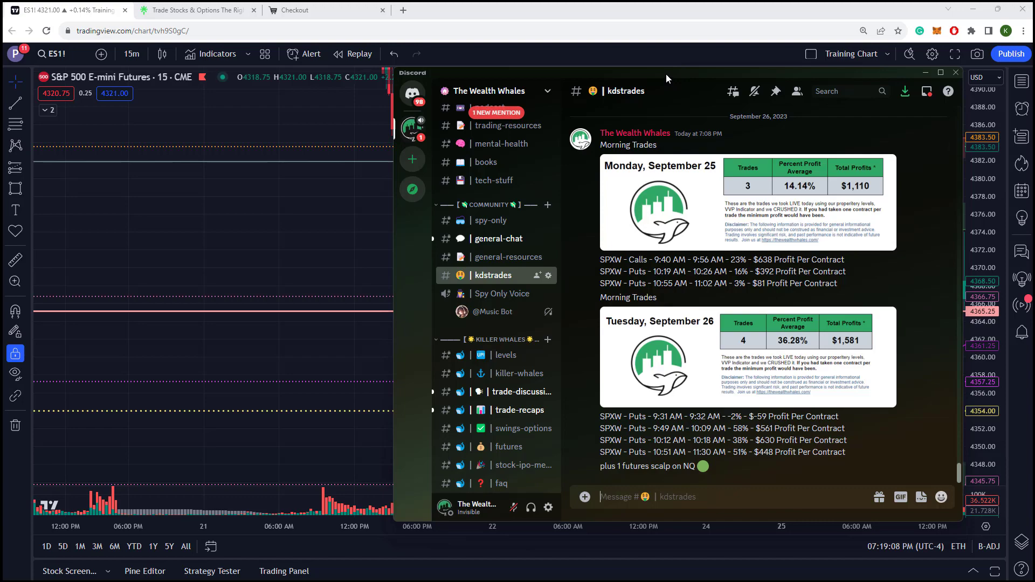
{"action": "left_click", "coordinate": [955, 72]}
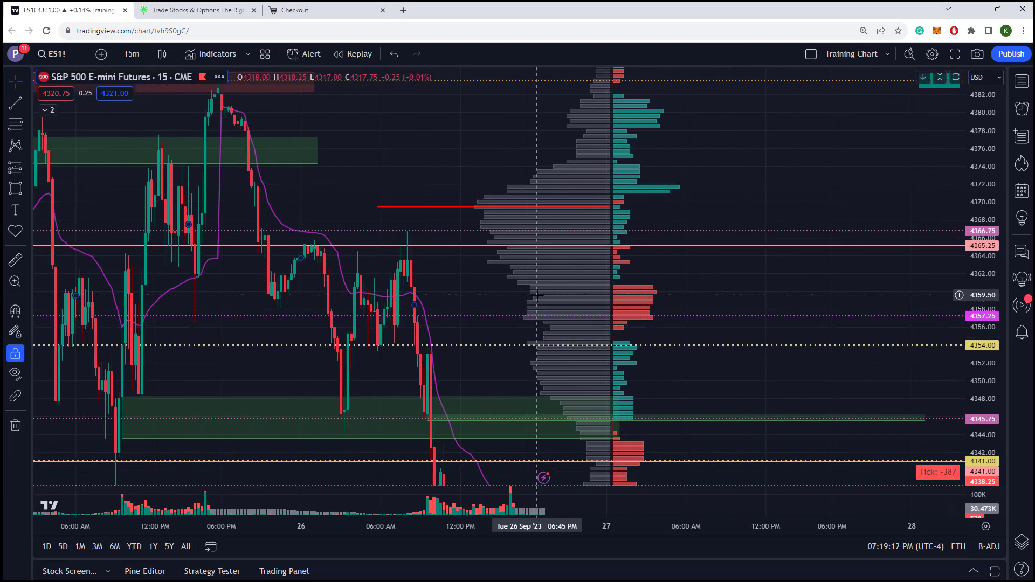
Switch the chart symbol from ES1! futures to the S&P 500 Index (SPX) on 5 minutes
{"action": "left_click", "coordinate": [130, 54]}
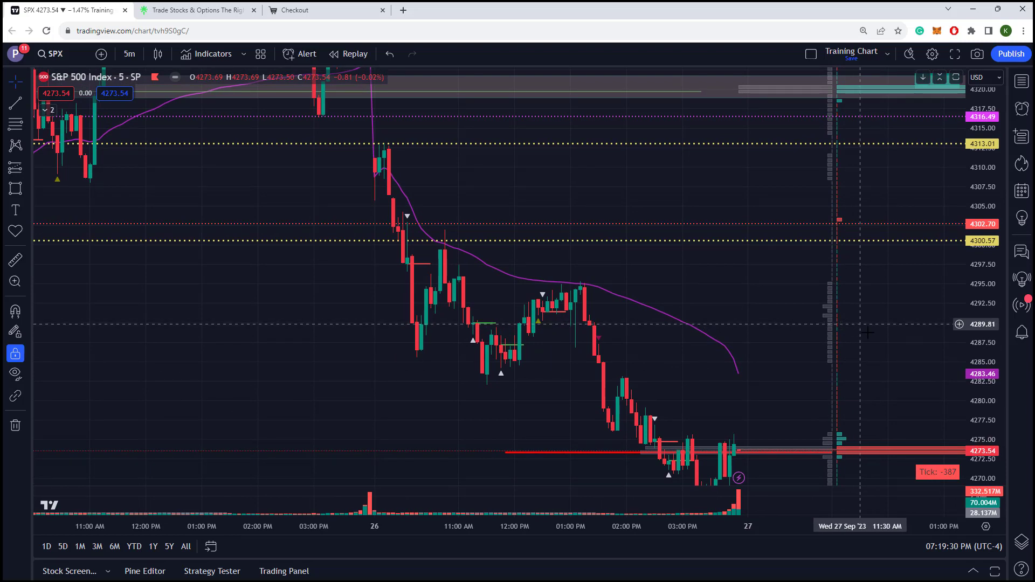
{"action": "mouse_move", "coordinate": [690, 327]}
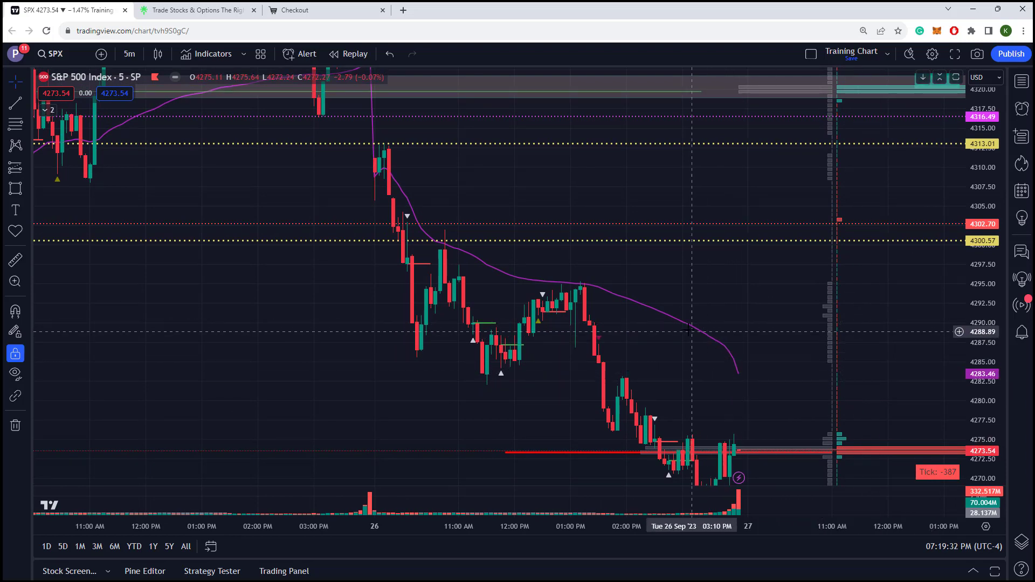
{"action": "mouse_move", "coordinate": [374, 177]}
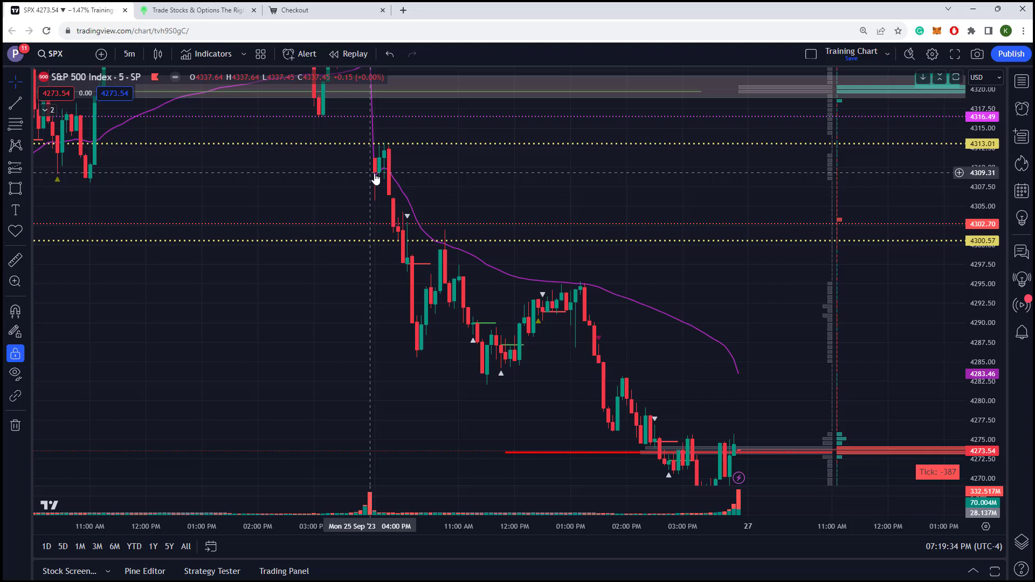
{"action": "mouse_move", "coordinate": [522, 285]}
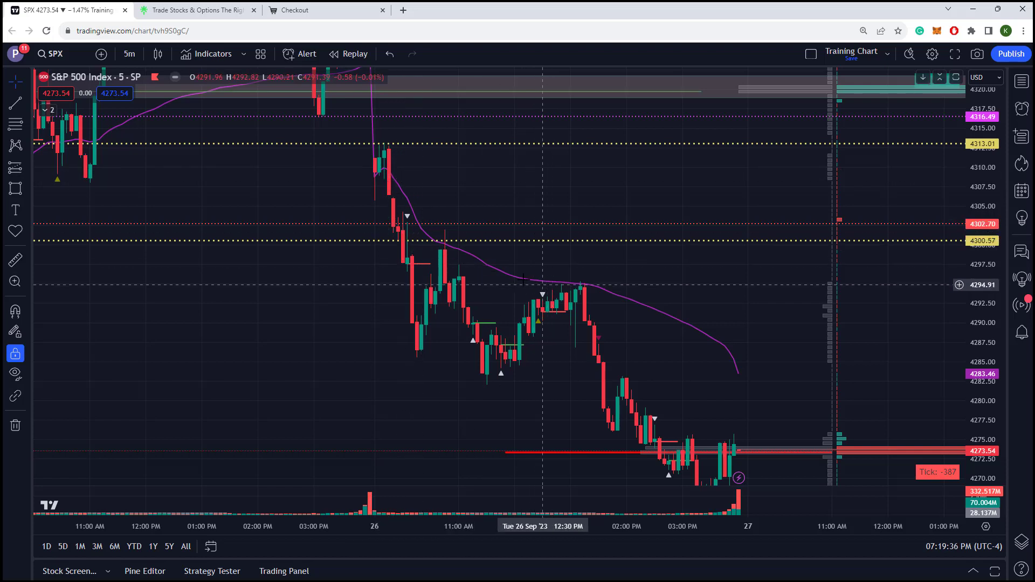
{"action": "mouse_move", "coordinate": [706, 337]}
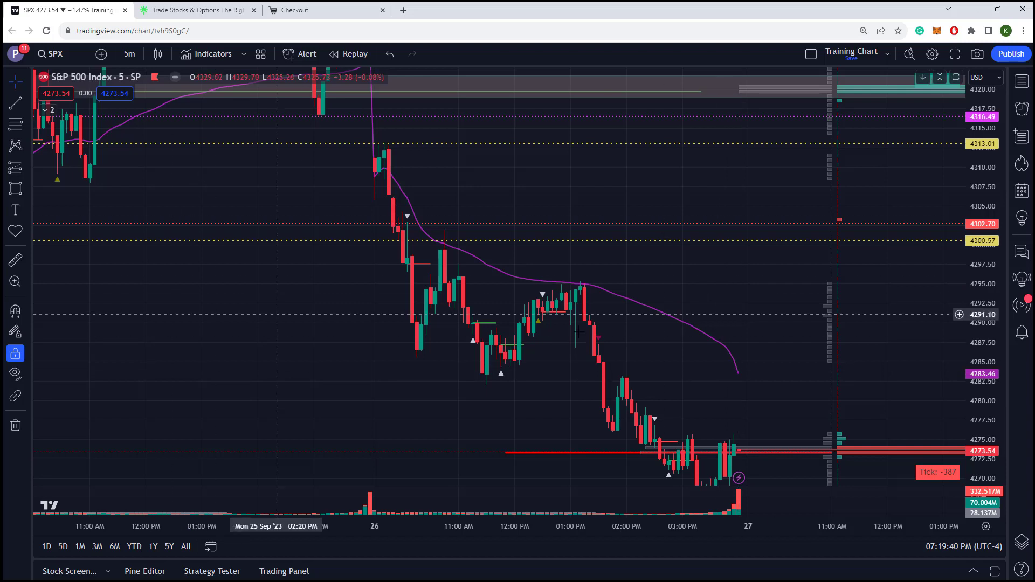
{"action": "mouse_move", "coordinate": [113, 87]}
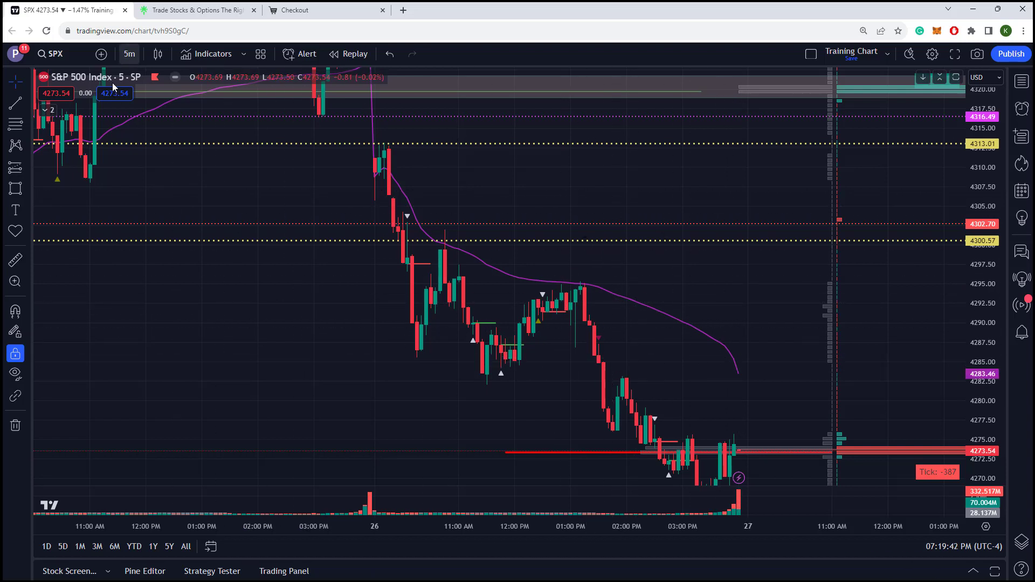
{"action": "mouse_move", "coordinate": [792, 285]}
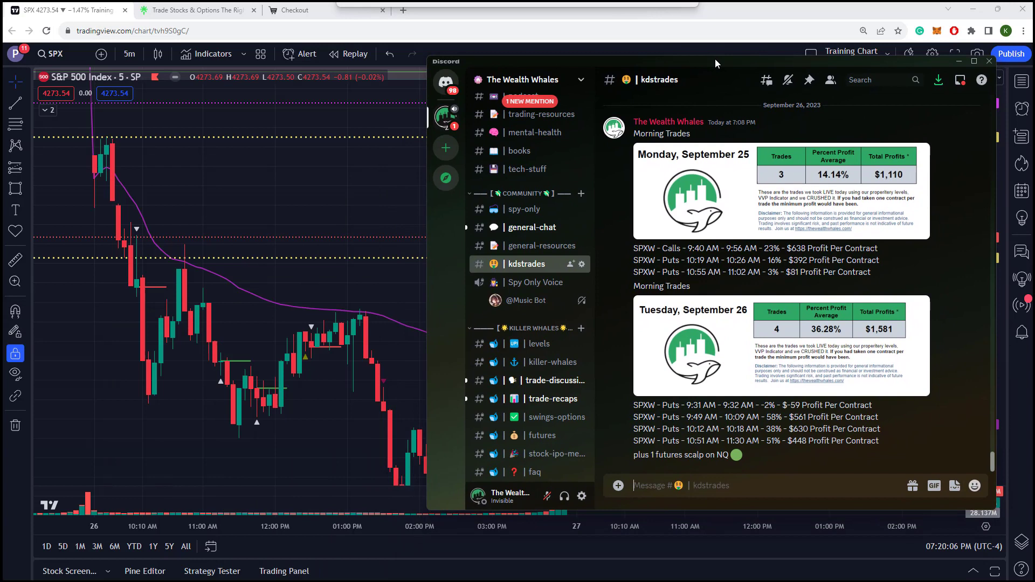
{"action": "mouse_move", "coordinate": [755, 422]}
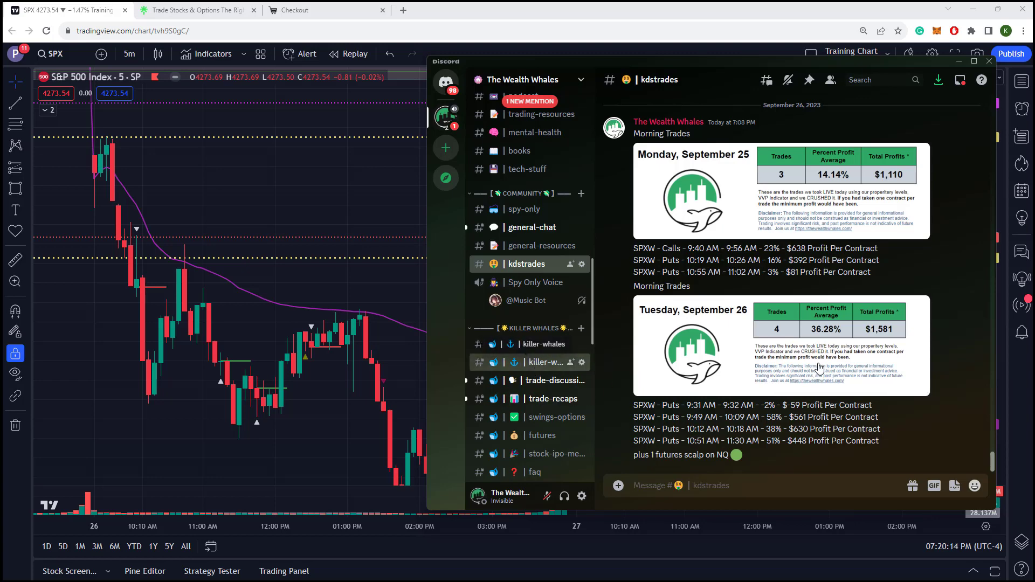
Scroll the killer-whales channel history back to the 9:31 AM 'in puts / scalp' SPX message
{"action": "left_click", "coordinate": [545, 362]}
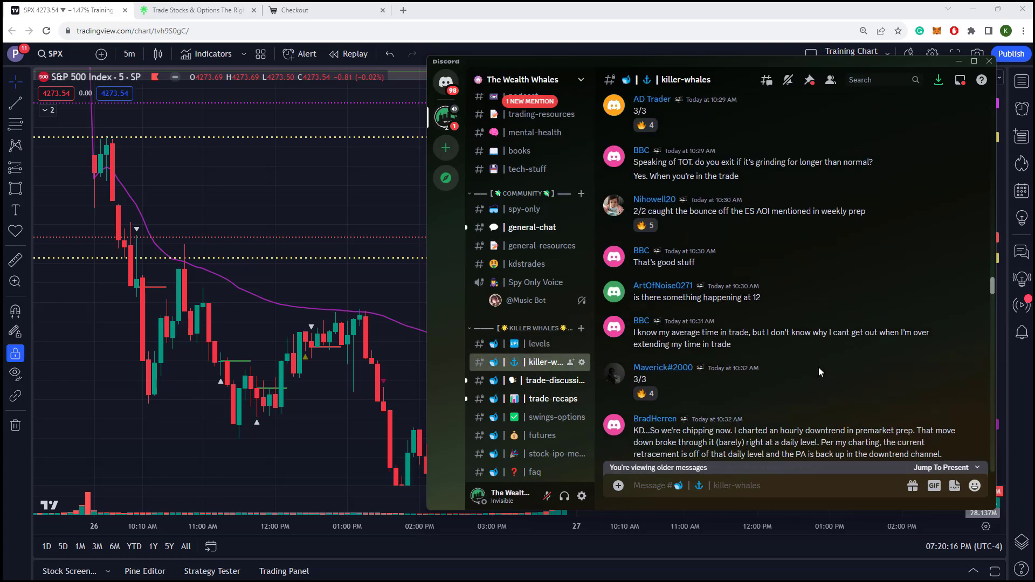
{"action": "scroll", "scroll_direction": "up", "scroll_amount": 3}
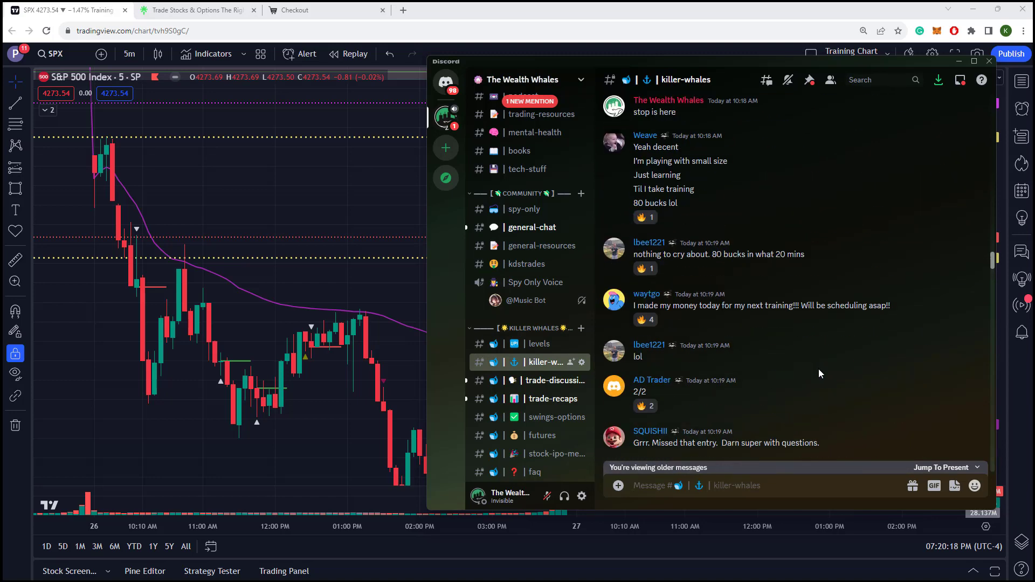
{"action": "scroll", "scroll_direction": "up", "scroll_amount": 3}
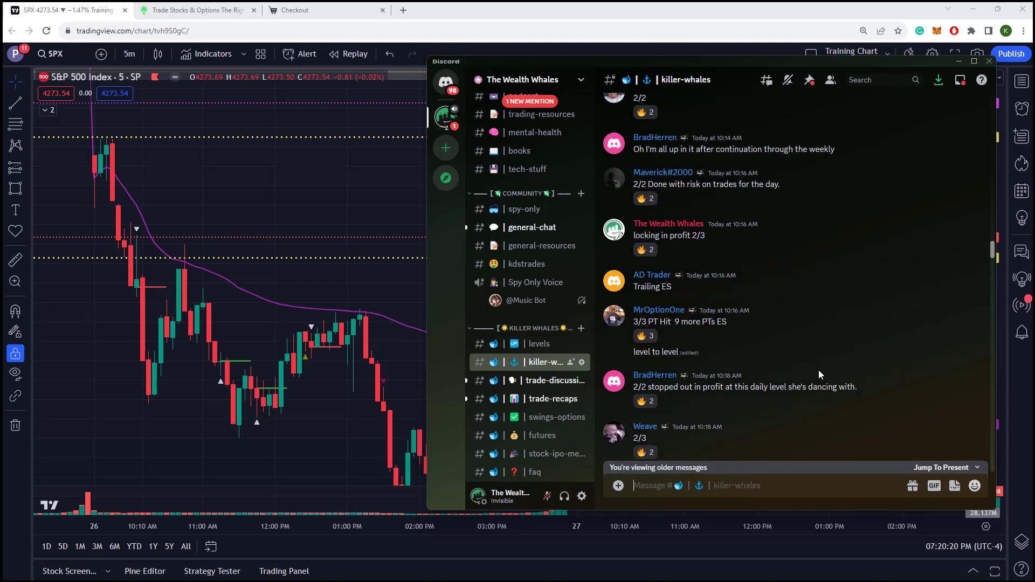
{"action": "scroll", "scroll_direction": "up", "scroll_amount": 3}
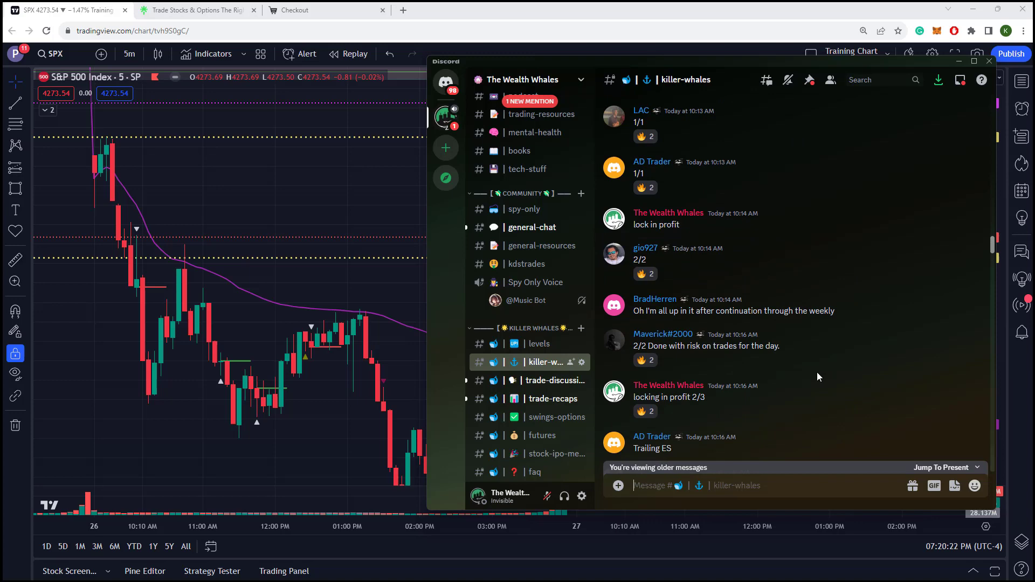
{"action": "mouse_move", "coordinate": [817, 374]}
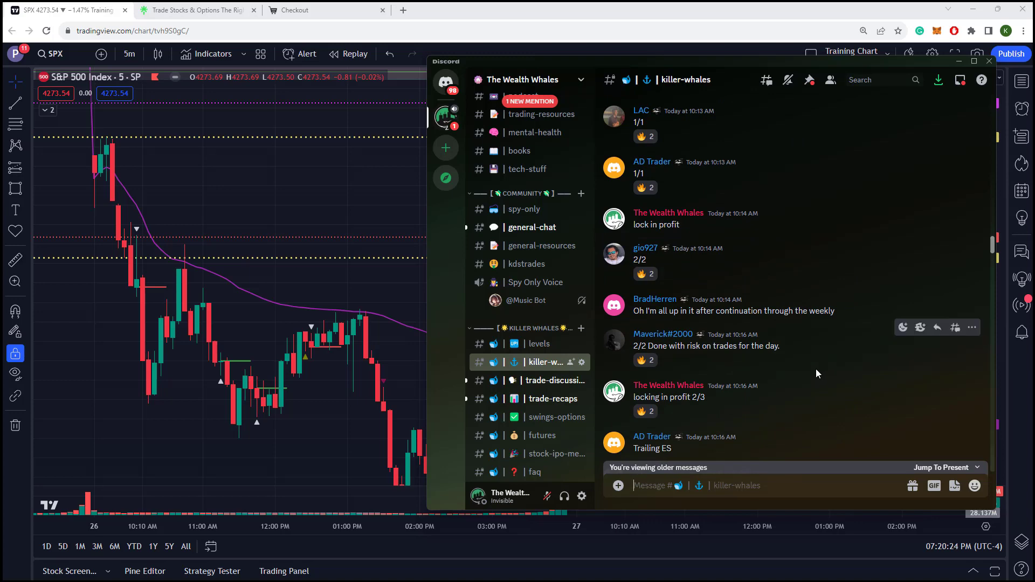
{"action": "scroll", "scroll_direction": "up", "scroll_amount": 3}
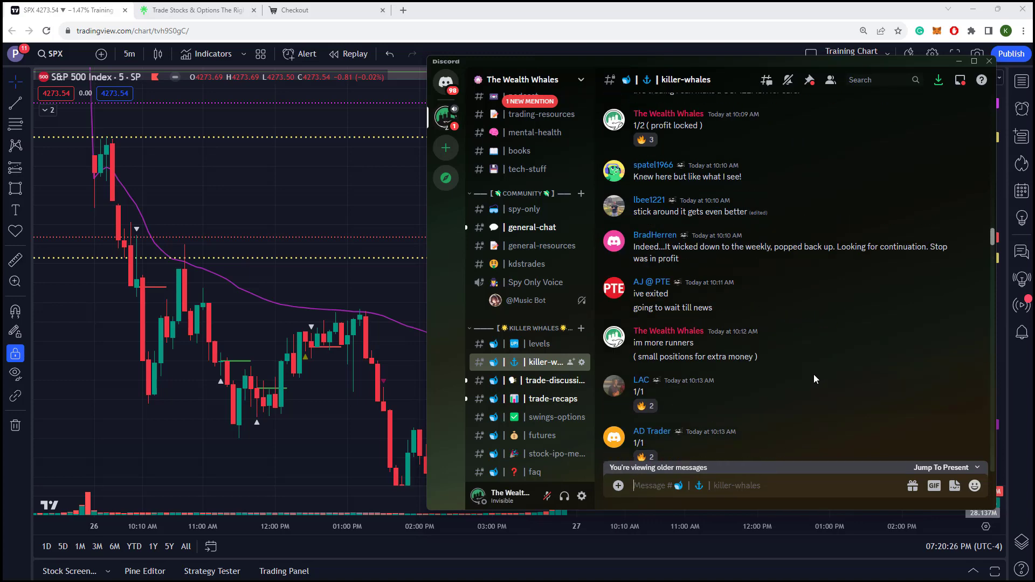
{"action": "scroll", "scroll_direction": "up", "scroll_amount": 3}
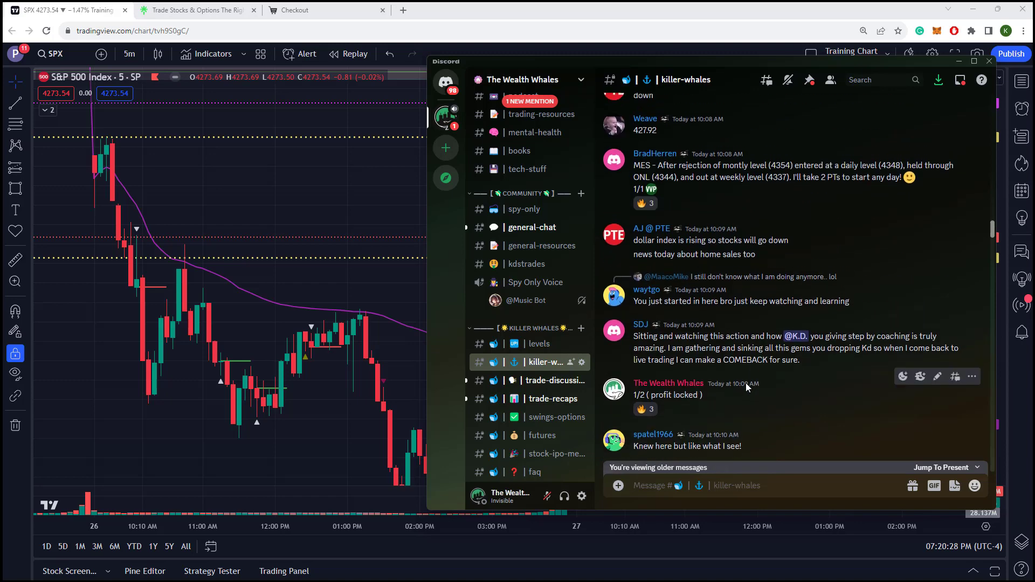
{"action": "scroll", "scroll_direction": "up", "scroll_amount": 3}
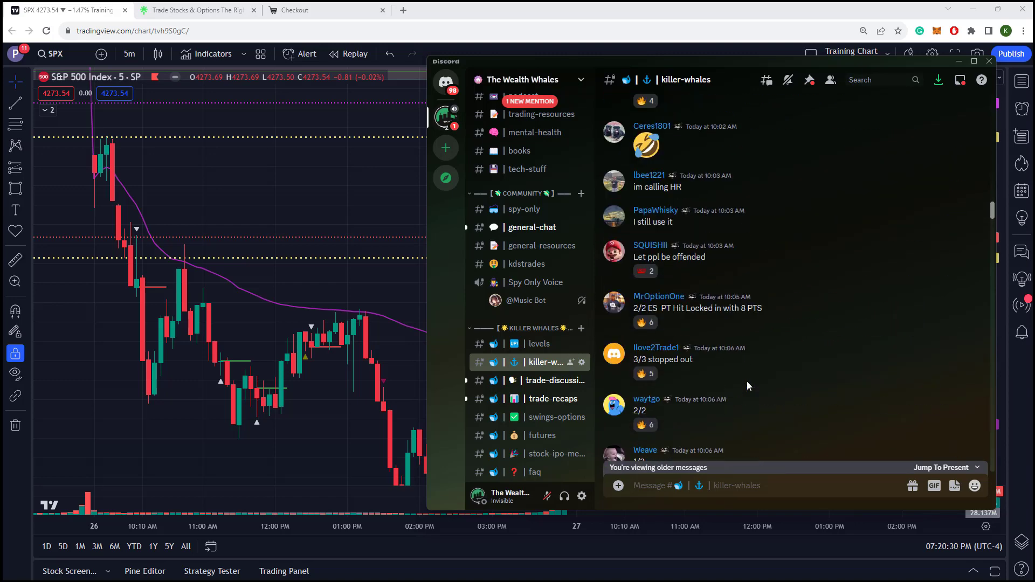
{"action": "scroll", "scroll_direction": "down", "scroll_amount": 3}
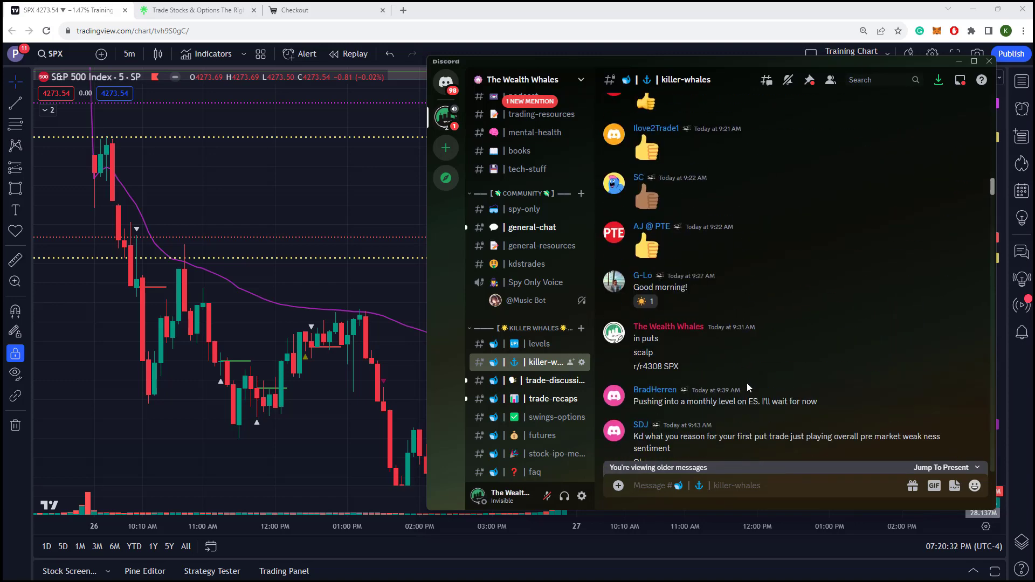
{"action": "scroll", "scroll_direction": "up", "scroll_amount": 3}
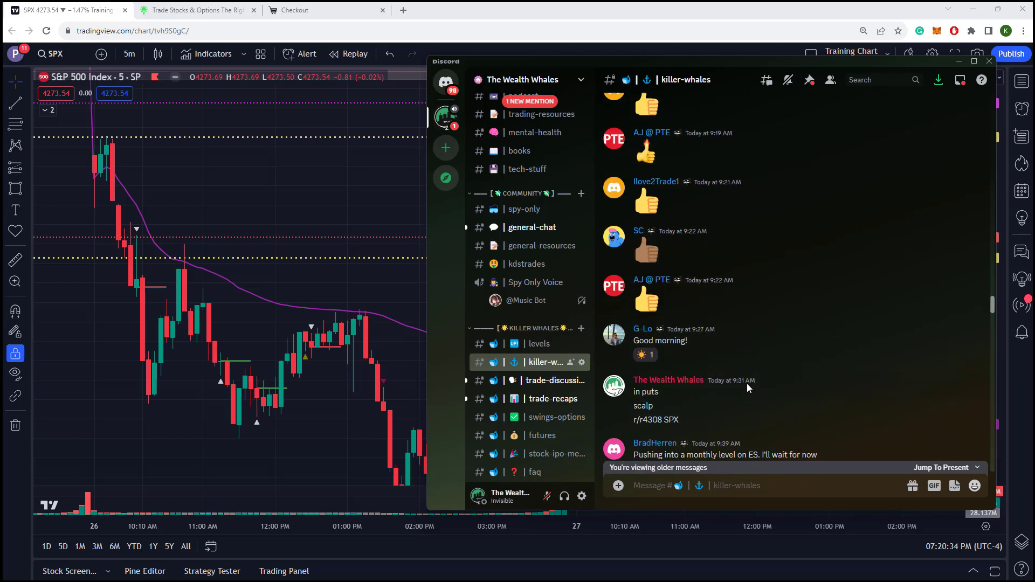
{"action": "scroll", "scroll_direction": "down", "scroll_amount": 3}
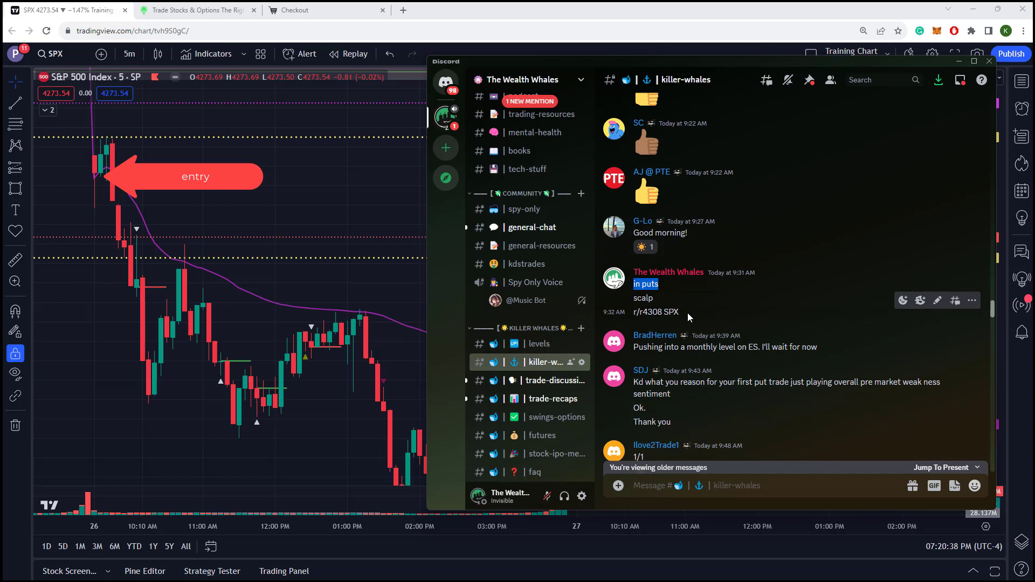
Inspect the 9:30 AM entry candle on the SPX chart, then hide Discord to show the full chart
{"action": "double_click", "coordinate": [657, 312]}
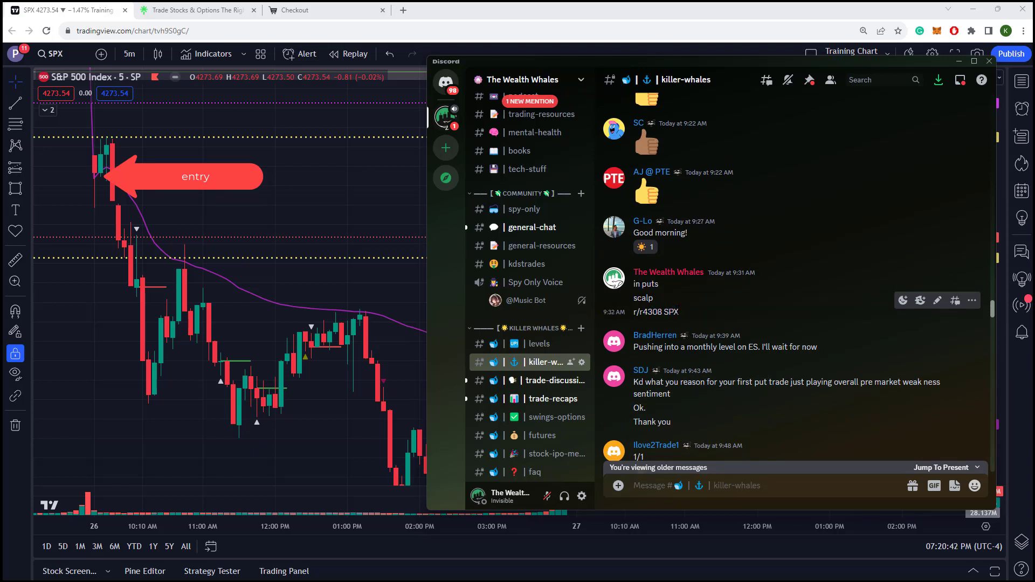
{"action": "mouse_move", "coordinate": [305, 326]}
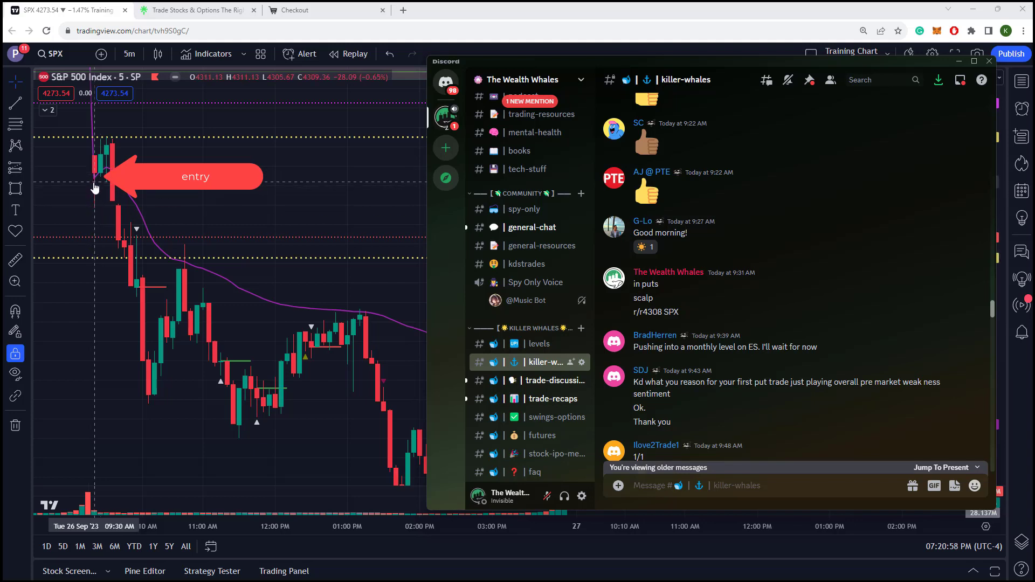
{"action": "mouse_move", "coordinate": [96, 210]}
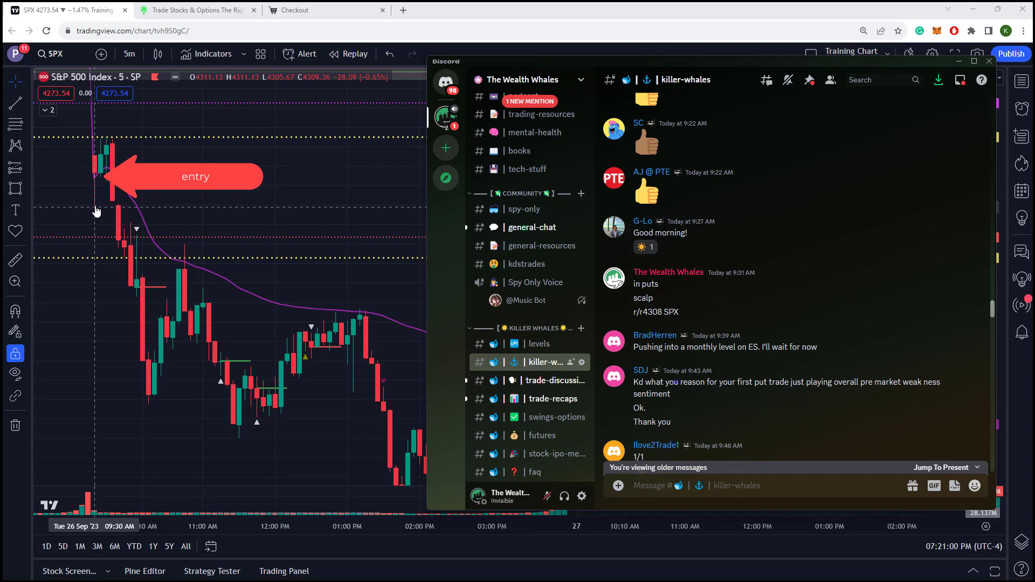
{"action": "mouse_move", "coordinate": [97, 190]}
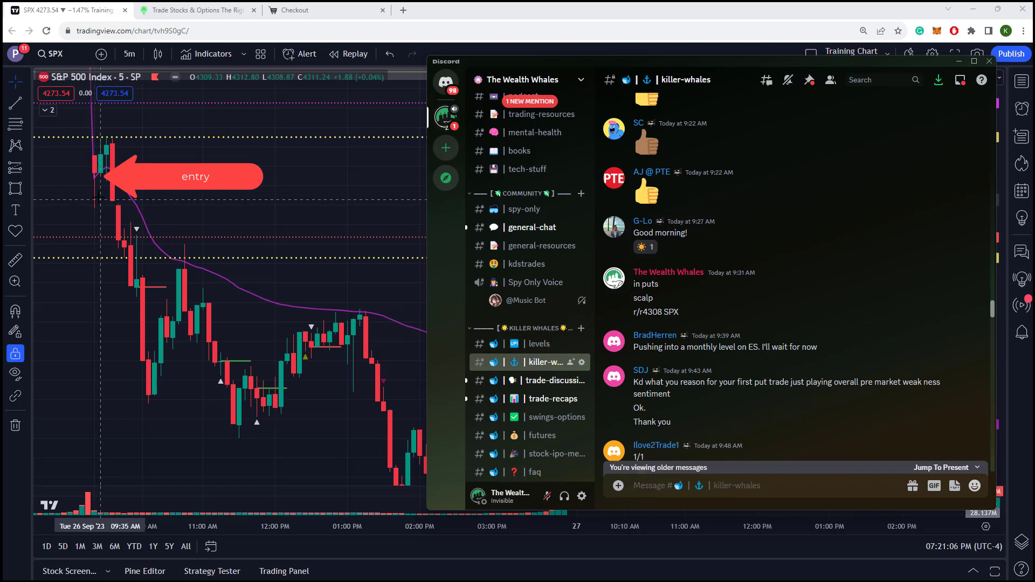
{"action": "mouse_move", "coordinate": [110, 196]}
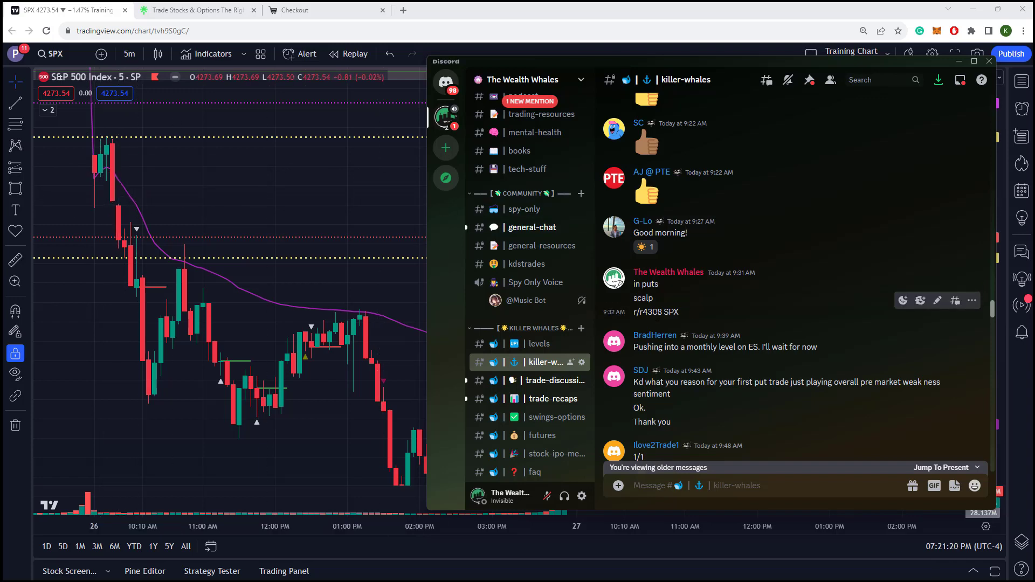
{"action": "left_click", "coordinate": [989, 61]}
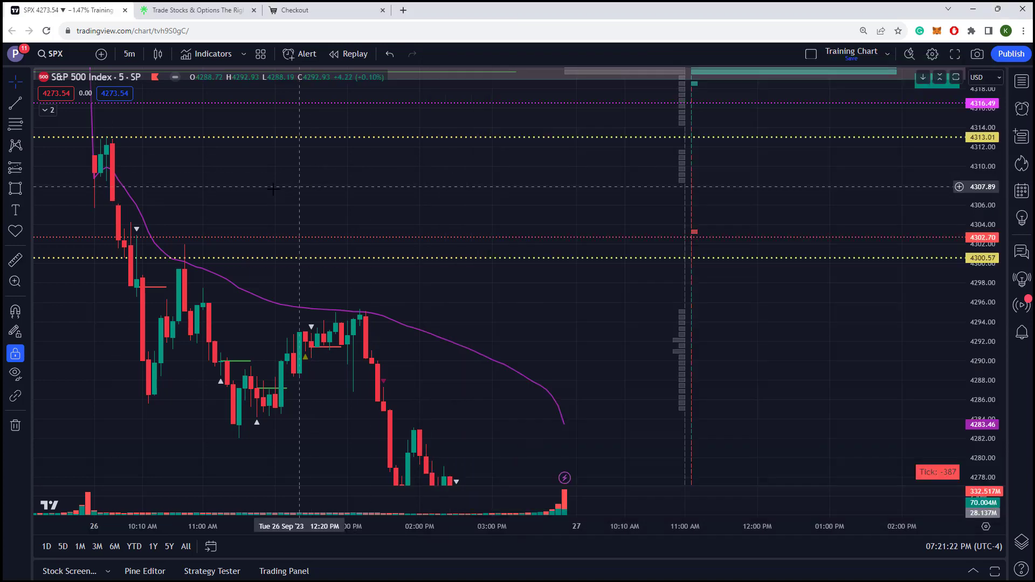
{"action": "mouse_move", "coordinate": [149, 180]}
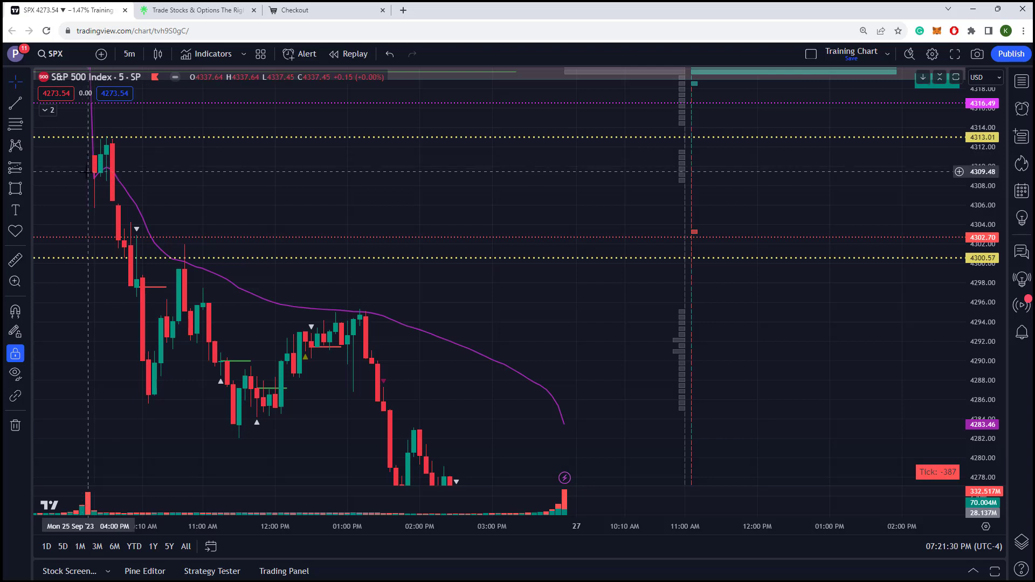
{"action": "mouse_move", "coordinate": [961, 192]}
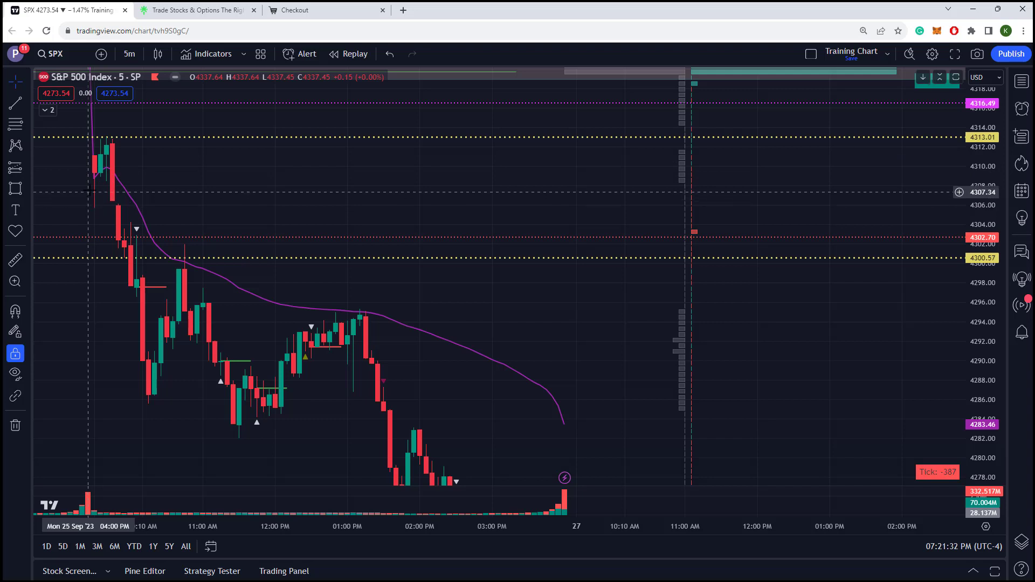
{"action": "mouse_move", "coordinate": [96, 180]}
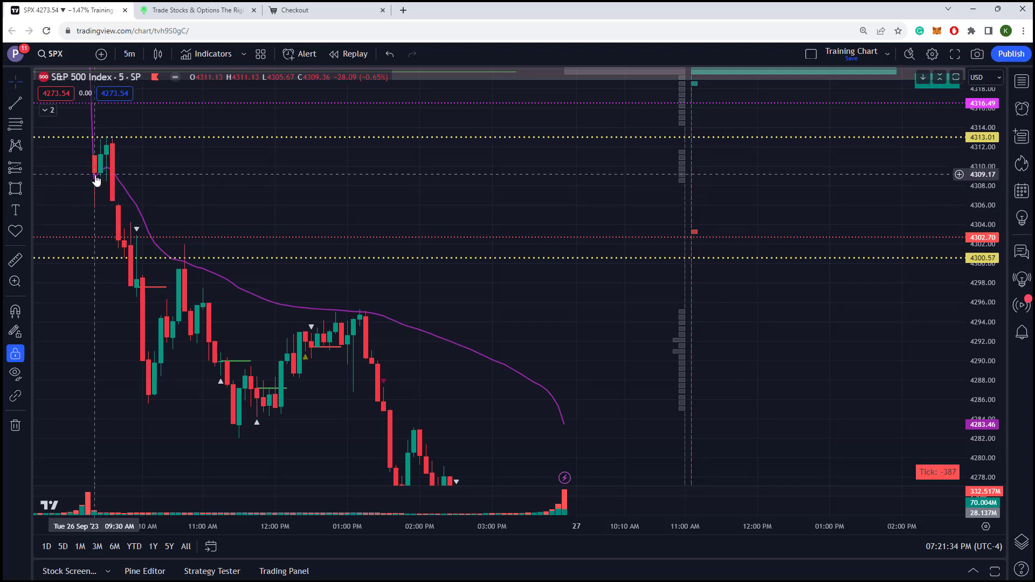
{"action": "mouse_move", "coordinate": [98, 202]}
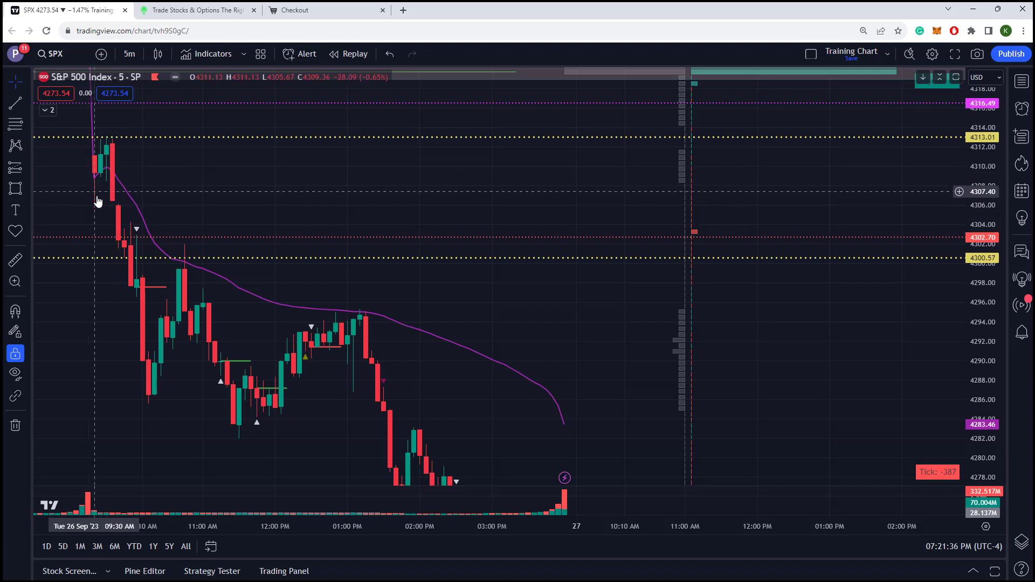
{"action": "mouse_move", "coordinate": [117, 176]}
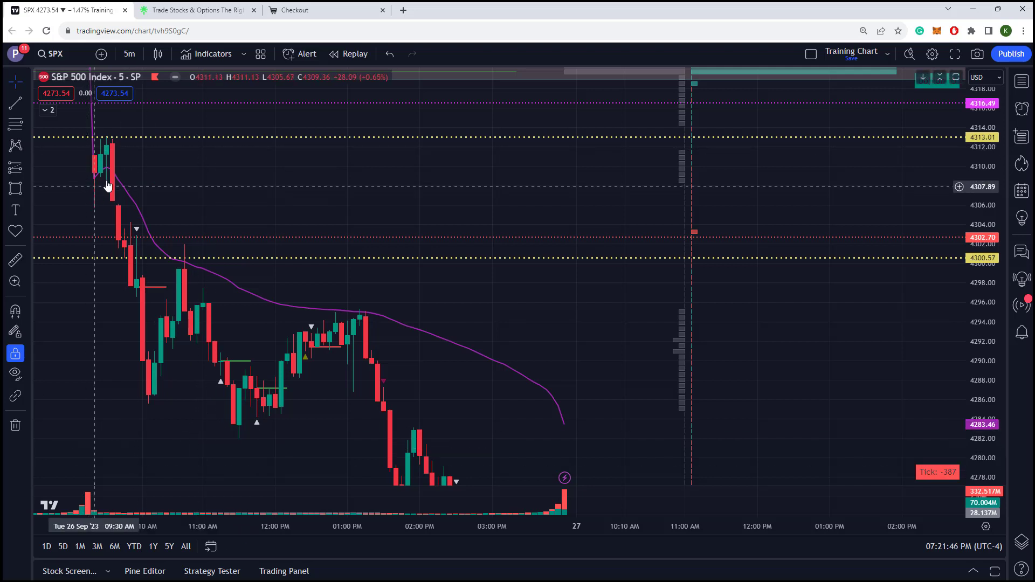
{"action": "mouse_move", "coordinate": [93, 178]}
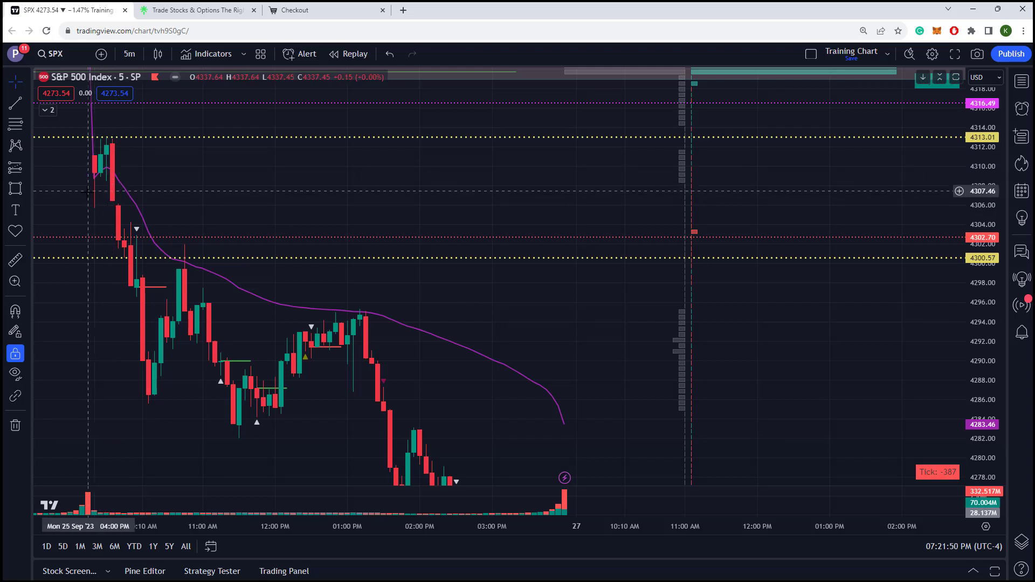
{"action": "mouse_move", "coordinate": [40, 206]}
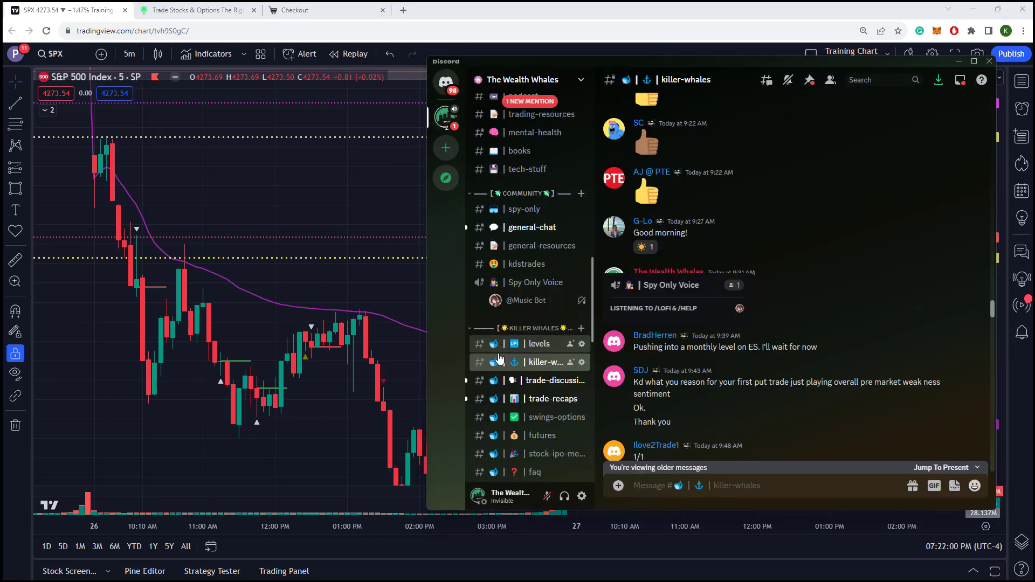
Show the kdstrades channel with the September 26 recap of four SPXW put trades totaling $1,581
{"action": "left_click", "coordinate": [527, 263]}
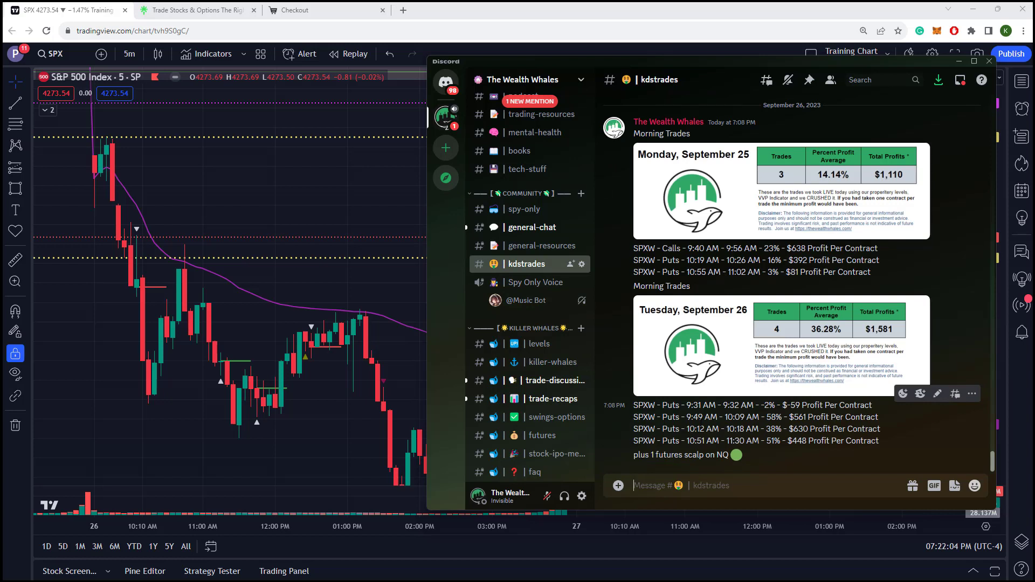
{"action": "mouse_move", "coordinate": [117, 211]}
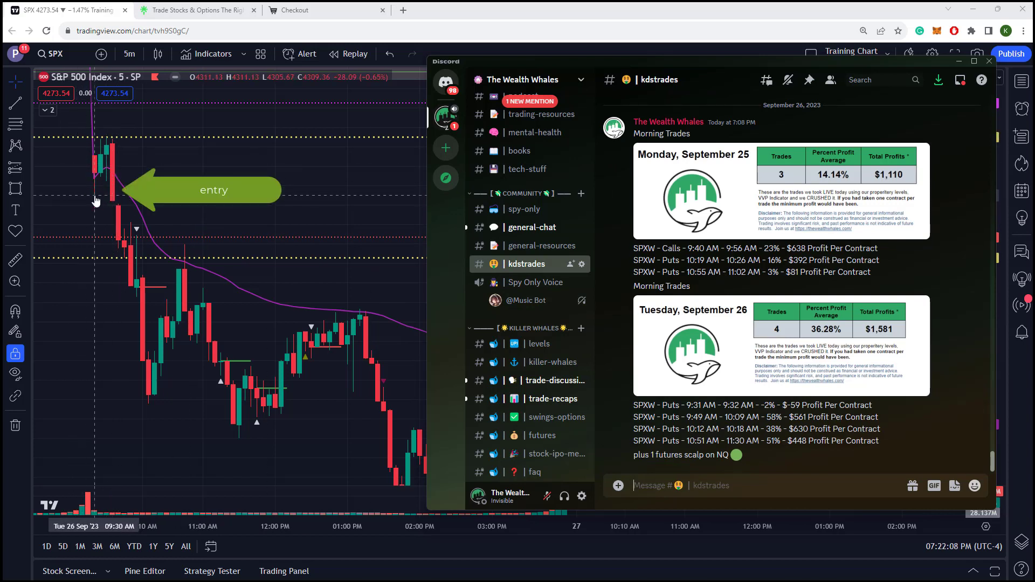
{"action": "mouse_move", "coordinate": [112, 178]}
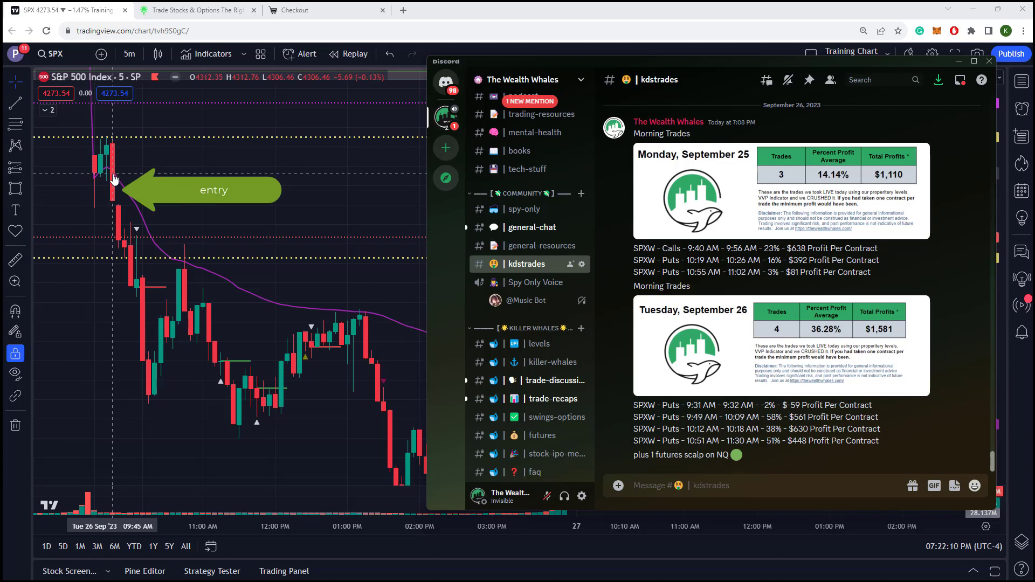
{"action": "mouse_move", "coordinate": [115, 181]}
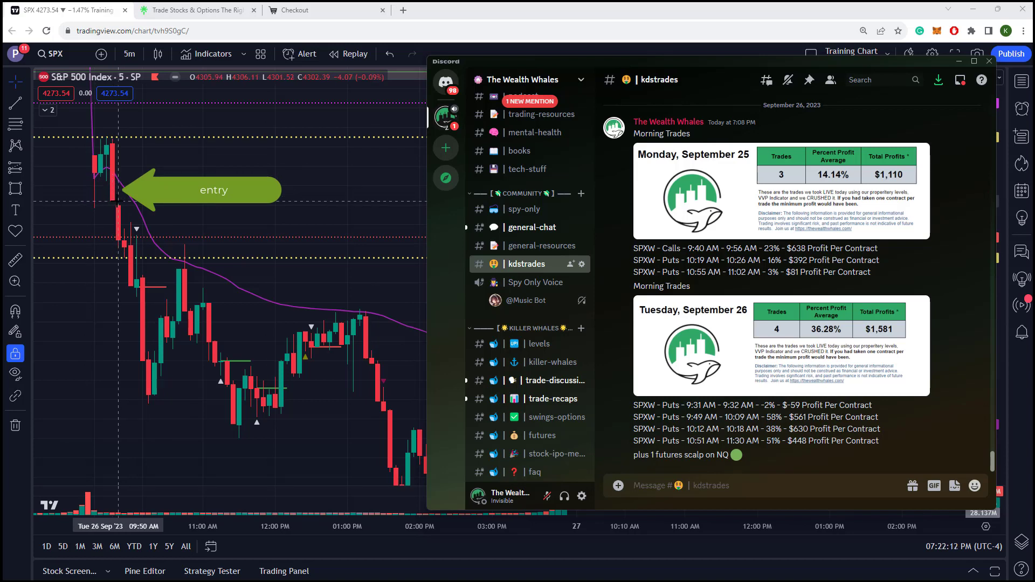
{"action": "mouse_move", "coordinate": [112, 178]}
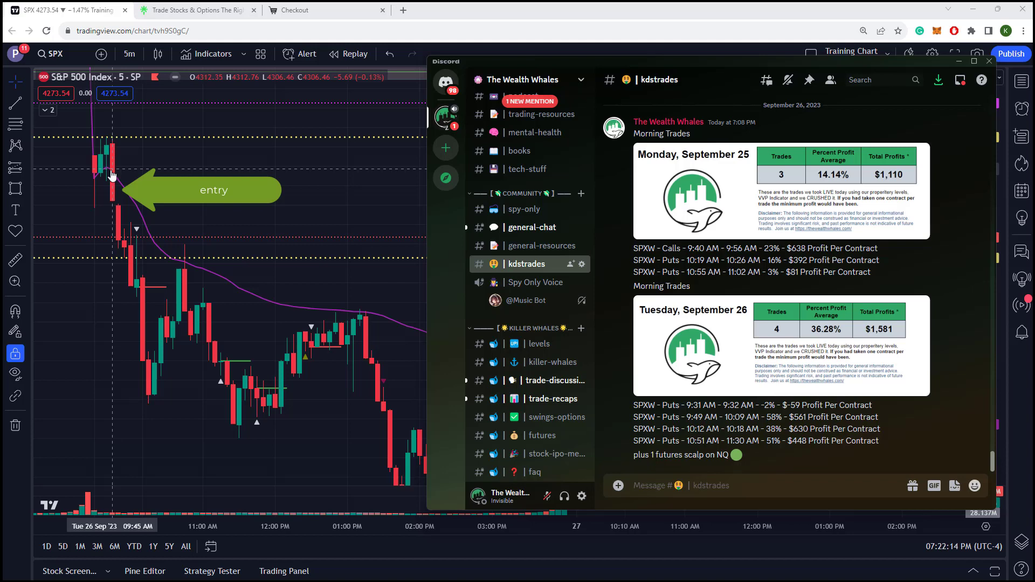
{"action": "mouse_move", "coordinate": [114, 196]}
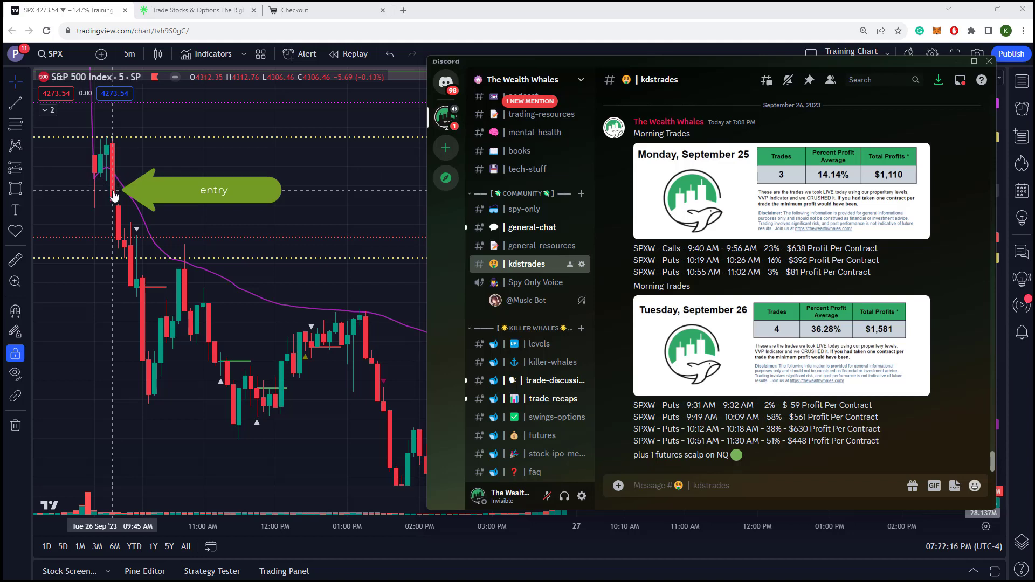
{"action": "mouse_move", "coordinate": [131, 251]}
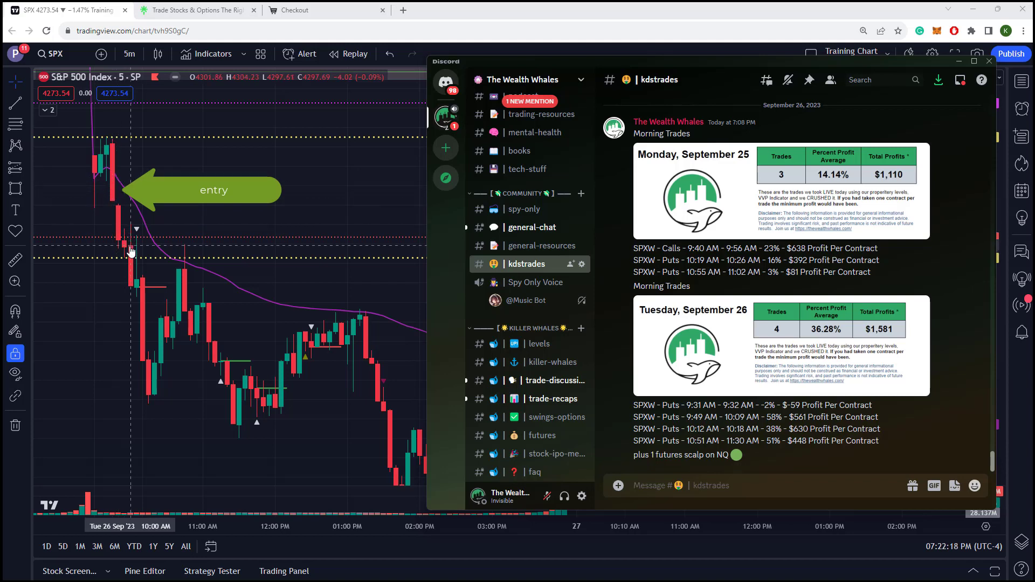
{"action": "mouse_move", "coordinate": [460, 319]}
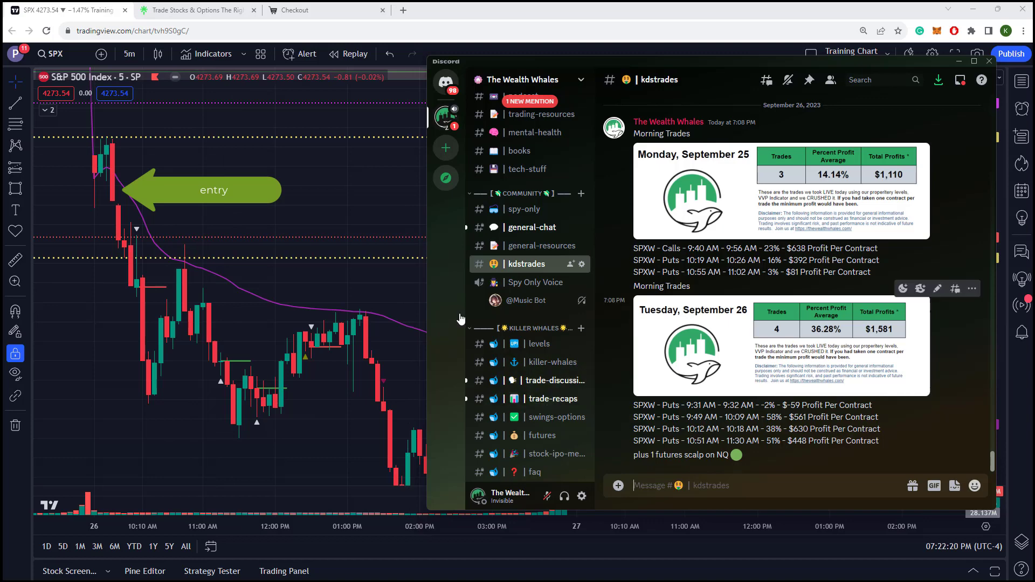
{"action": "mouse_move", "coordinate": [113, 190]}
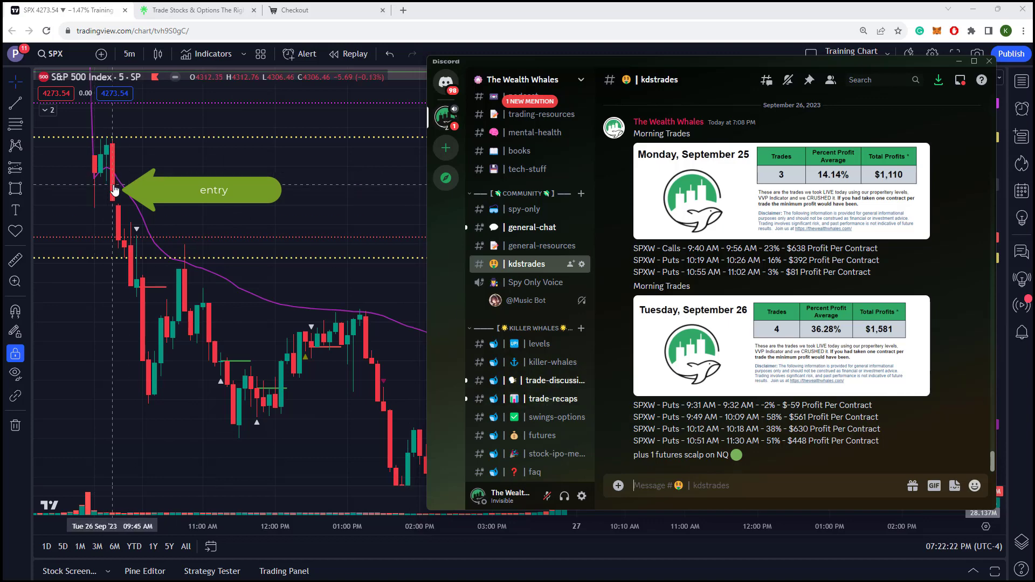
{"action": "mouse_move", "coordinate": [158, 236]}
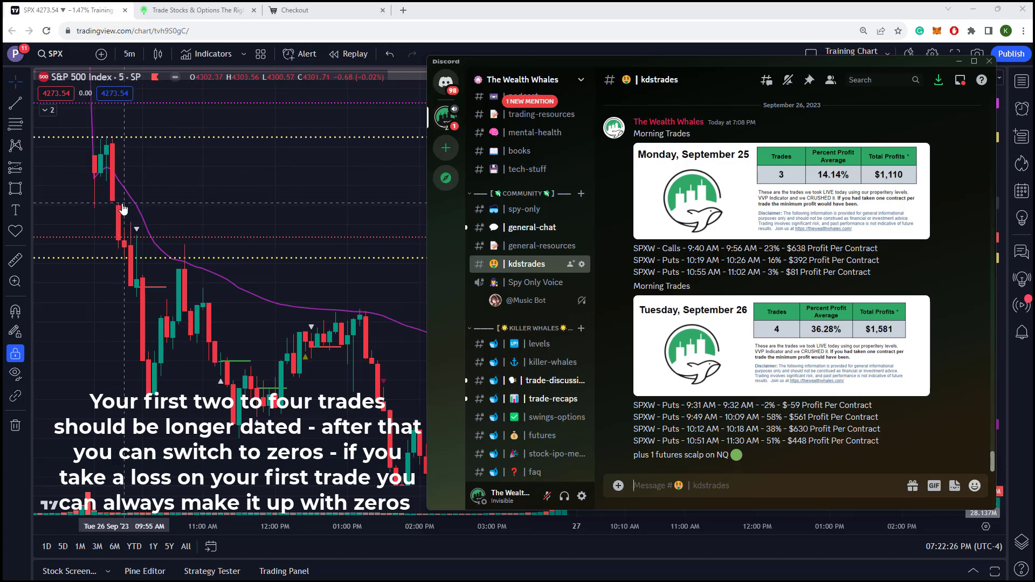
{"action": "mouse_move", "coordinate": [112, 181]}
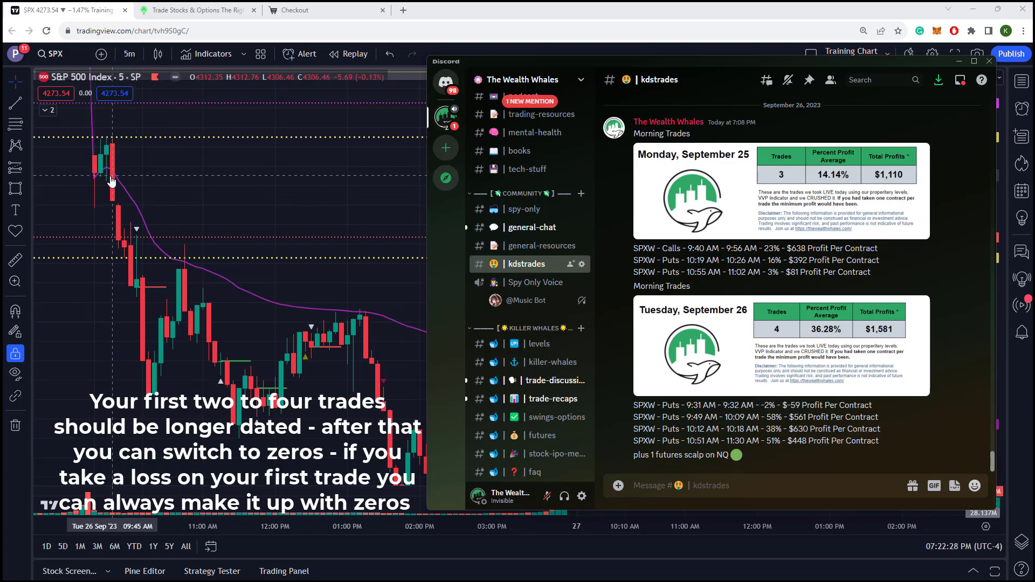
{"action": "mouse_move", "coordinate": [87, 187]}
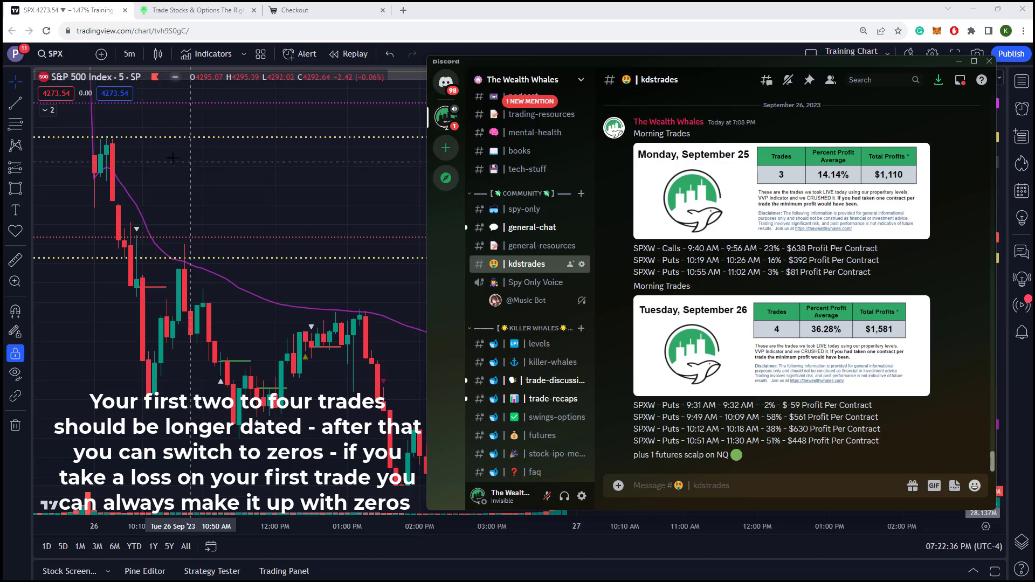
{"action": "mouse_move", "coordinate": [163, 180]}
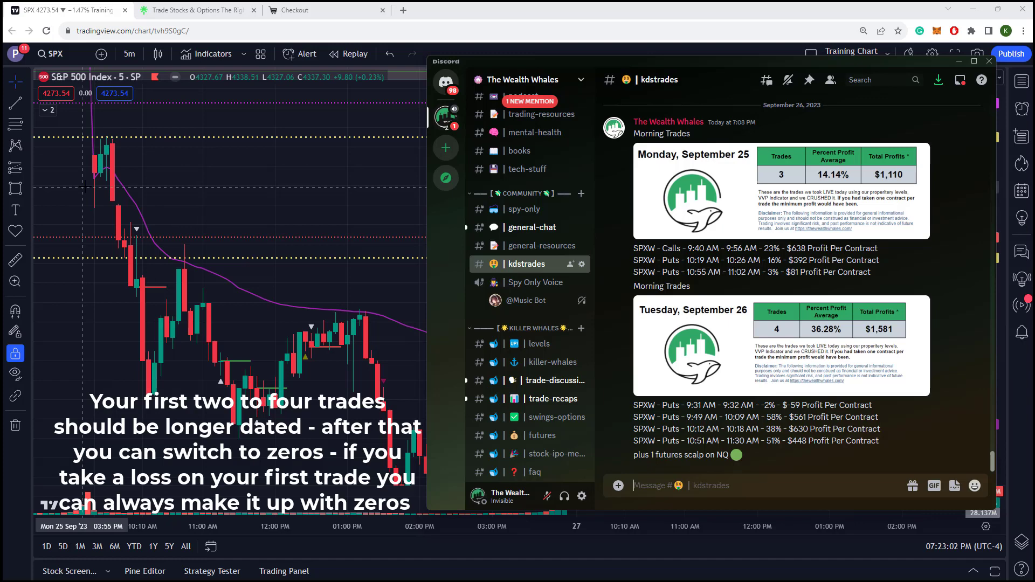
{"action": "mouse_move", "coordinate": [95, 206]}
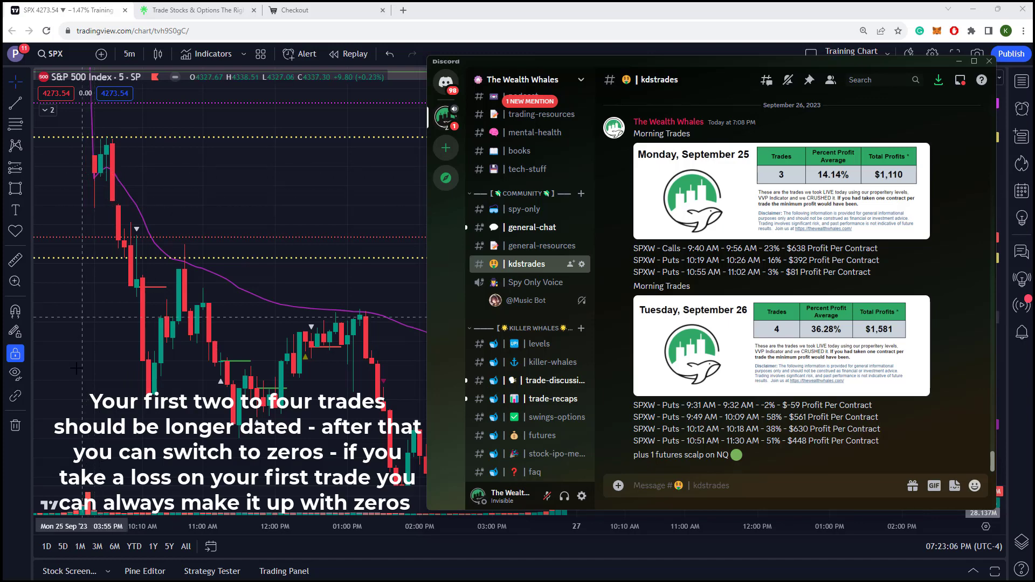
{"action": "mouse_move", "coordinate": [95, 200]}
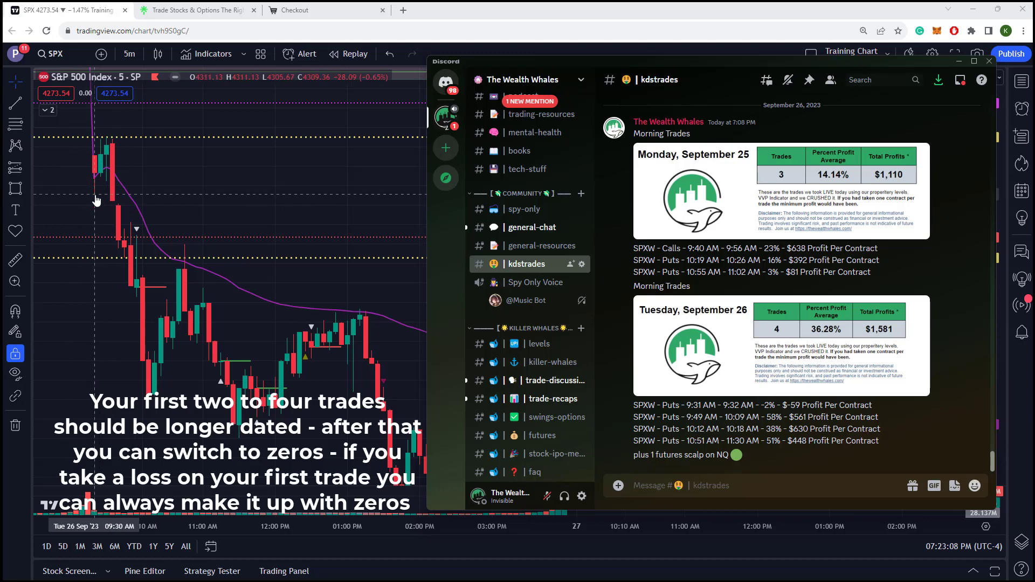
{"action": "mouse_move", "coordinate": [98, 190]}
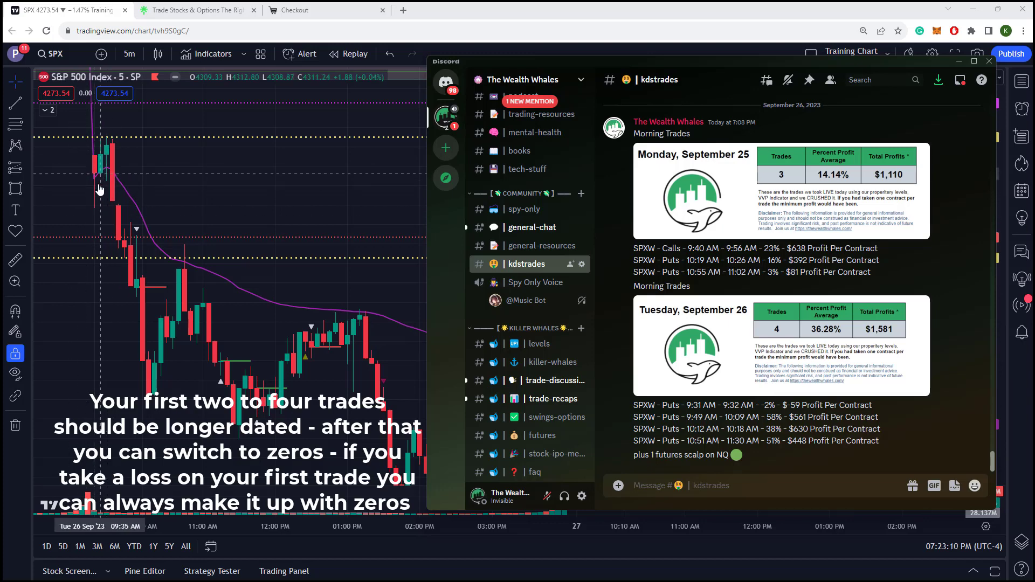
{"action": "mouse_move", "coordinate": [92, 183]}
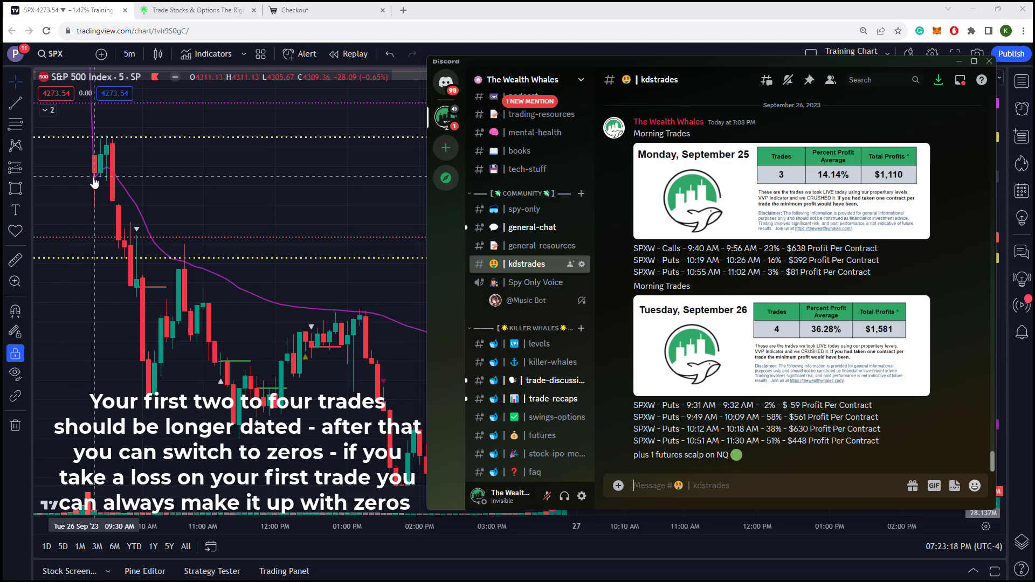
{"action": "mouse_move", "coordinate": [97, 213]}
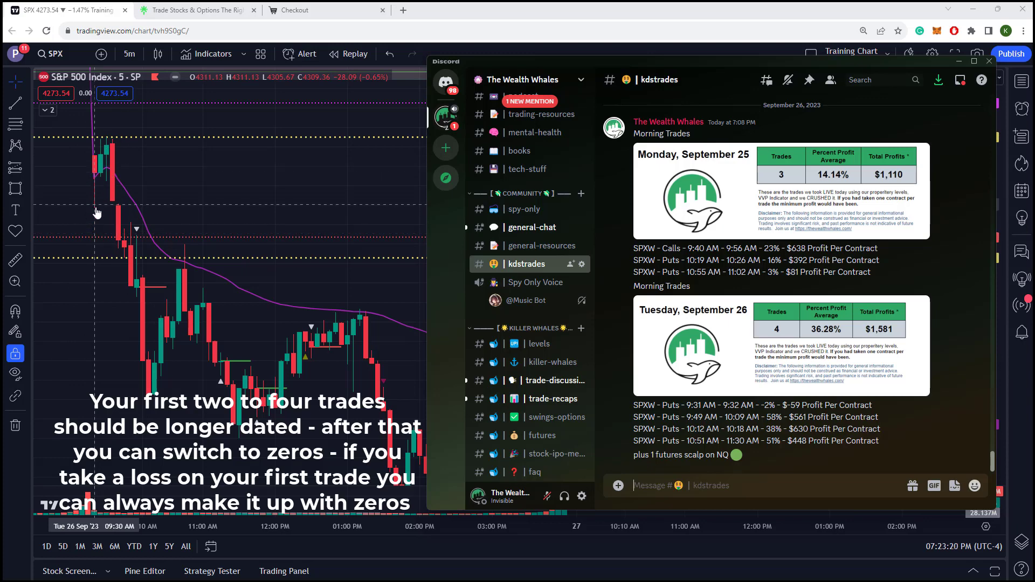
{"action": "mouse_move", "coordinate": [95, 172]}
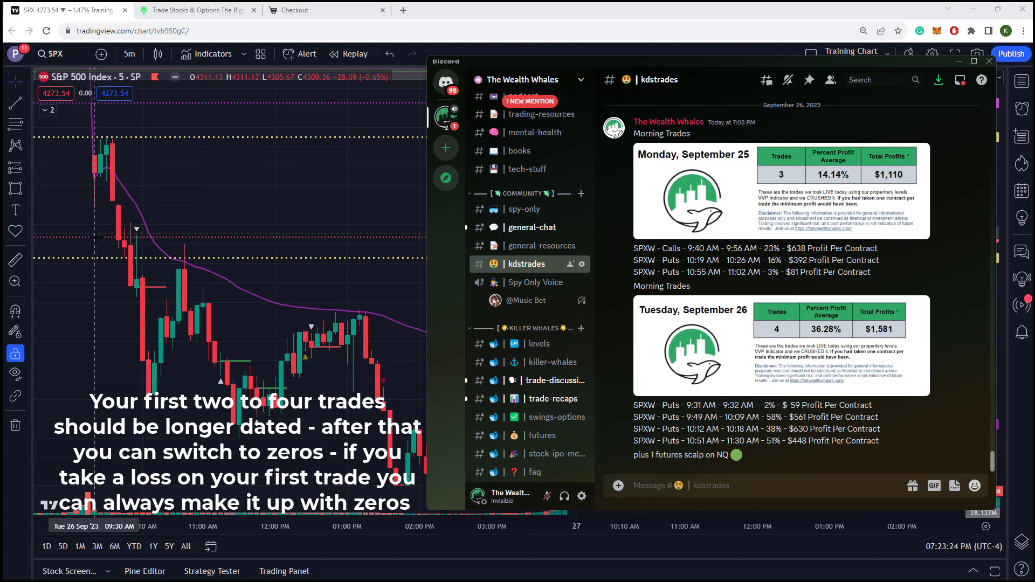
{"action": "mouse_move", "coordinate": [98, 243]}
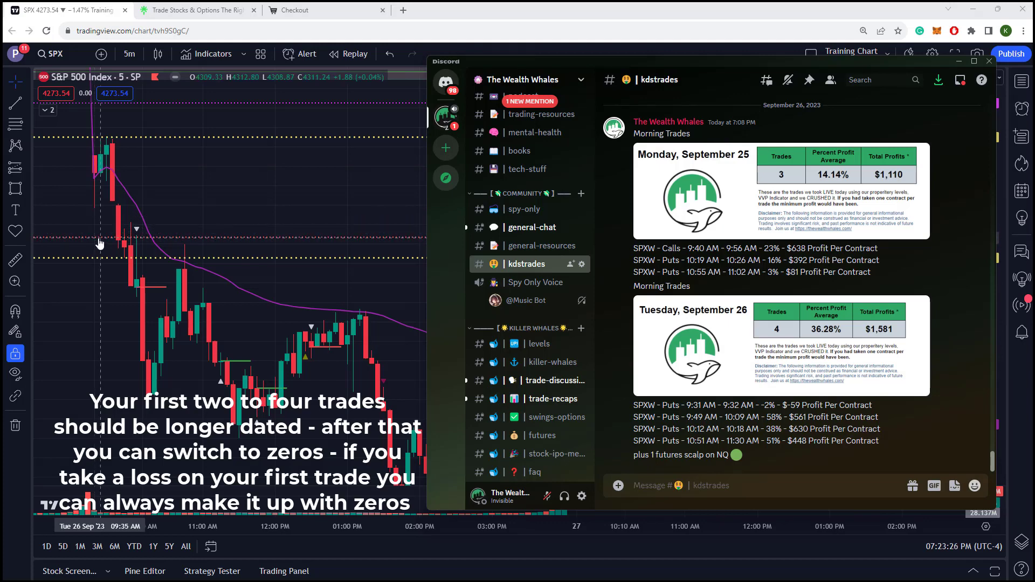
{"action": "mouse_move", "coordinate": [98, 237]}
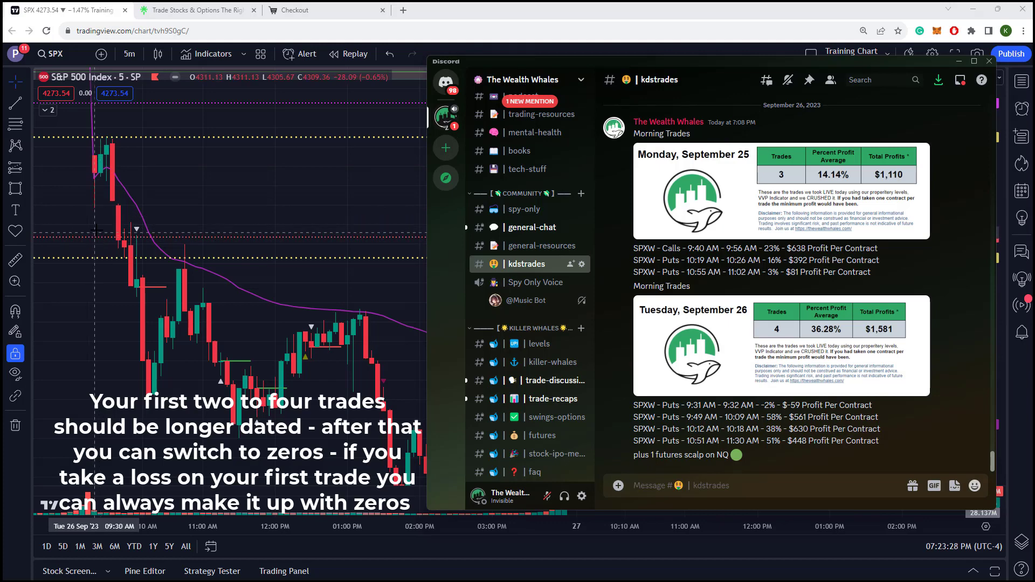
{"action": "mouse_move", "coordinate": [99, 236]}
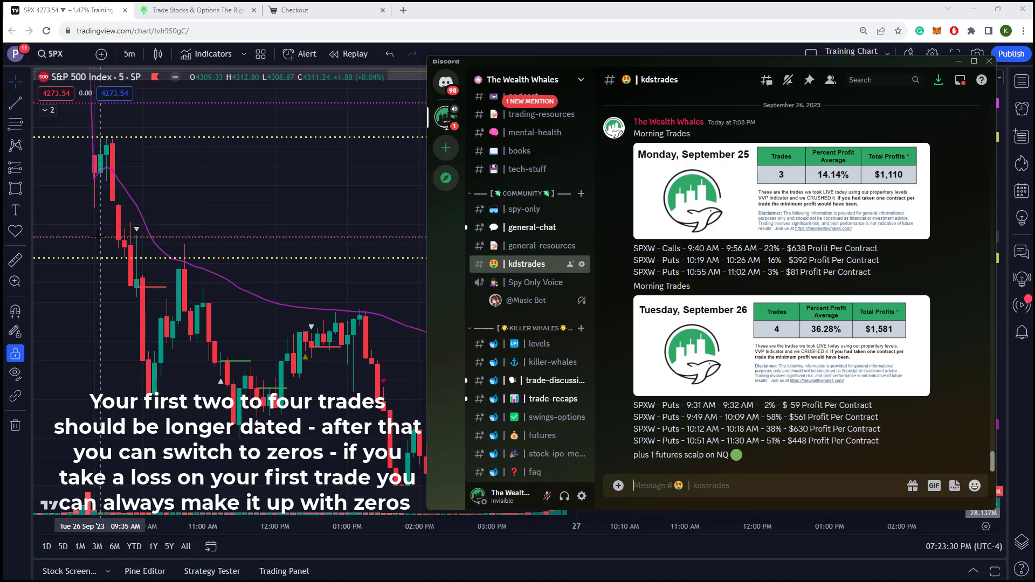
{"action": "mouse_move", "coordinate": [114, 178]}
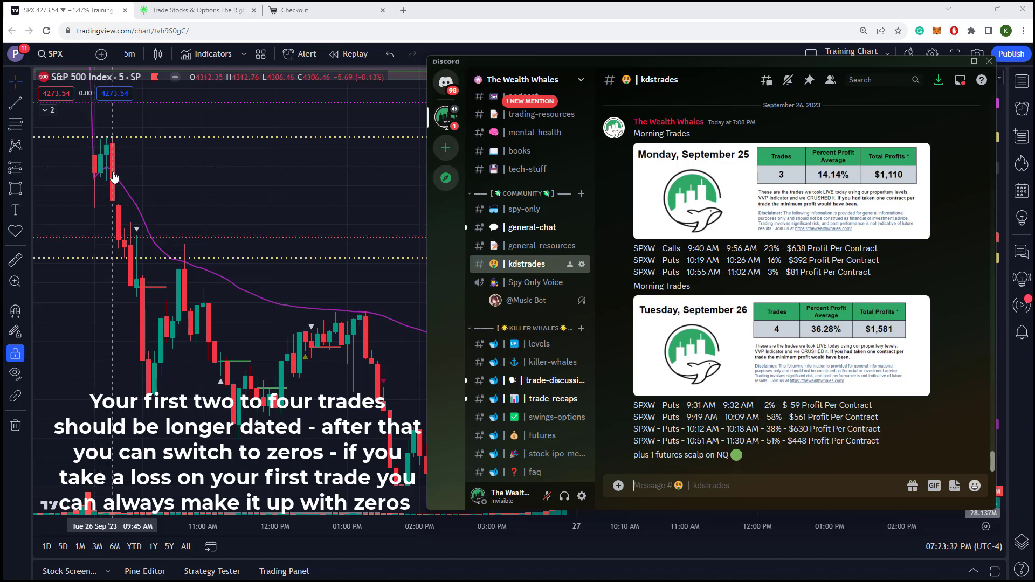
{"action": "mouse_move", "coordinate": [118, 240]}
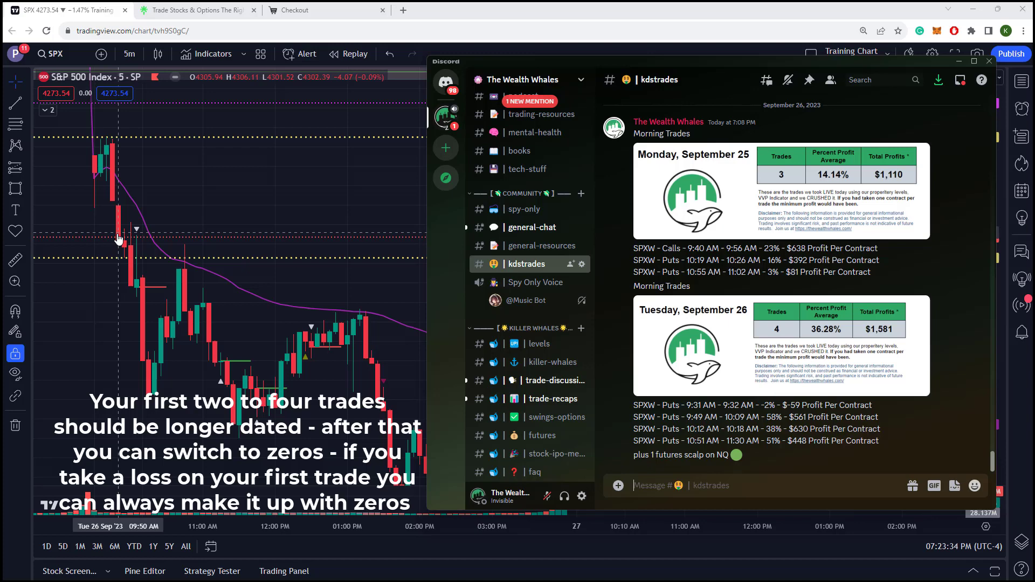
{"action": "mouse_move", "coordinate": [116, 220]}
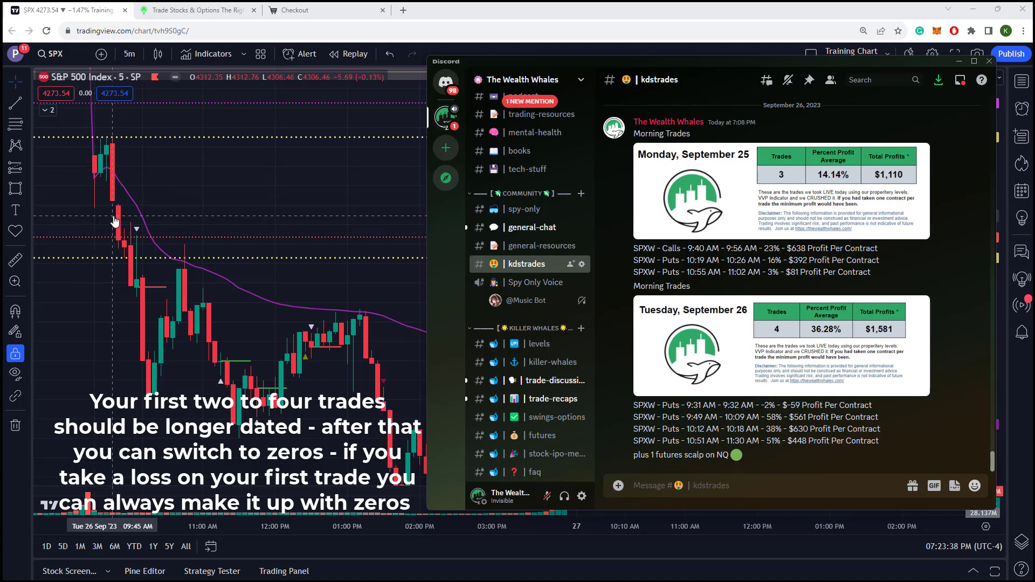
{"action": "mouse_move", "coordinate": [120, 192]}
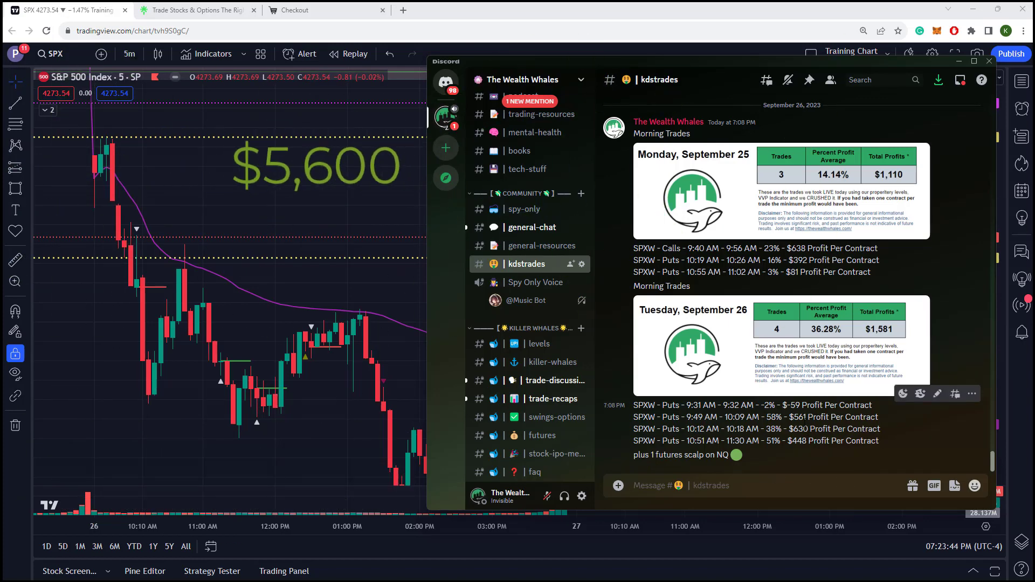
{"action": "mouse_move", "coordinate": [117, 231]}
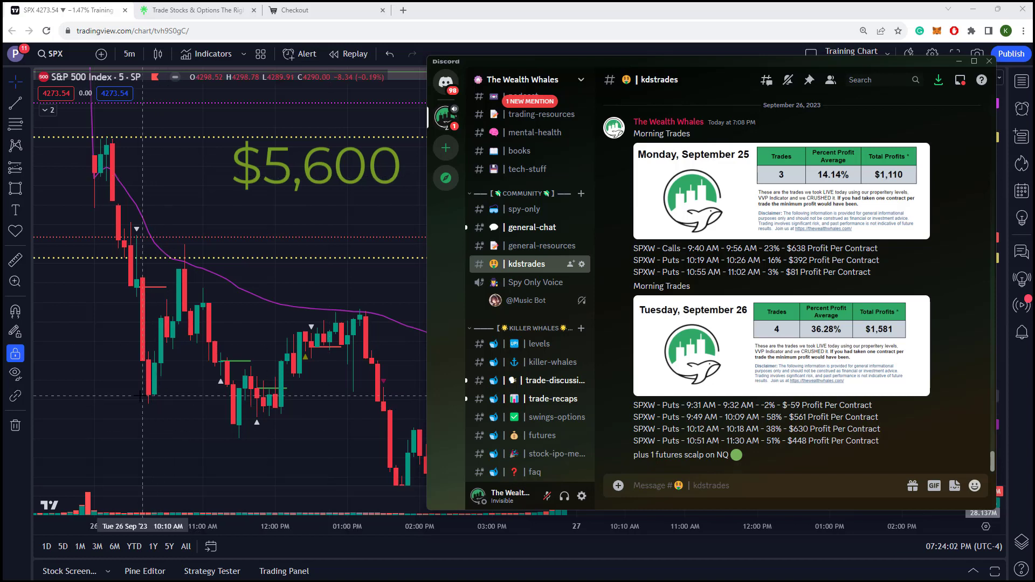
{"action": "mouse_move", "coordinate": [382, 335]}
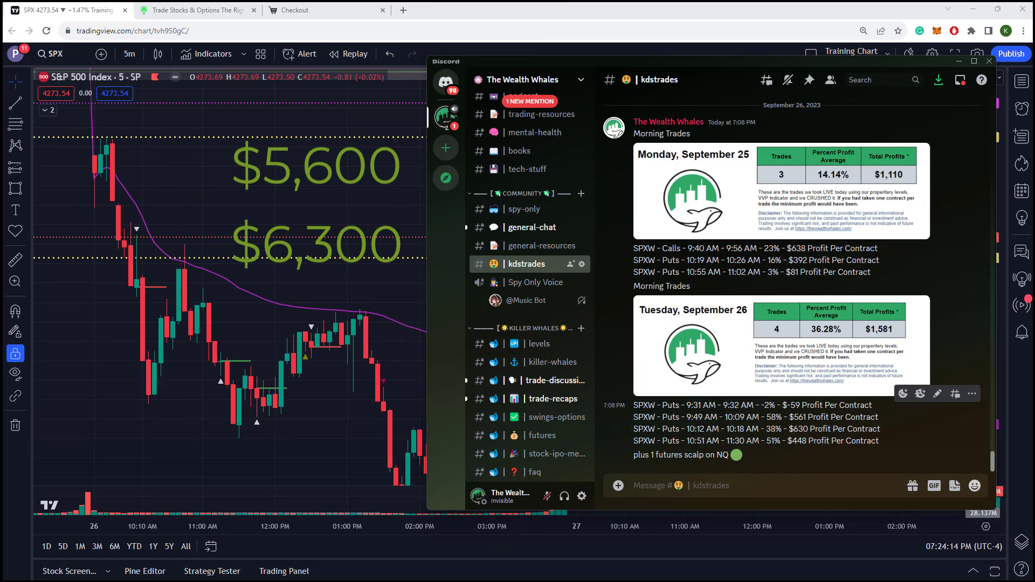
{"action": "mouse_move", "coordinate": [199, 285]}
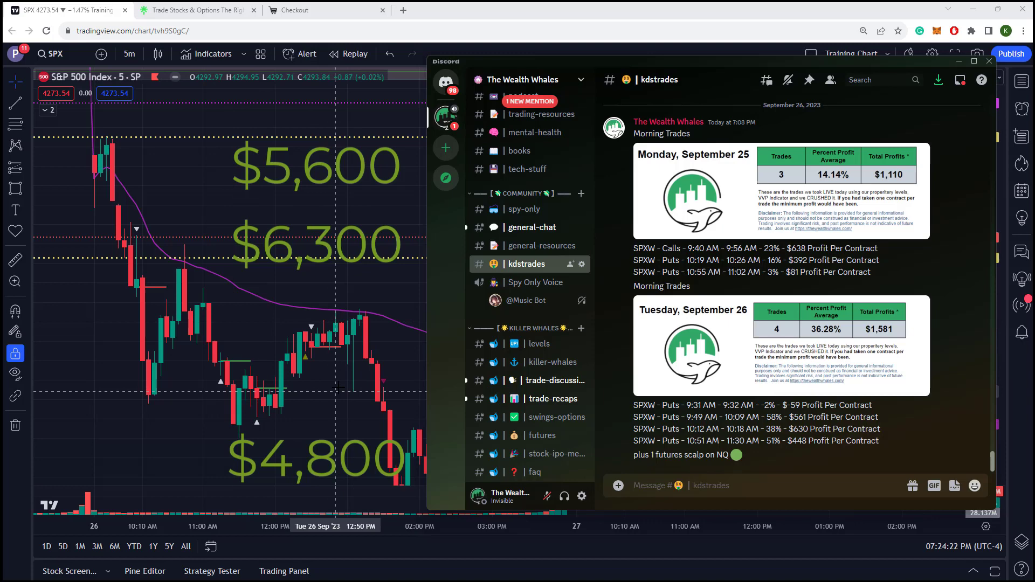
{"action": "mouse_move", "coordinate": [351, 369]}
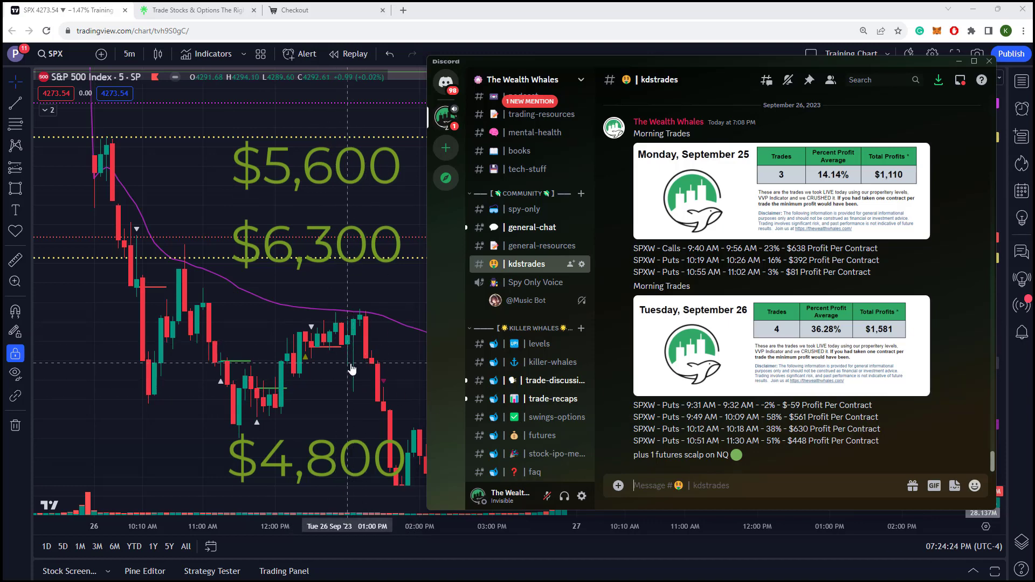
{"action": "mouse_move", "coordinate": [352, 370]}
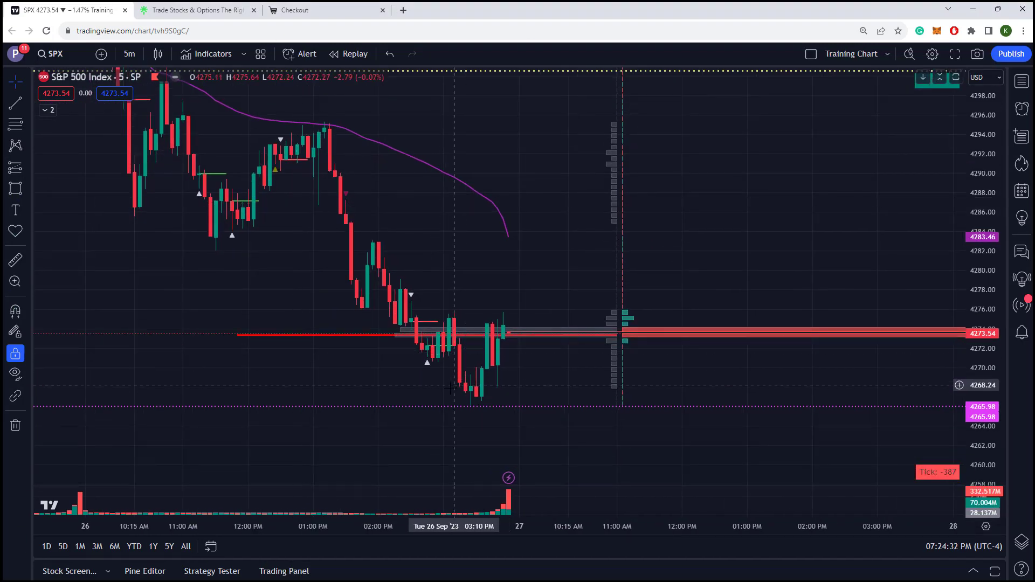
{"action": "mouse_move", "coordinate": [446, 326]}
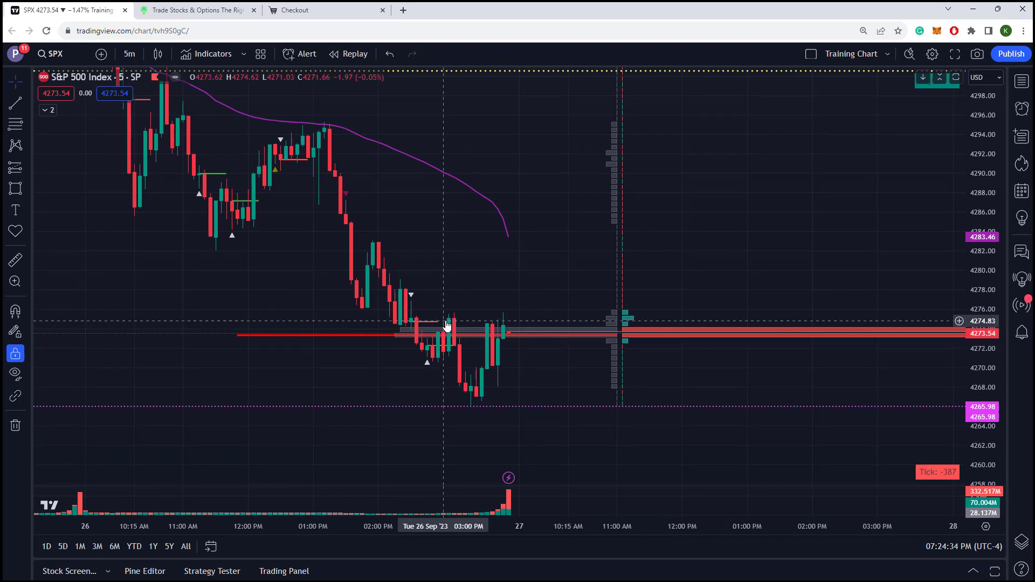
{"action": "mouse_move", "coordinate": [447, 362]}
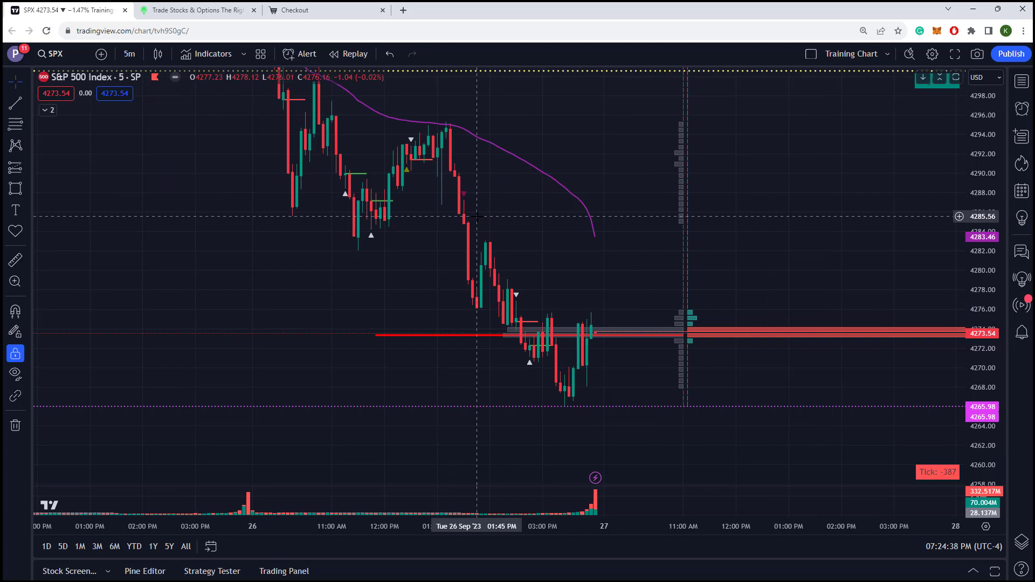
{"action": "left_click", "coordinate": [53, 54]}
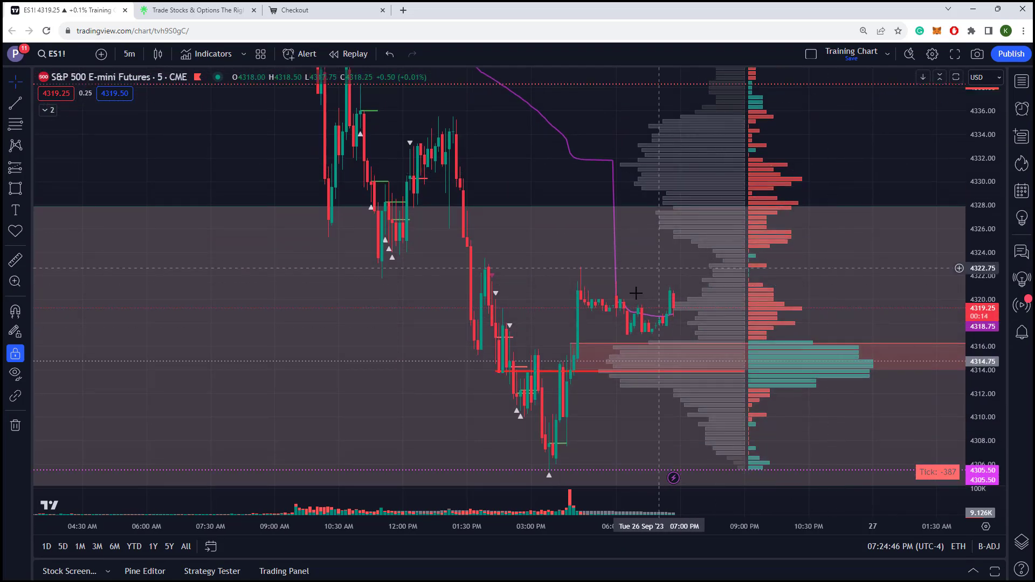
{"action": "mouse_move", "coordinate": [783, 363]}
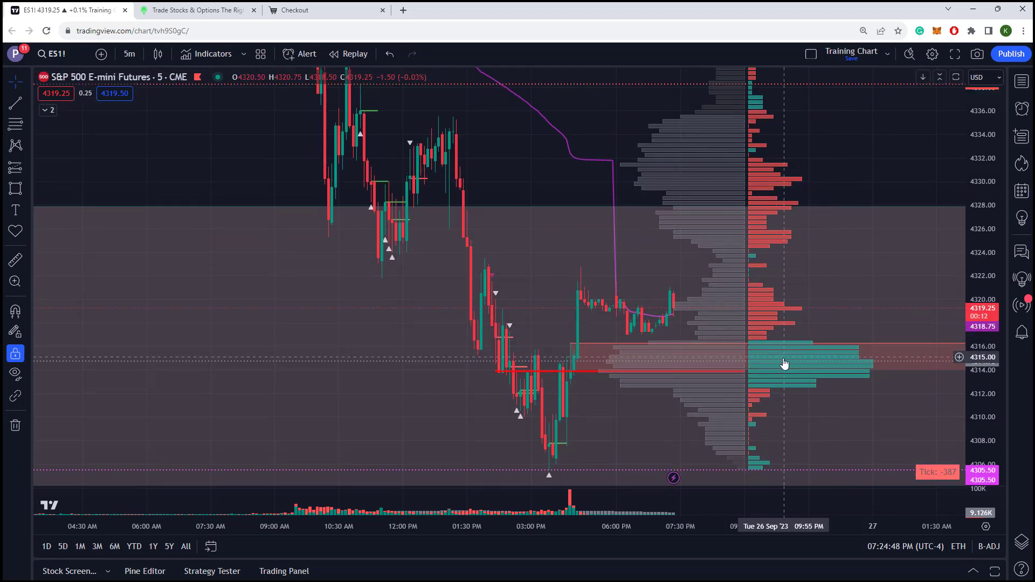
{"action": "mouse_move", "coordinate": [710, 374]}
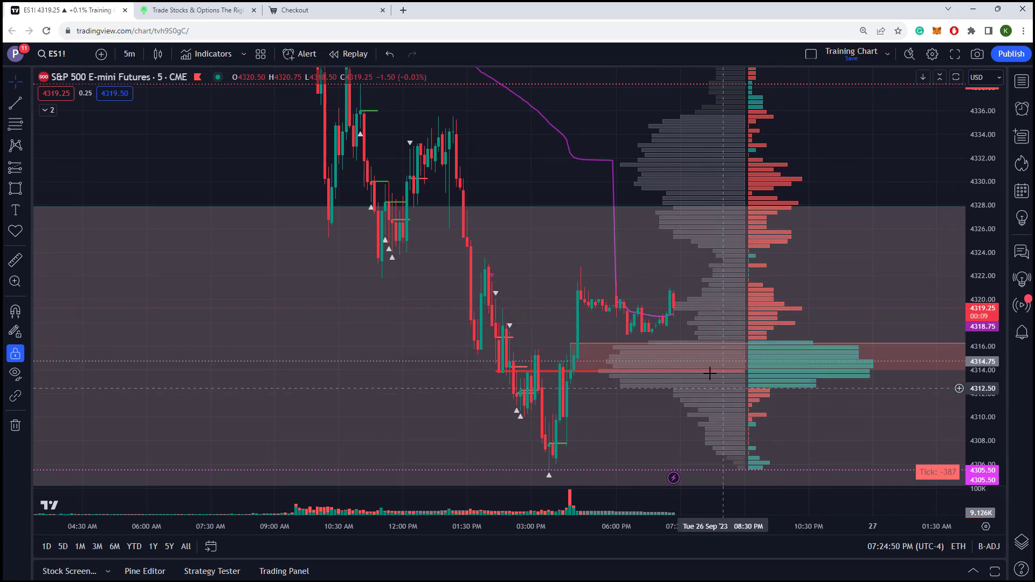
{"action": "mouse_move", "coordinate": [718, 362]}
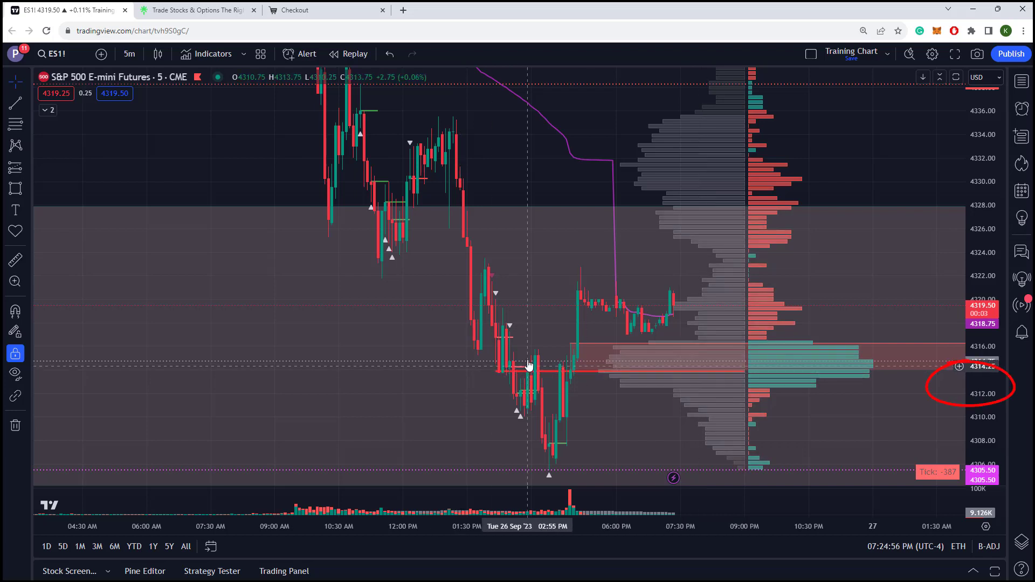
{"action": "mouse_move", "coordinate": [538, 374]}
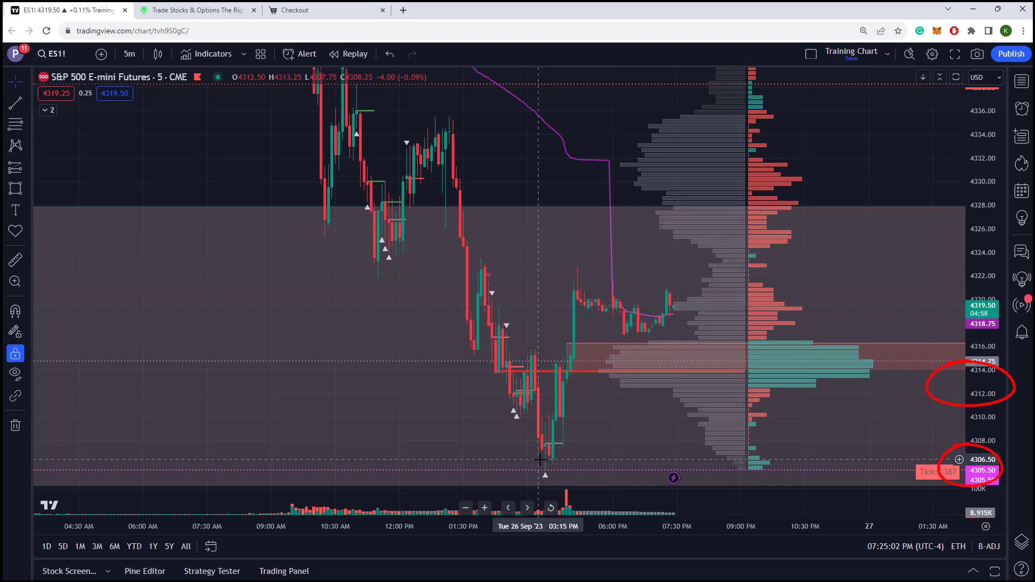
{"action": "mouse_move", "coordinate": [907, 496]}
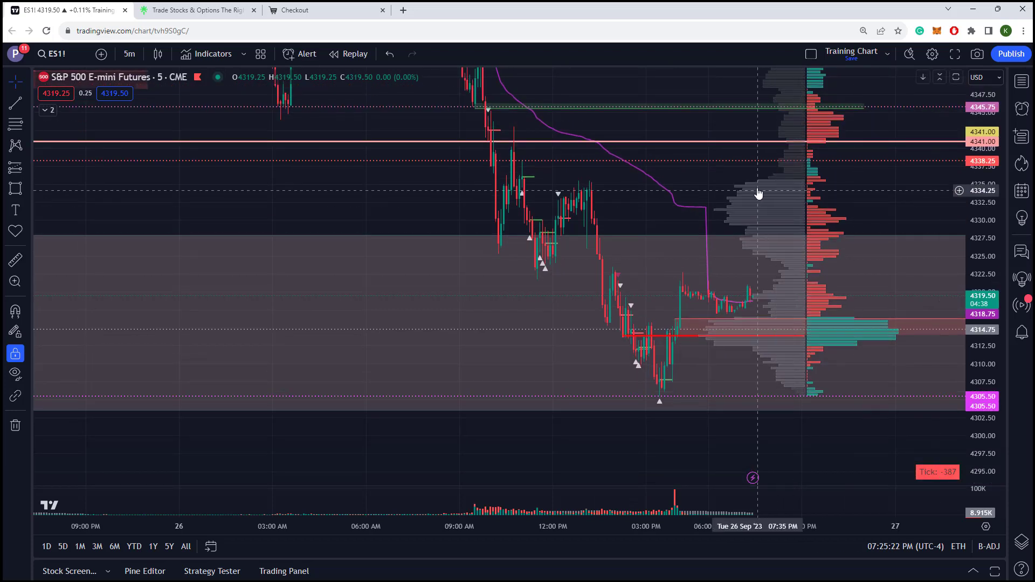
{"action": "mouse_move", "coordinate": [429, 181]}
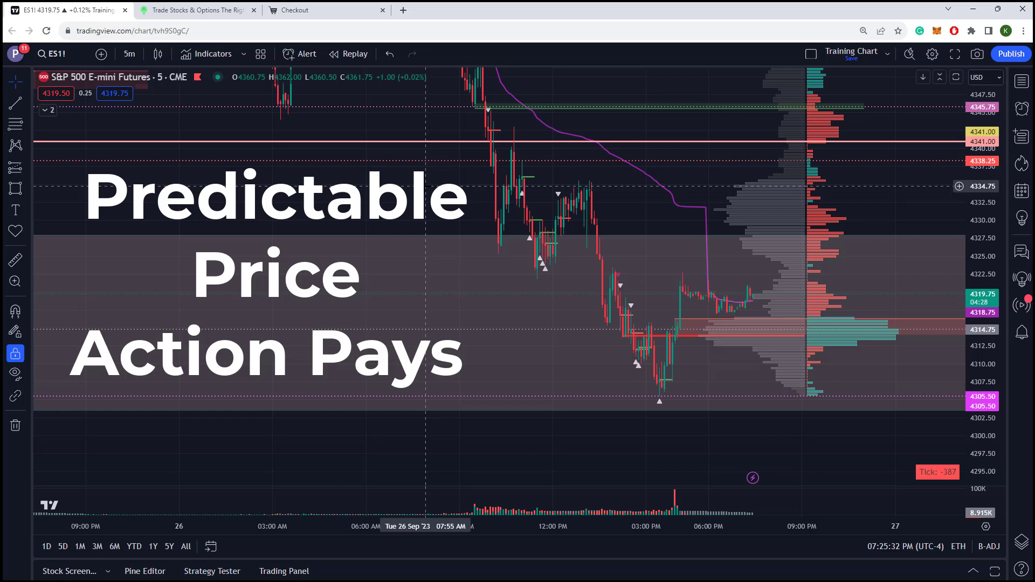
{"action": "mouse_move", "coordinate": [437, 172]}
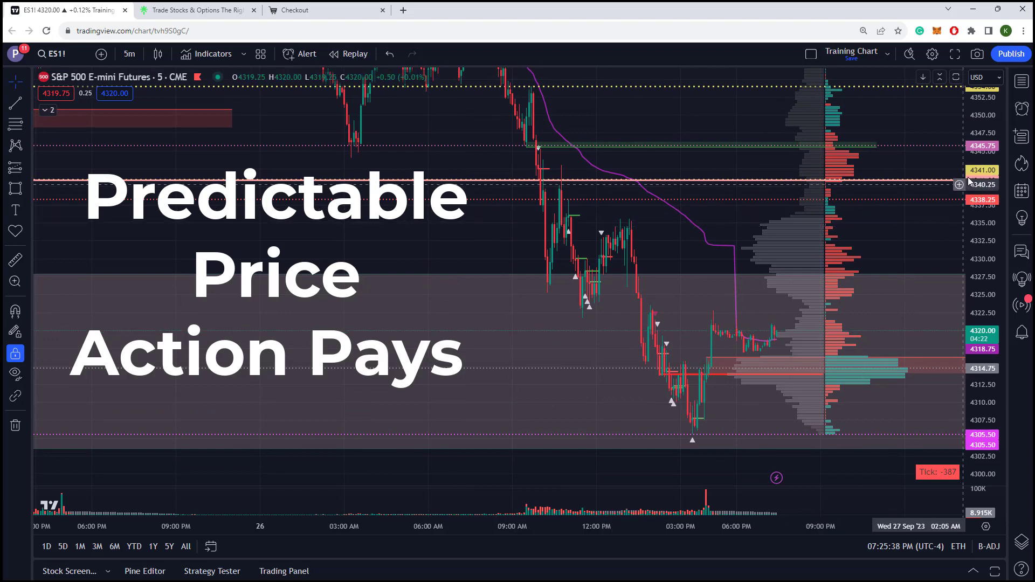
{"action": "mouse_move", "coordinate": [643, 376]}
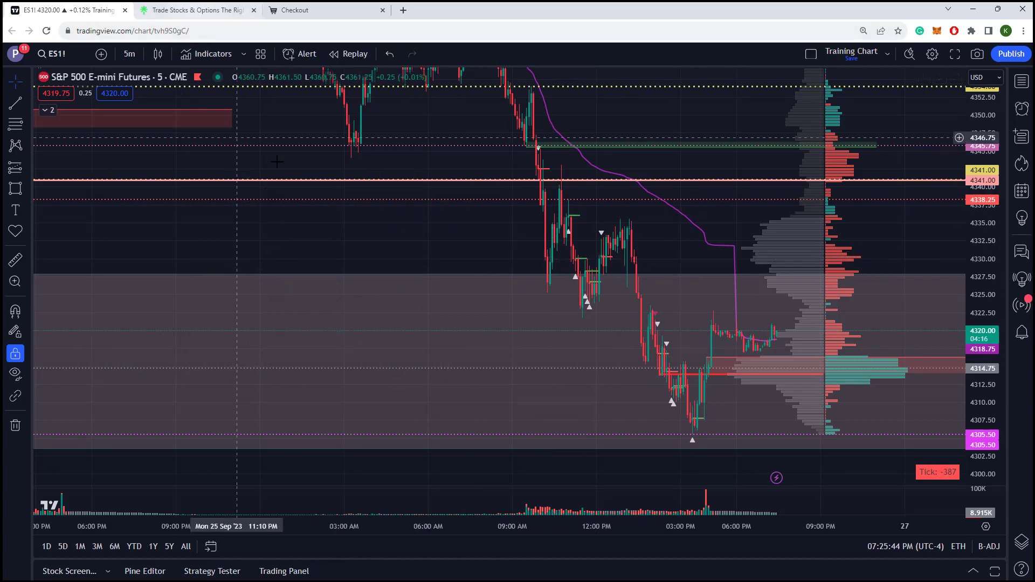
Switch from the ES1! chart to the Wealth Whales Linktree browser tab
{"action": "left_click", "coordinate": [195, 10]}
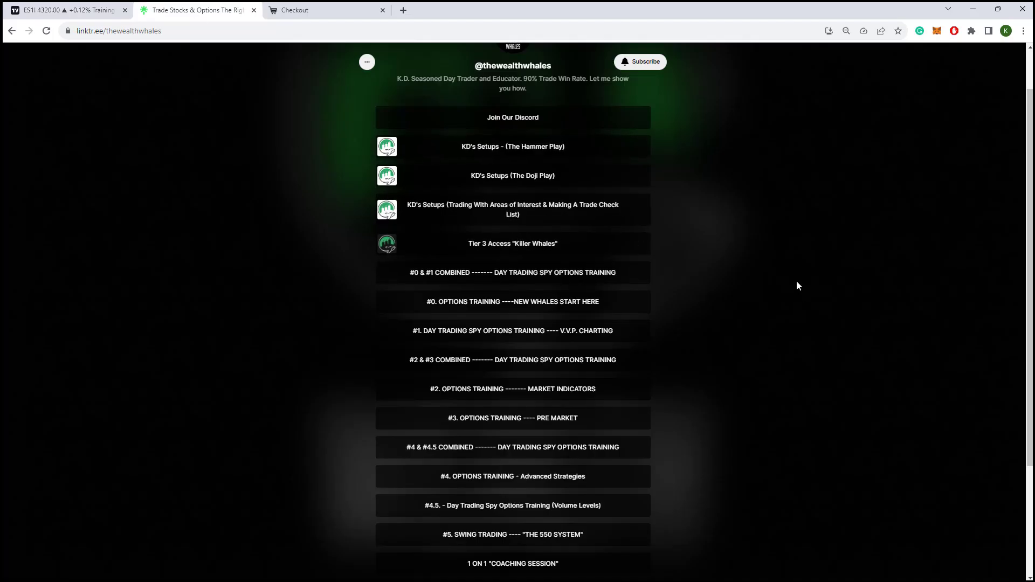
{"action": "mouse_move", "coordinate": [543, 151]}
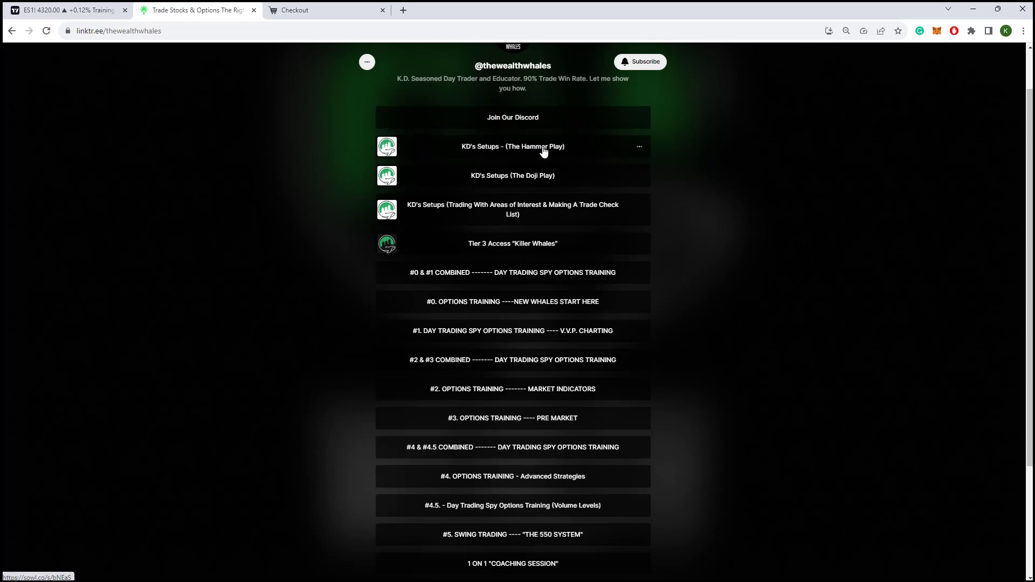
{"action": "mouse_move", "coordinate": [460, 158]}
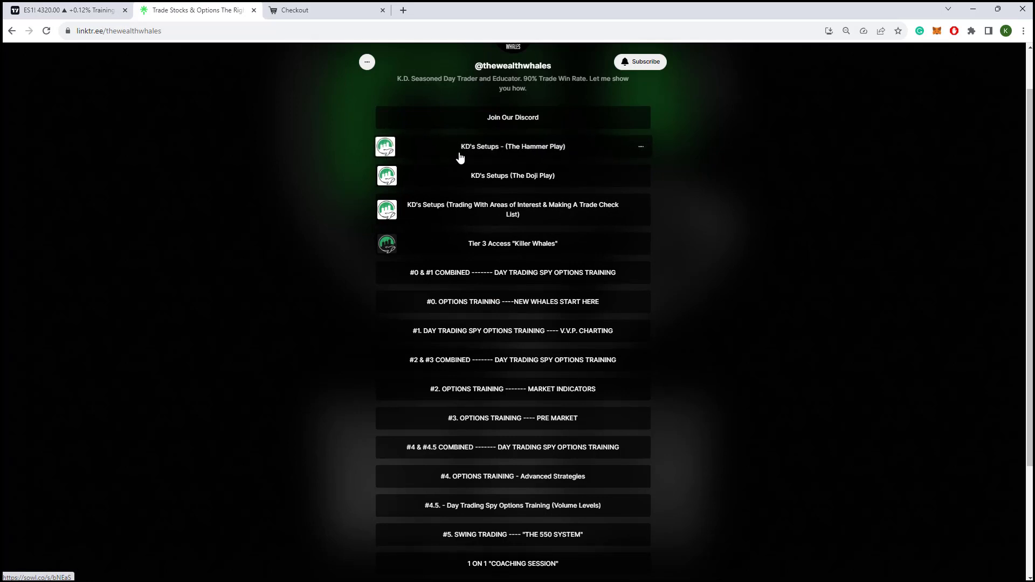
{"action": "mouse_move", "coordinate": [783, 243]}
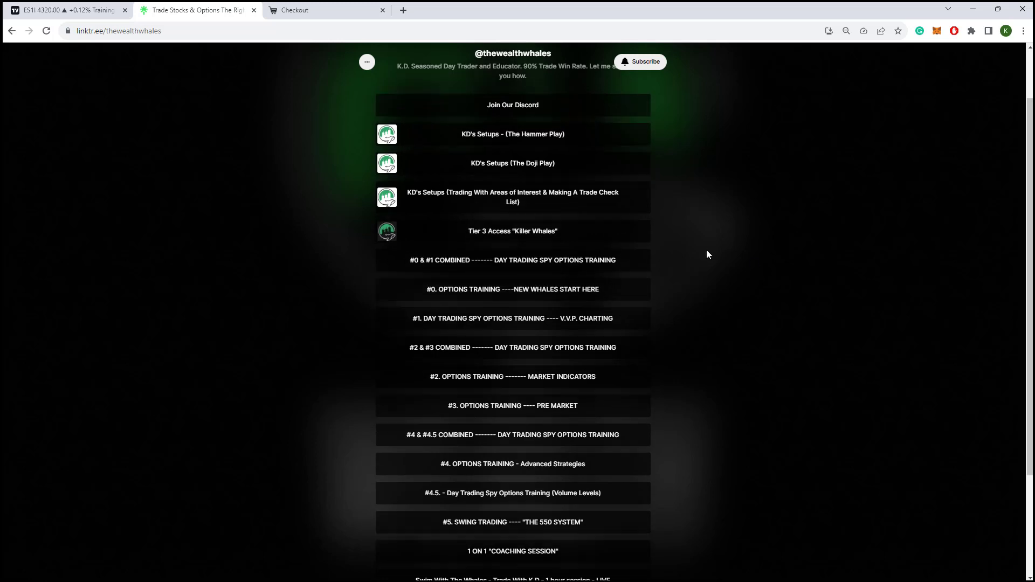
Scroll through the Linktree options training links, then return to the ES1! 5-minute chart tab
{"action": "scroll", "scroll_direction": "down", "scroll_amount": 3}
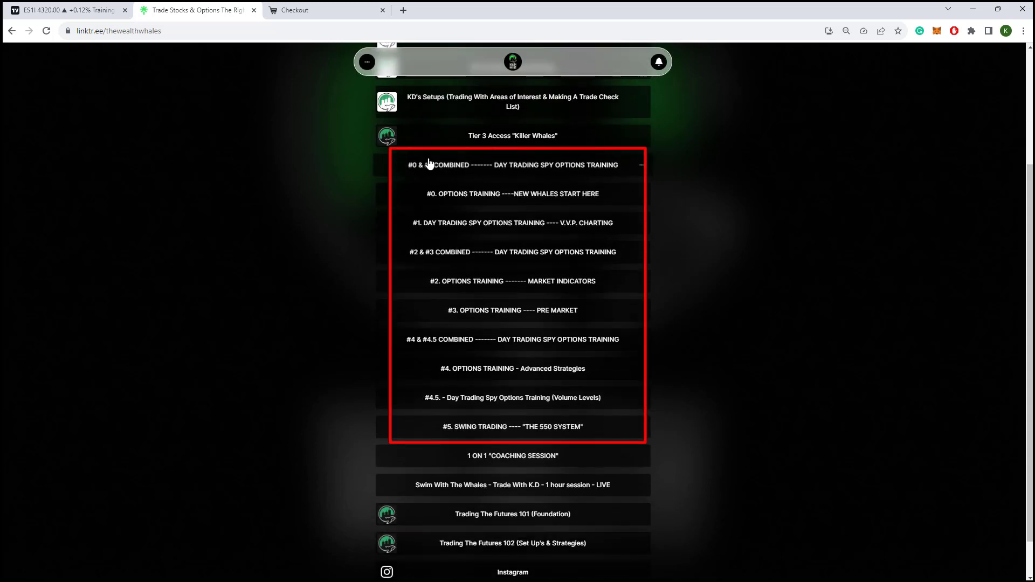
{"action": "scroll", "scroll_direction": "up", "scroll_amount": 3}
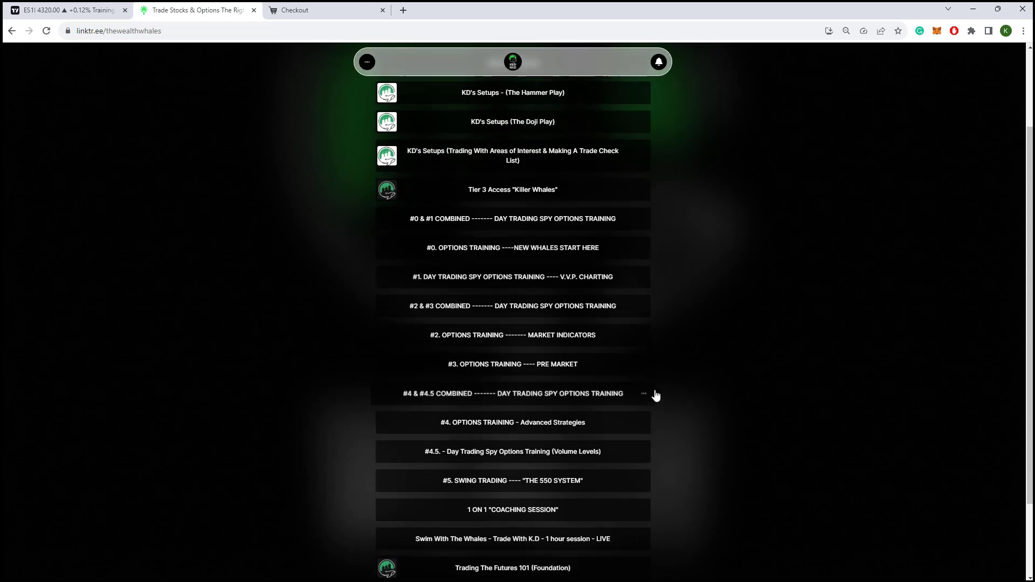
{"action": "scroll", "scroll_direction": "up", "scroll_amount": 3}
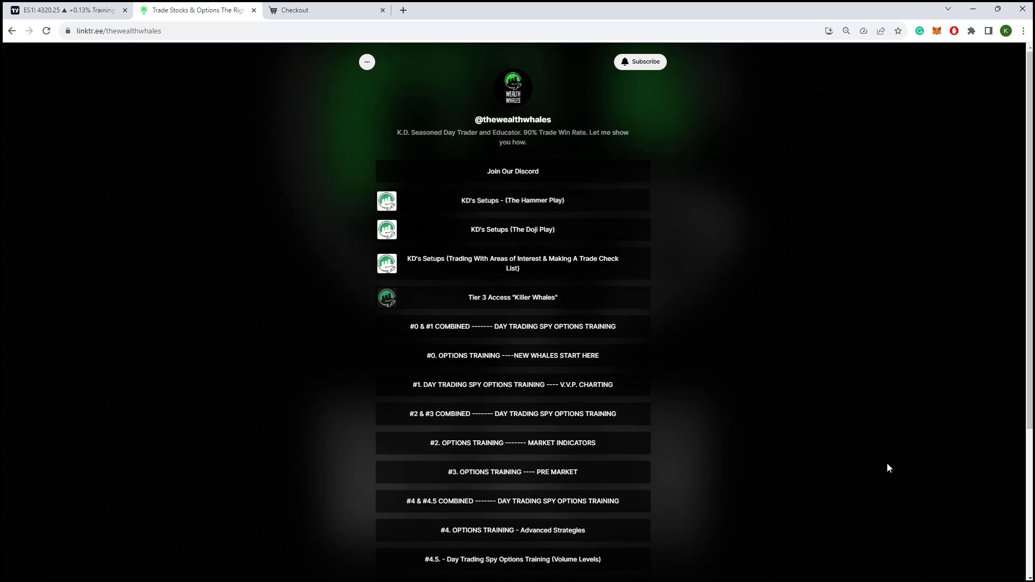
{"action": "mouse_move", "coordinate": [534, 277]}
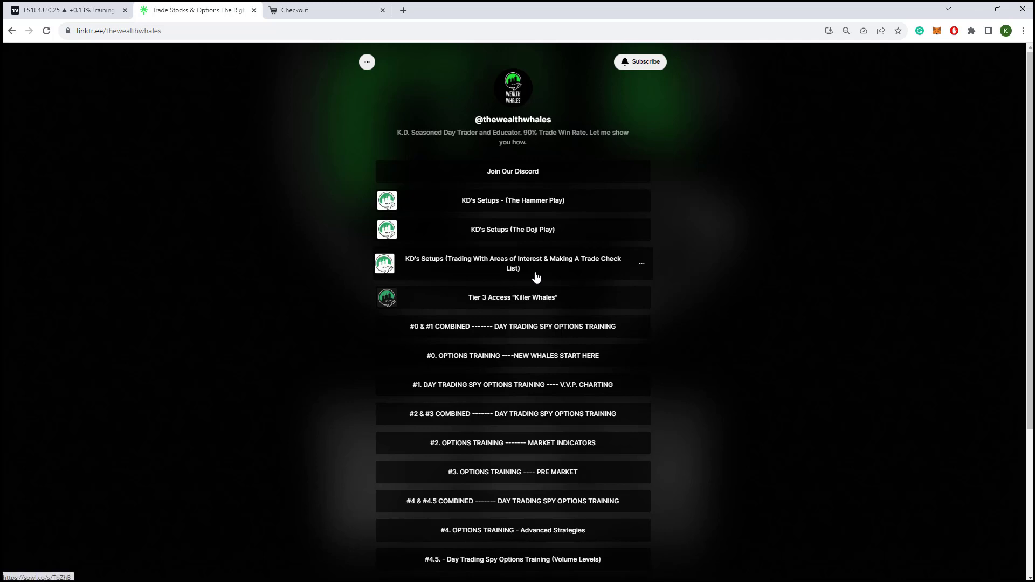
{"action": "mouse_move", "coordinate": [63, 13]}
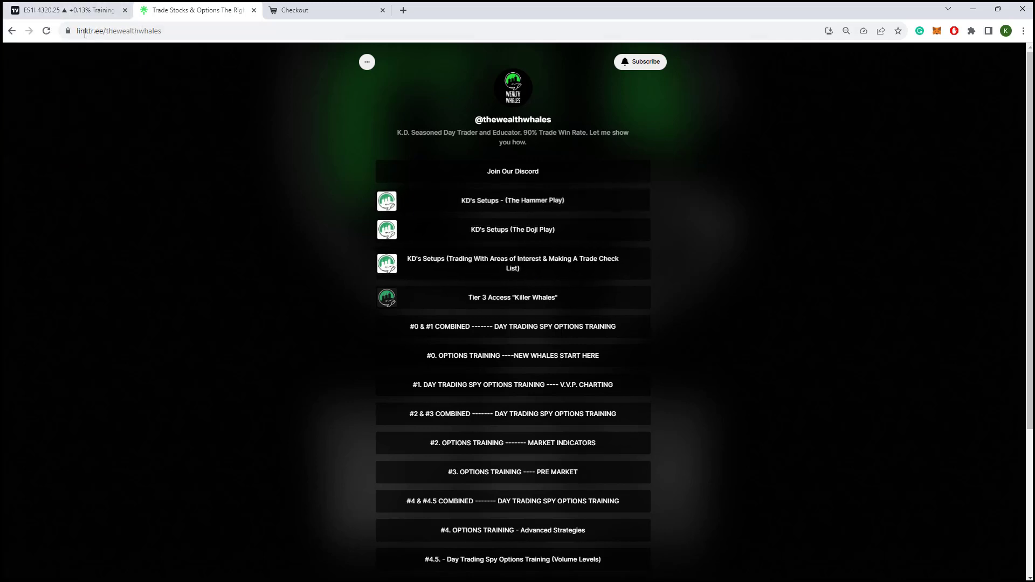
{"action": "left_click", "coordinate": [66, 10]}
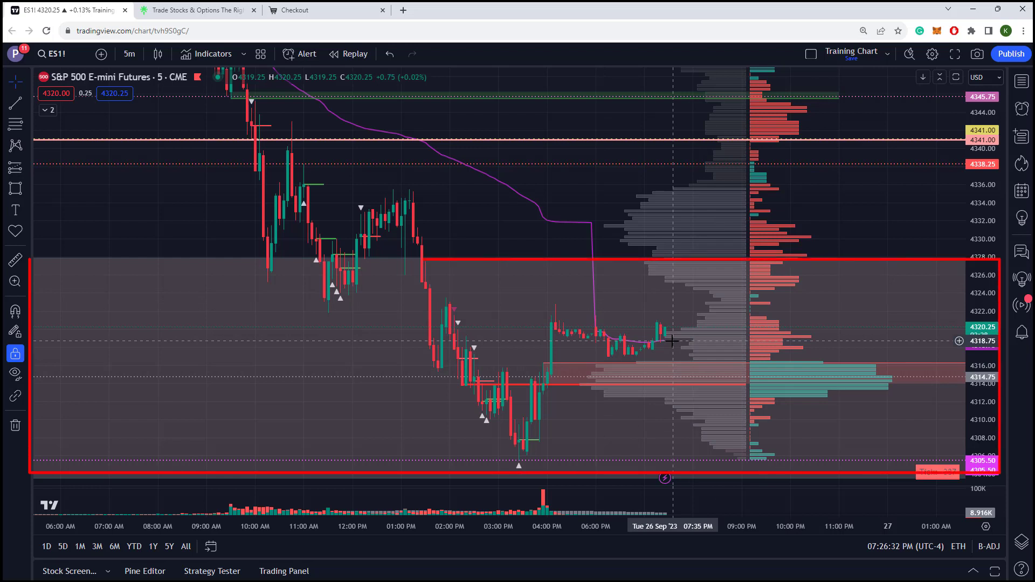
{"action": "mouse_move", "coordinate": [655, 348]}
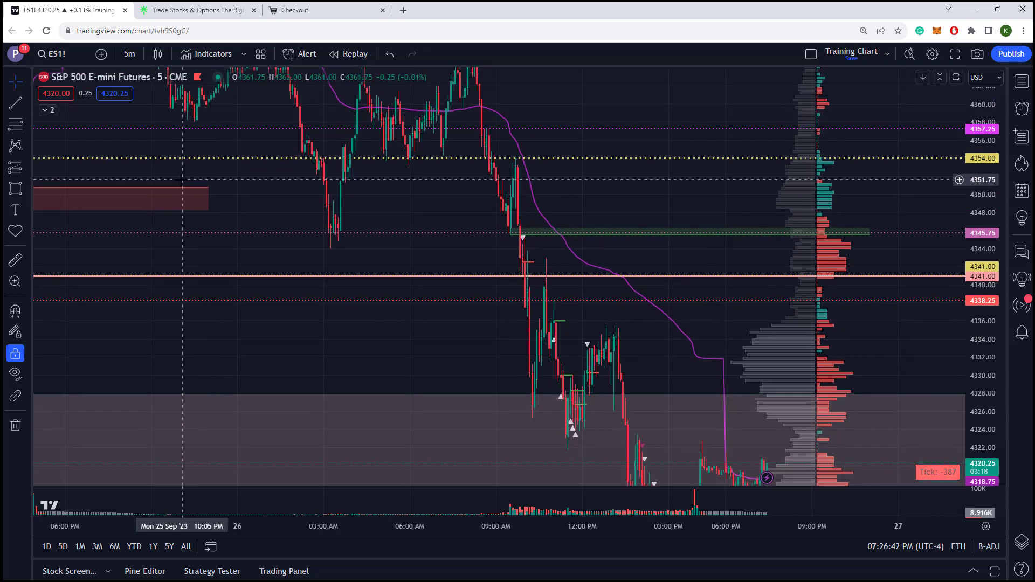
{"action": "mouse_move", "coordinate": [151, 175]}
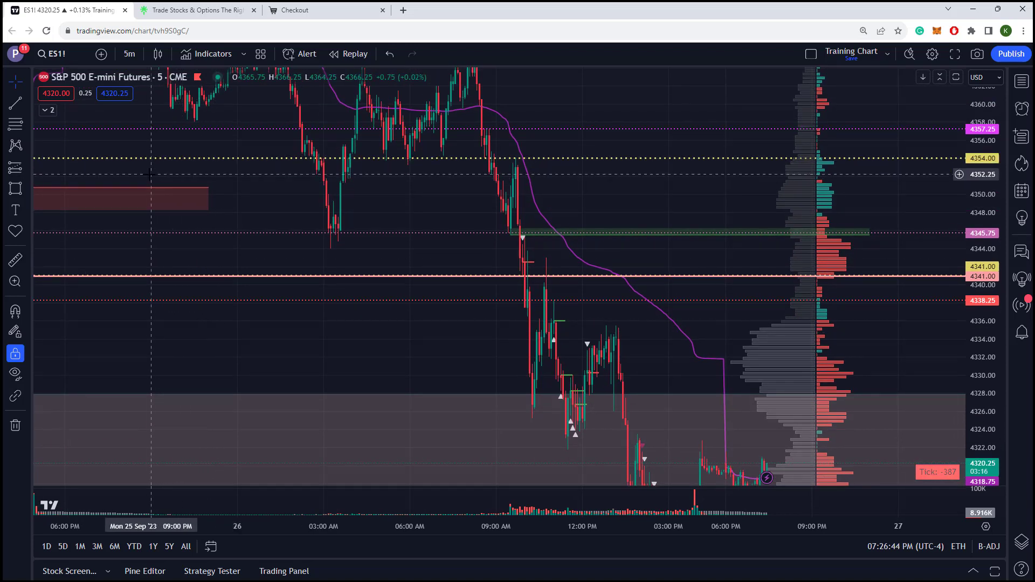
{"action": "mouse_move", "coordinate": [338, 280]}
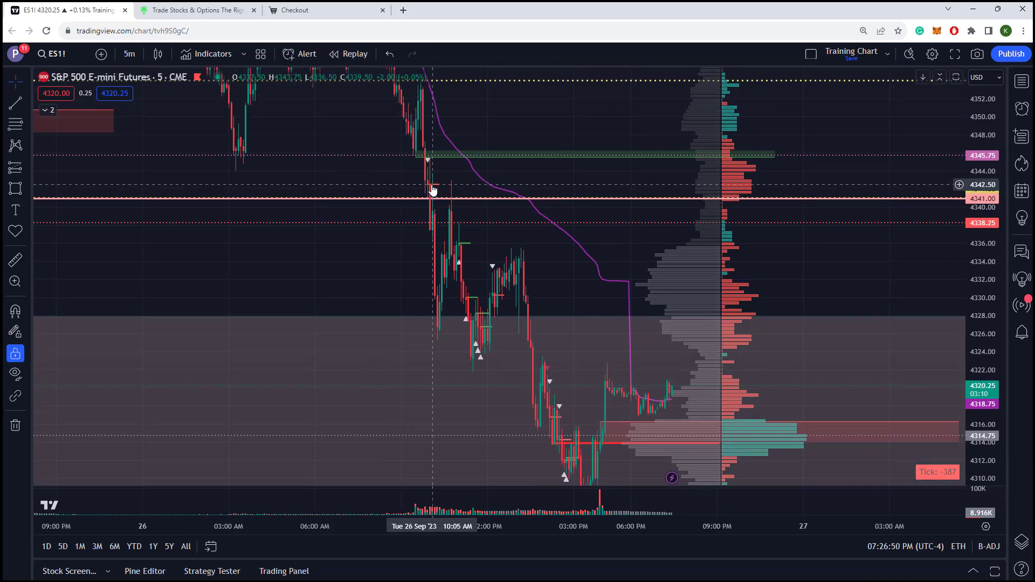
{"action": "mouse_move", "coordinate": [518, 283]}
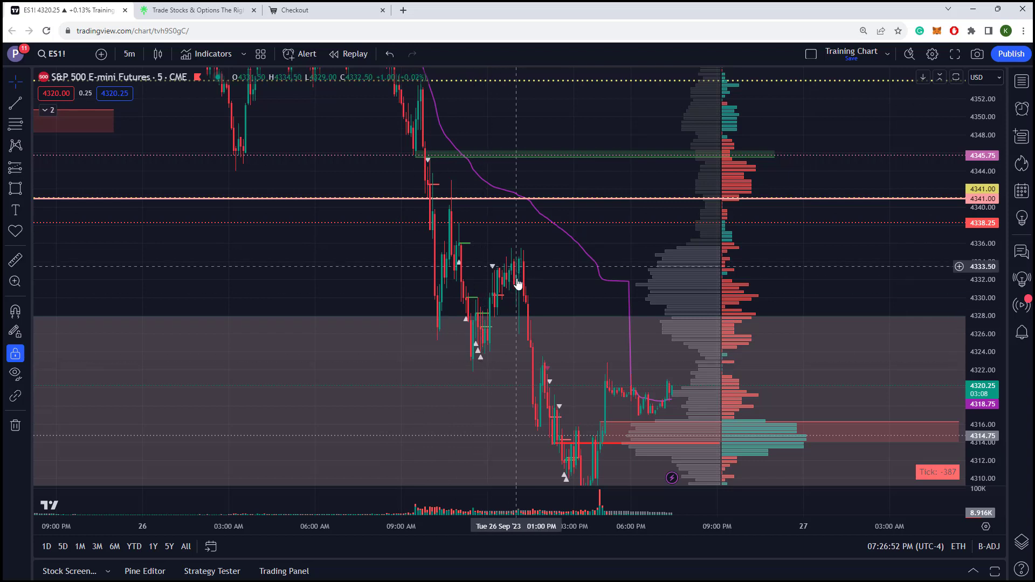
{"action": "mouse_move", "coordinate": [467, 281]}
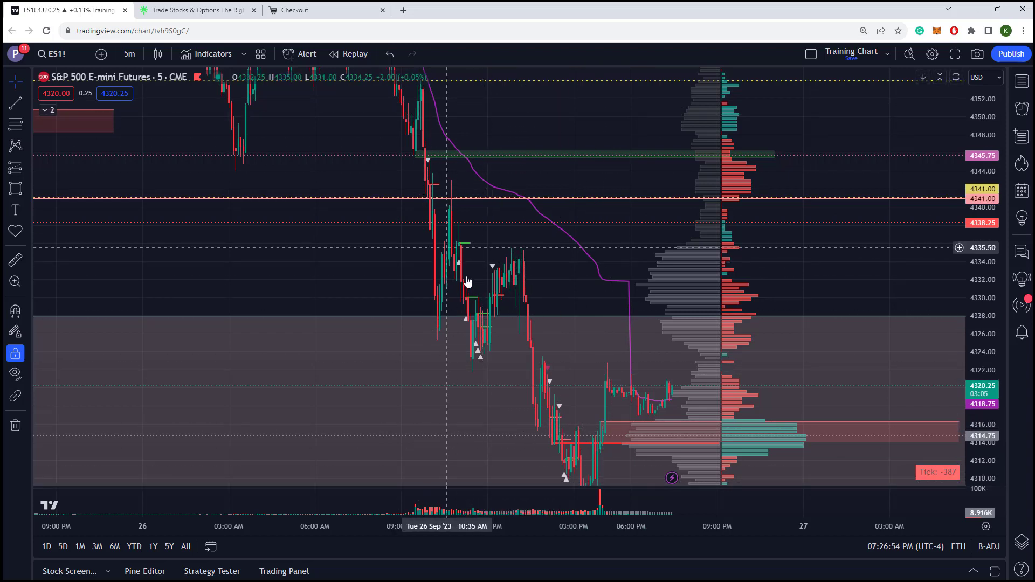
{"action": "mouse_move", "coordinate": [486, 314]}
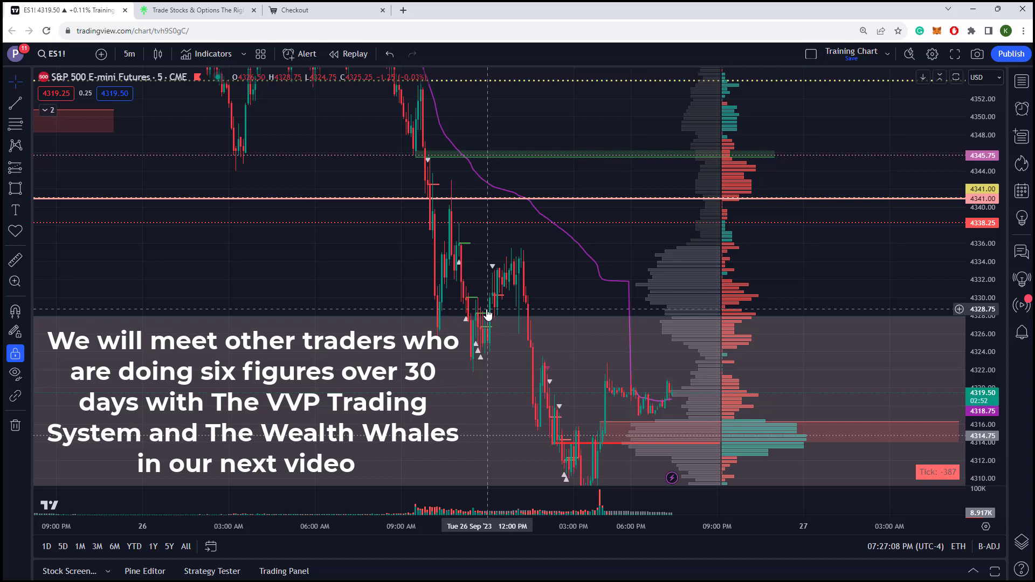
{"action": "mouse_move", "coordinate": [571, 340]}
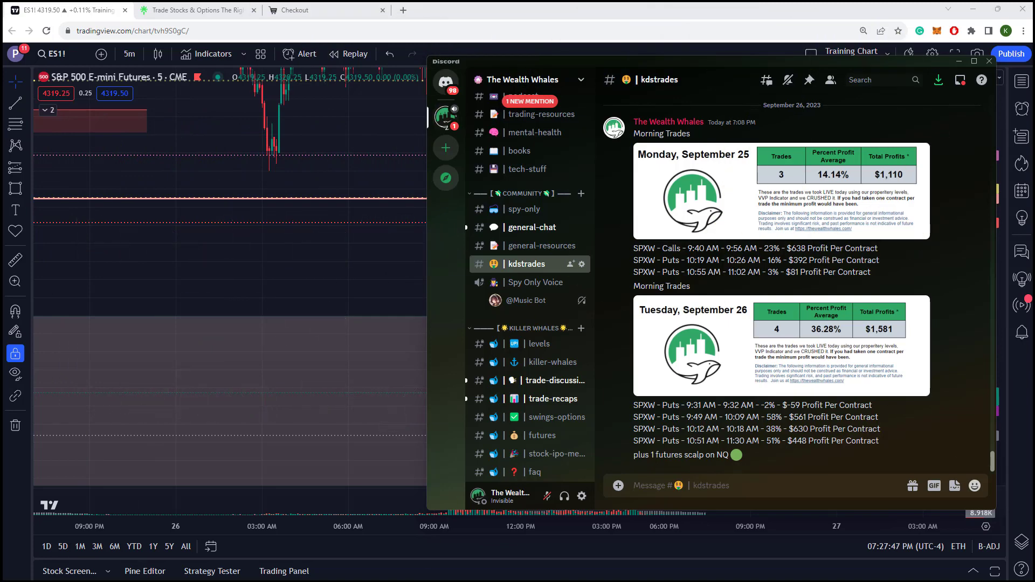
{"action": "mouse_move", "coordinate": [551, 368]}
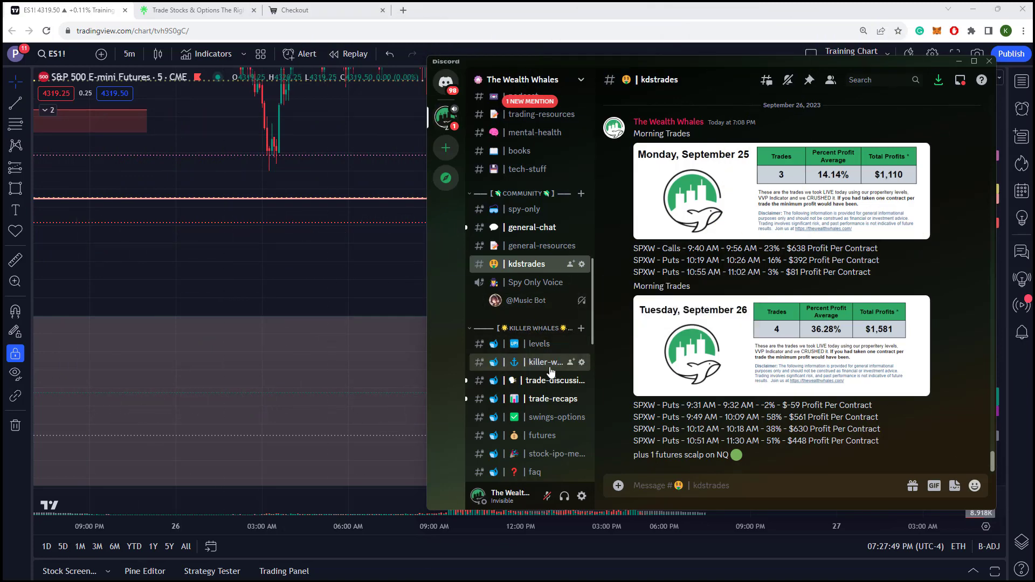
{"action": "mouse_move", "coordinate": [554, 381]}
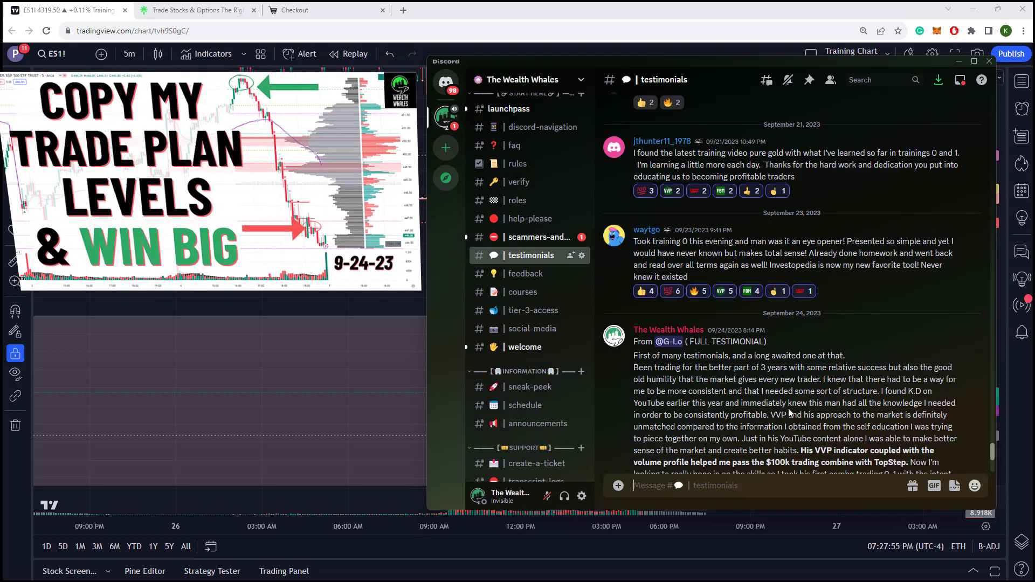
Scroll the Wealth Whales channel list through the training and community sections with testimonials open
{"action": "scroll", "scroll_direction": "down", "scroll_amount": 3}
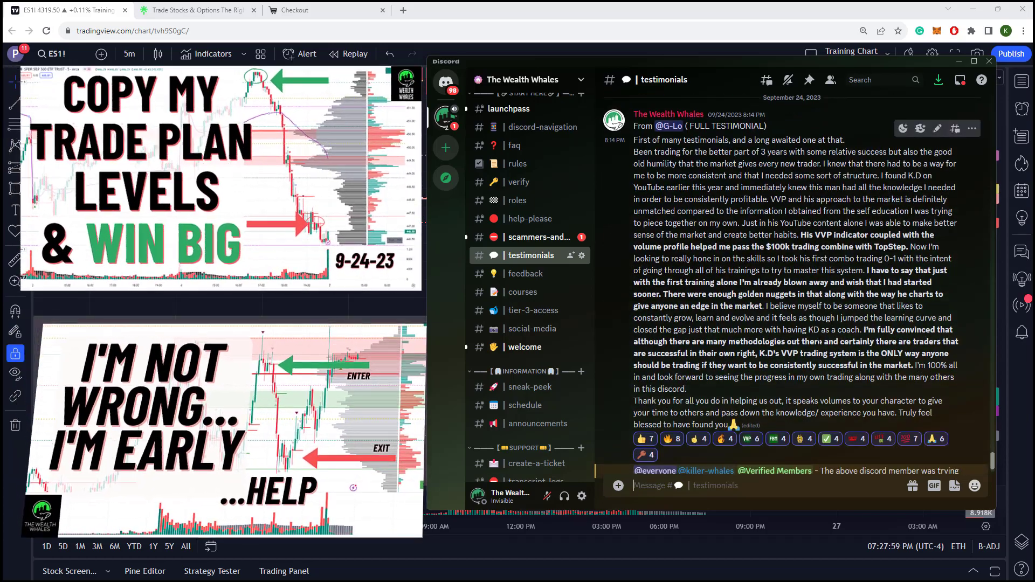
{"action": "scroll", "scroll_direction": "up", "scroll_amount": 3}
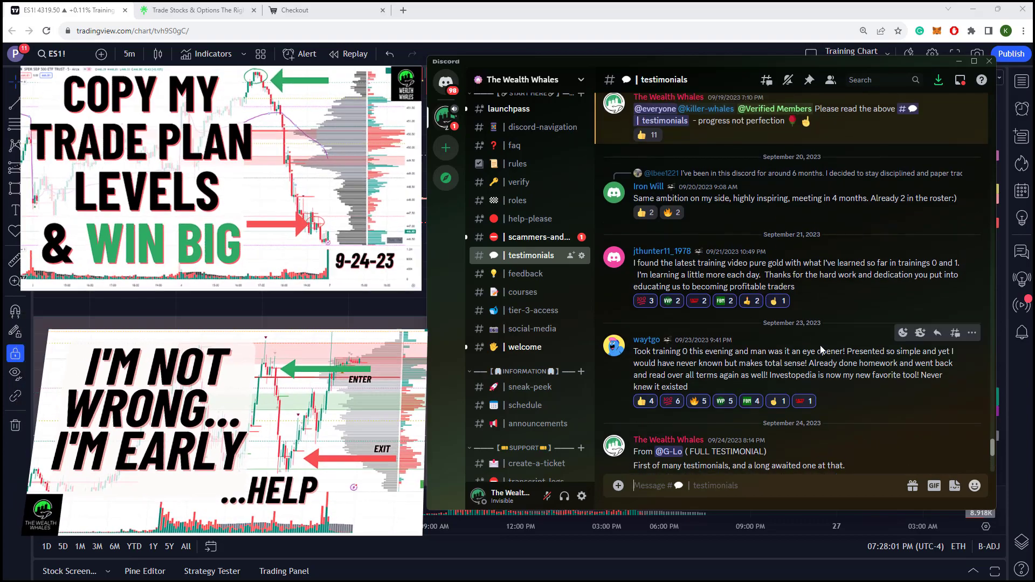
{"action": "scroll", "scroll_direction": "down", "scroll_amount": 3}
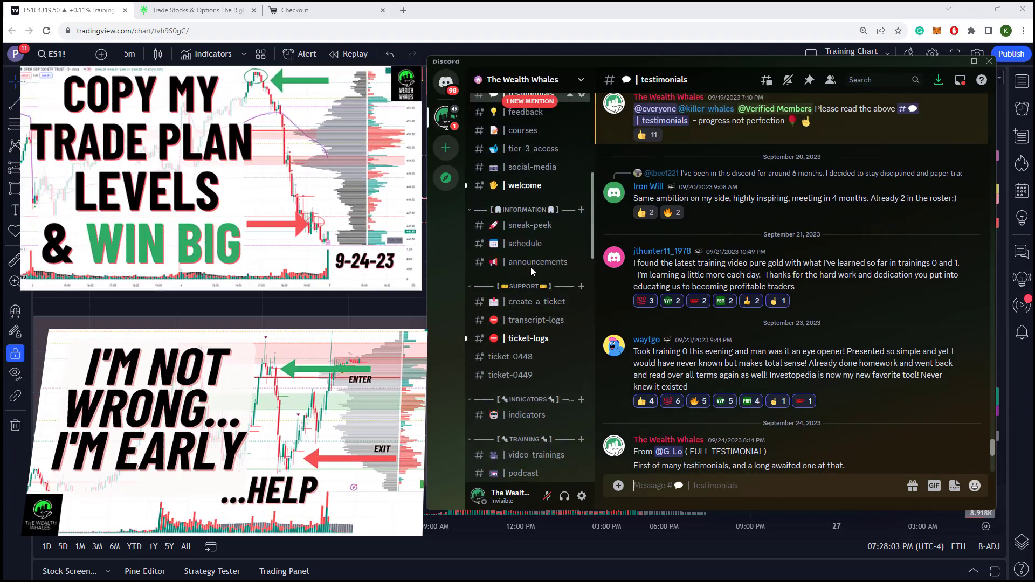
{"action": "scroll", "scroll_direction": "down", "scroll_amount": 3}
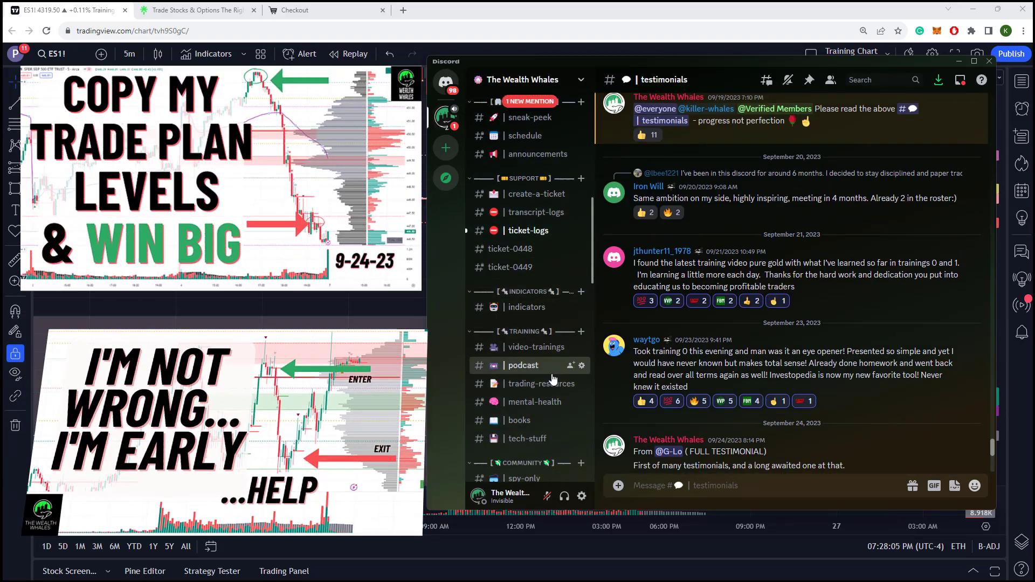
{"action": "mouse_move", "coordinate": [543, 376]}
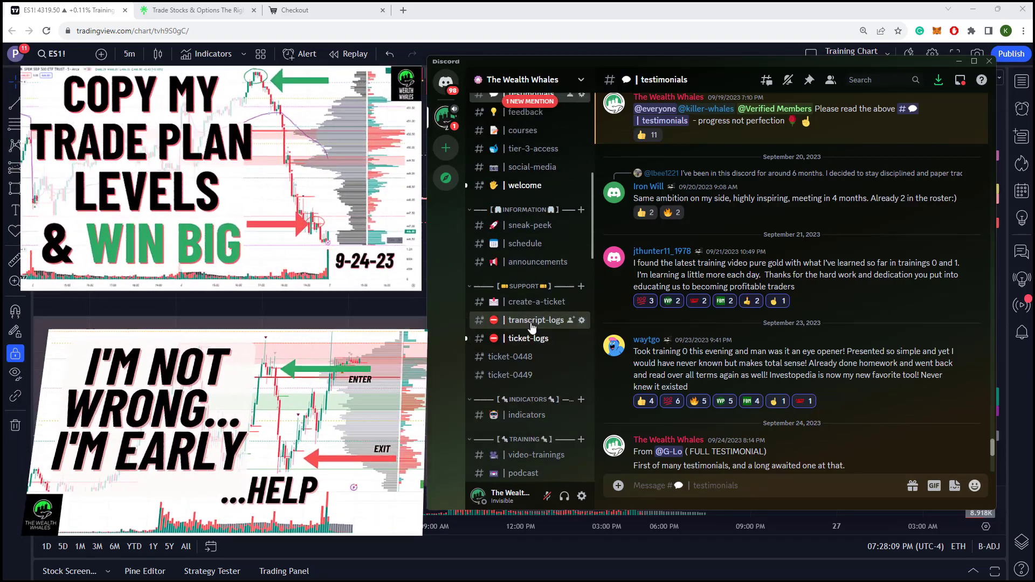
{"action": "scroll", "scroll_direction": "down", "scroll_amount": 3}
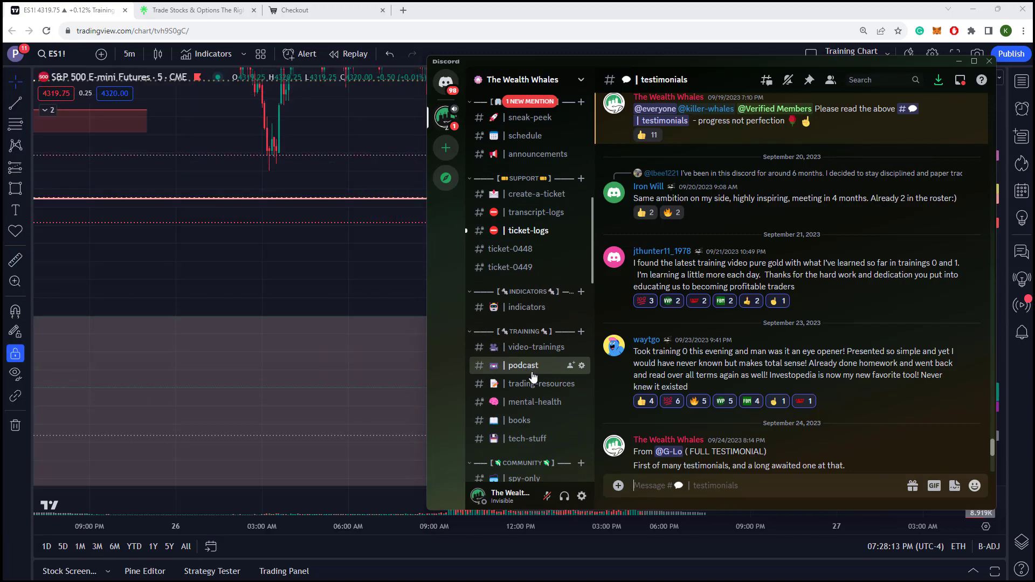
{"action": "mouse_move", "coordinate": [528, 347]}
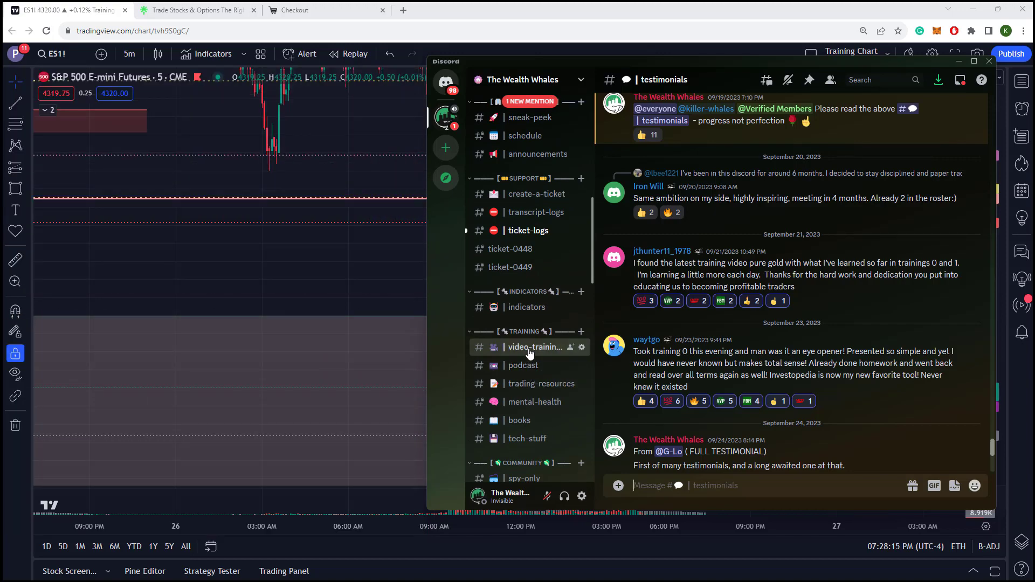
{"action": "mouse_move", "coordinate": [523, 365]}
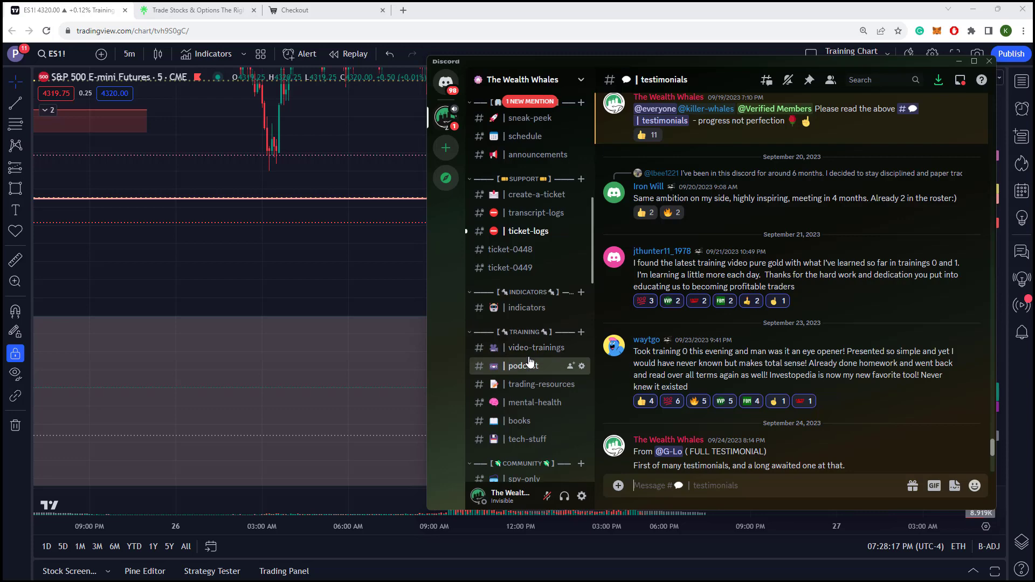
{"action": "scroll", "scroll_direction": "up", "scroll_amount": 3}
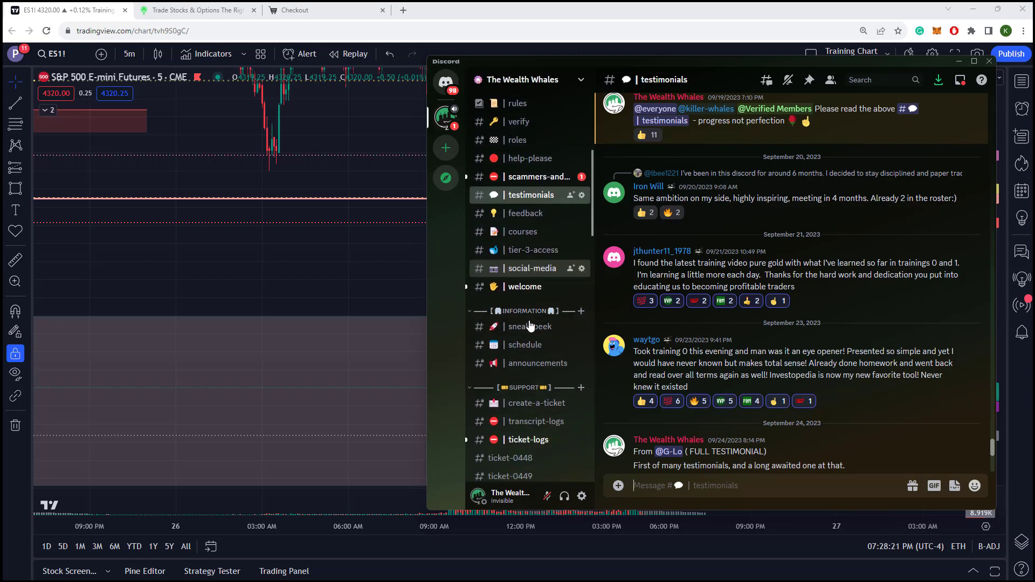
{"action": "scroll", "scroll_direction": "down", "scroll_amount": 3}
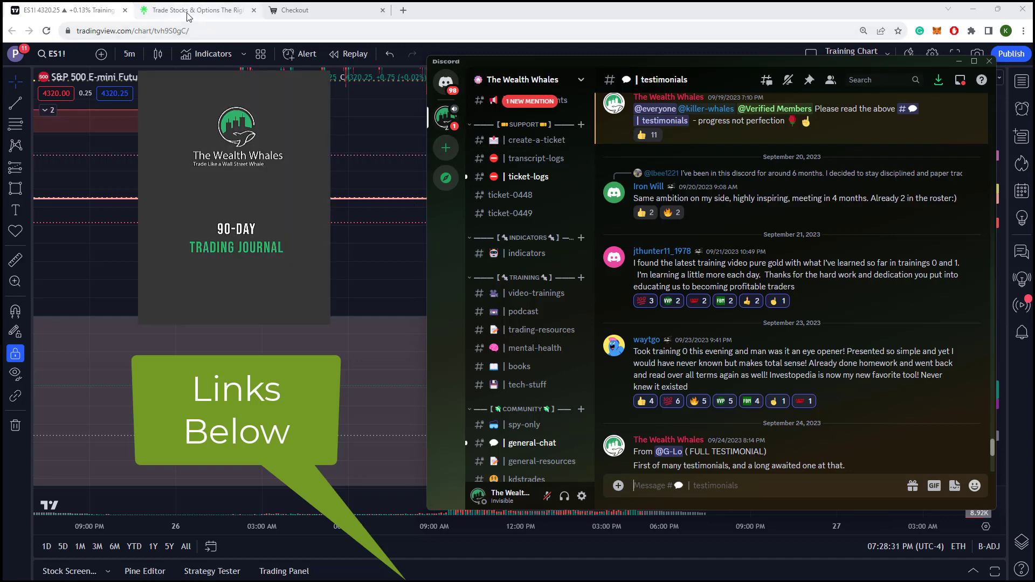
Return to the Wealth Whales Linktree page listing Join Our Discord and KD's Setups trainings
{"action": "left_click", "coordinate": [195, 10]}
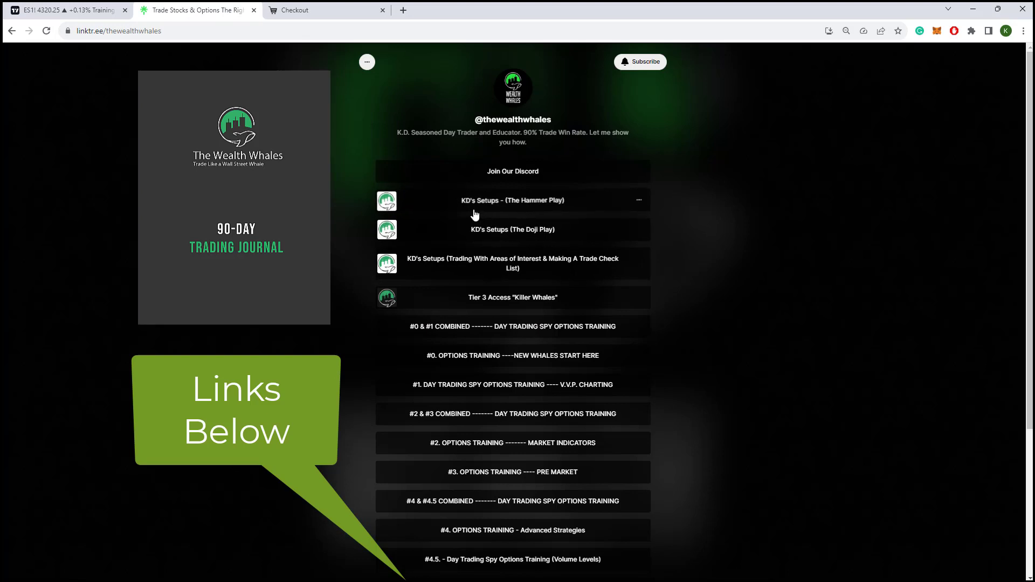
{"action": "mouse_move", "coordinate": [778, 394]}
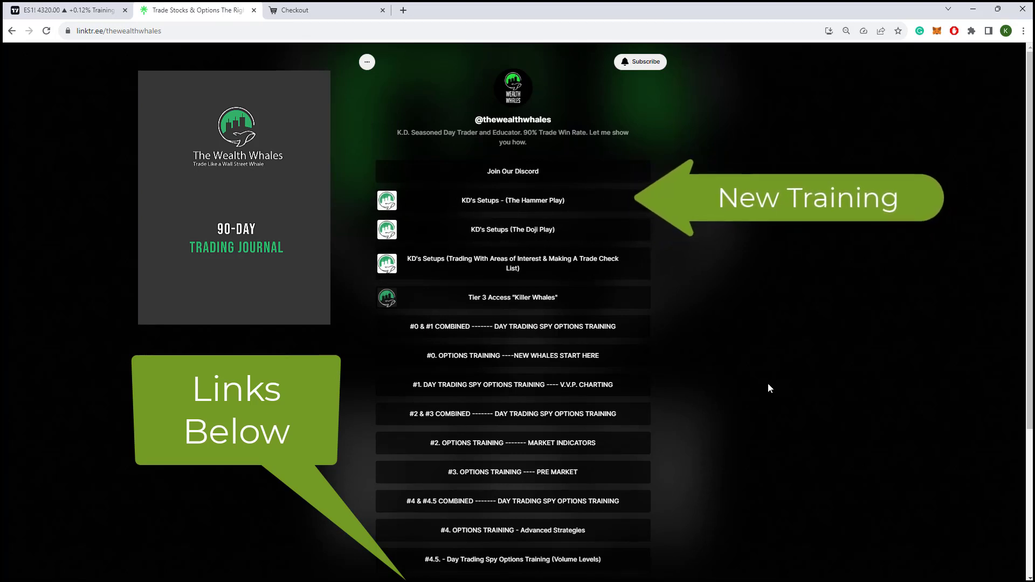
{"action": "mouse_move", "coordinate": [773, 384]}
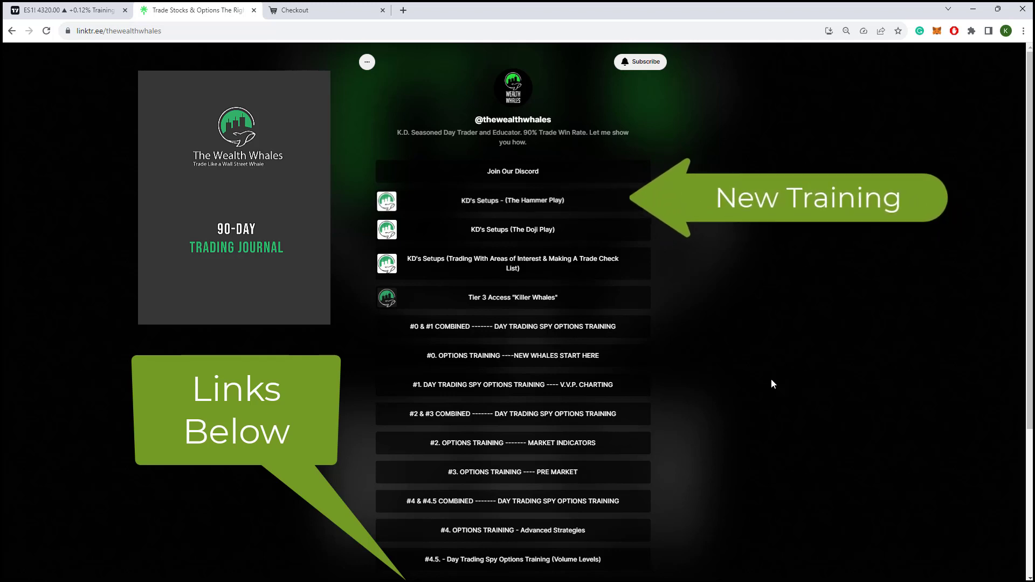
{"action": "mouse_move", "coordinate": [790, 427]}
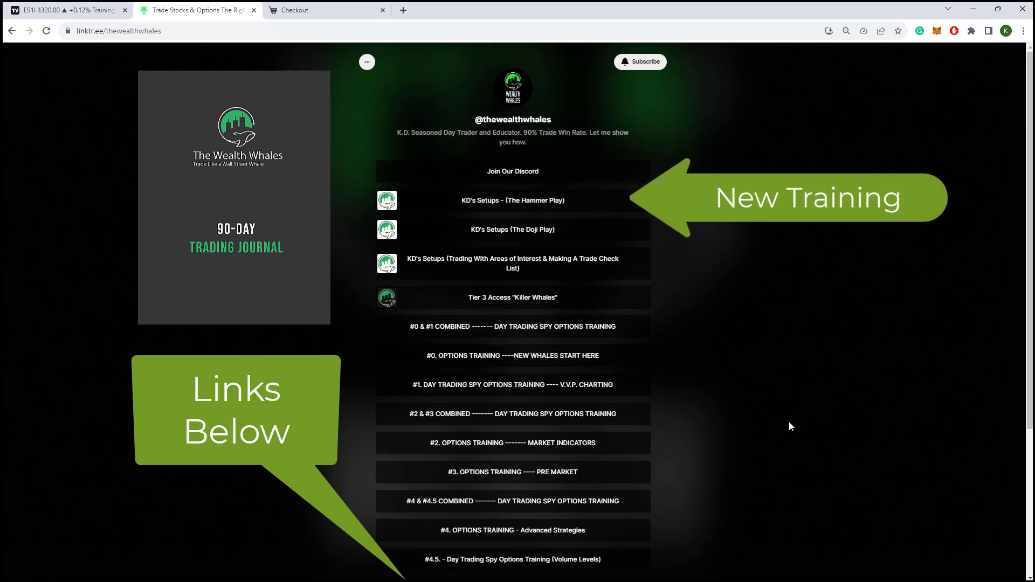